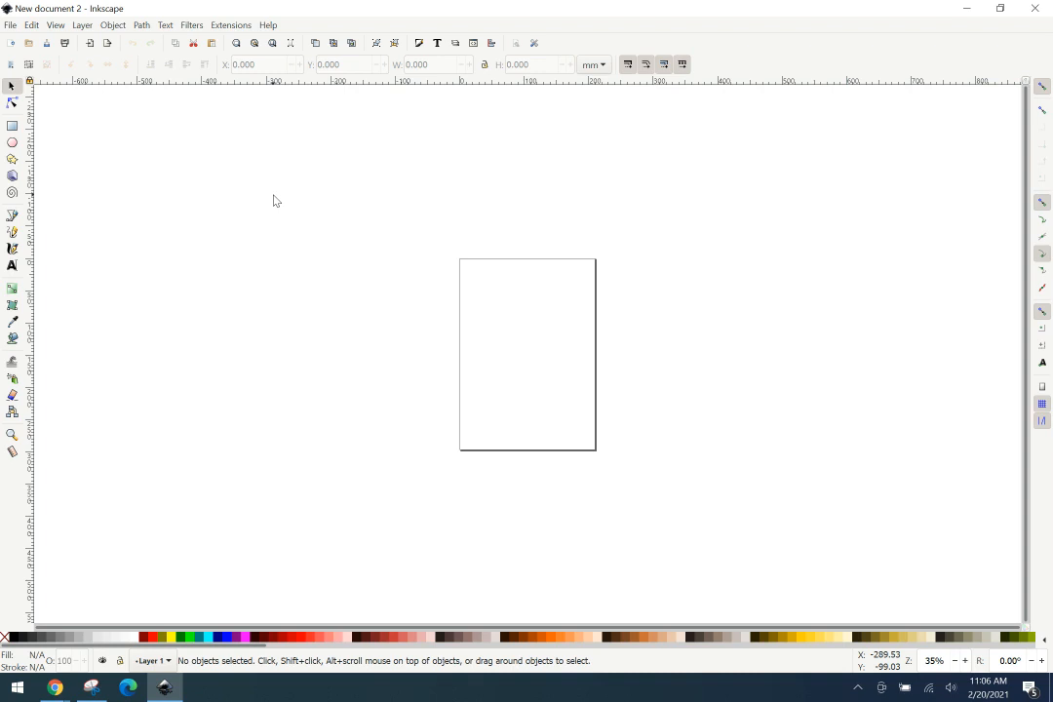
pyautogui.moveTo(172, 142)
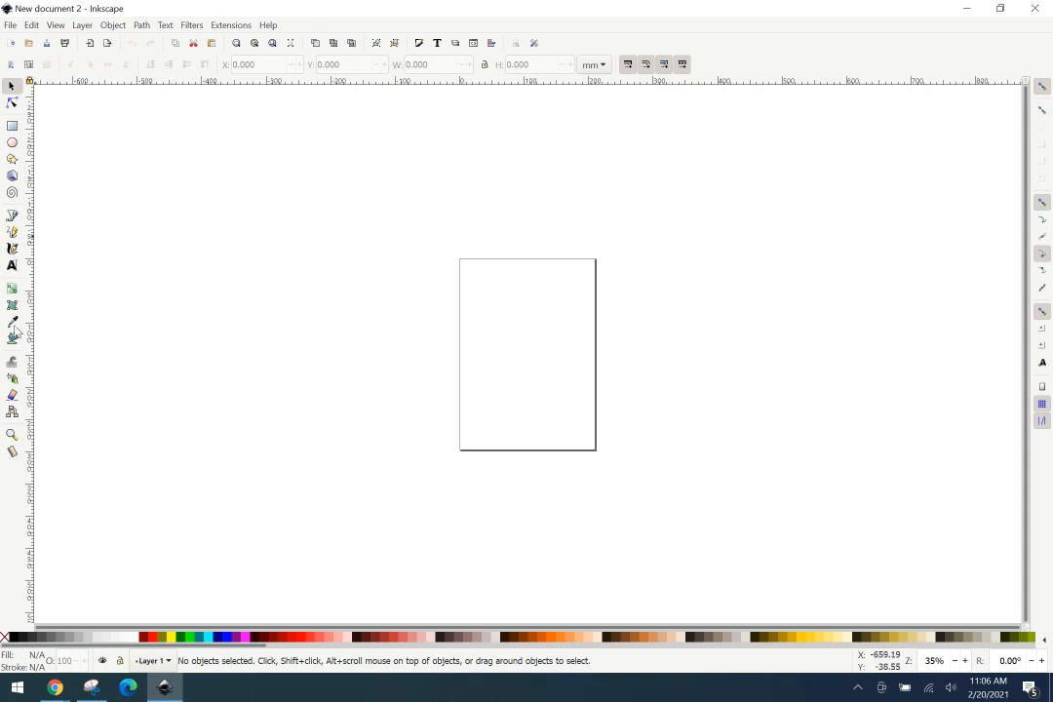
pyautogui.moveTo(160, 101)
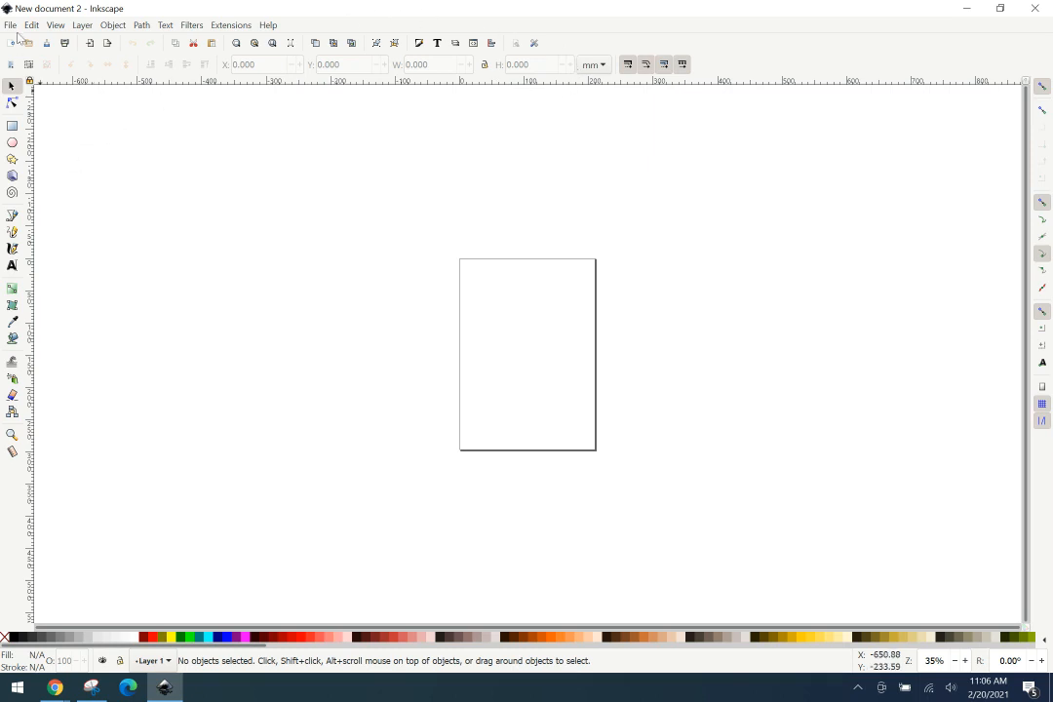
# Open the SQ Pattern Coloring Sheets PDF from the file dialog.
pyautogui.click(10, 24)
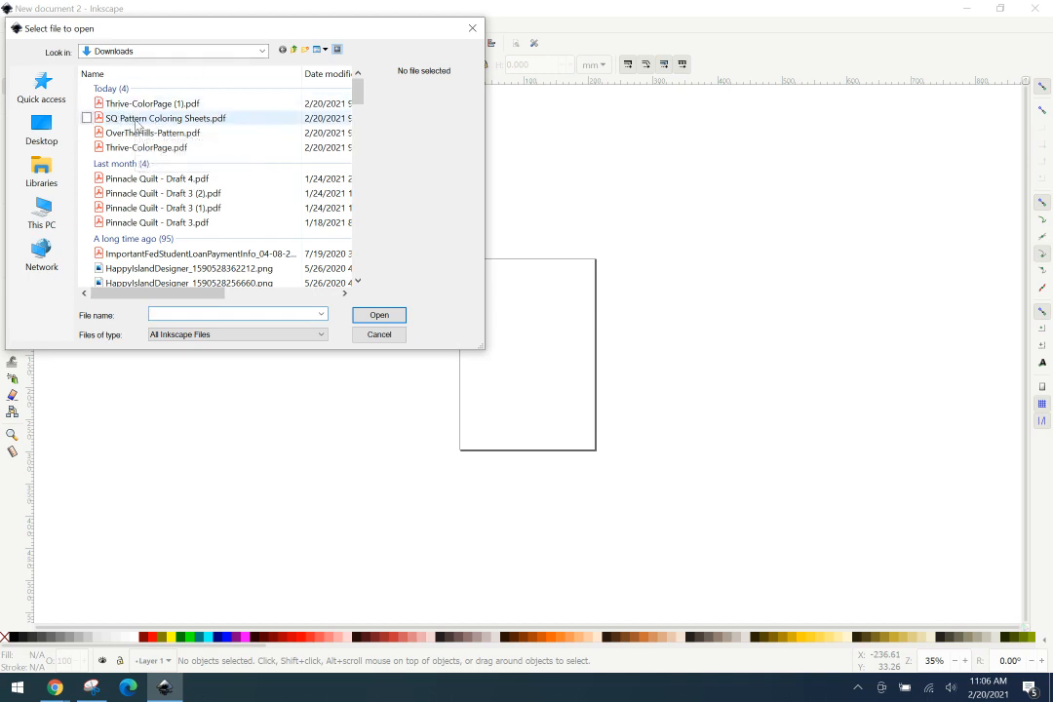
pyautogui.click(164, 119)
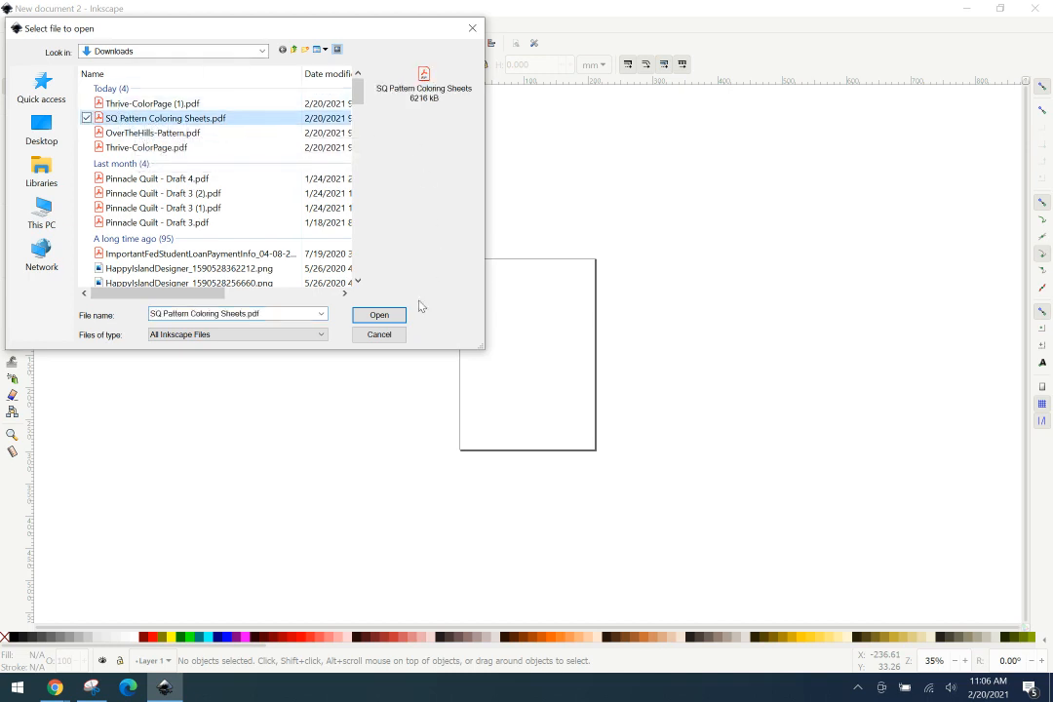
pyautogui.click(378, 314)
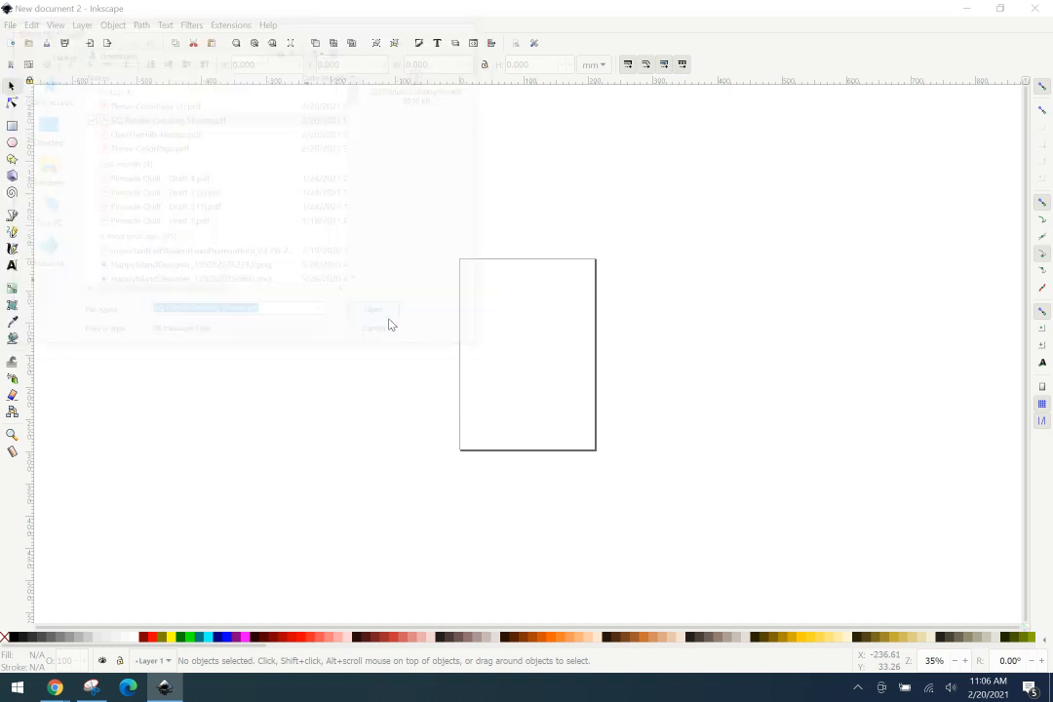
# Set the PDF import to page 6, the Maypole block, and confirm the import.
pyautogui.click(375, 308)
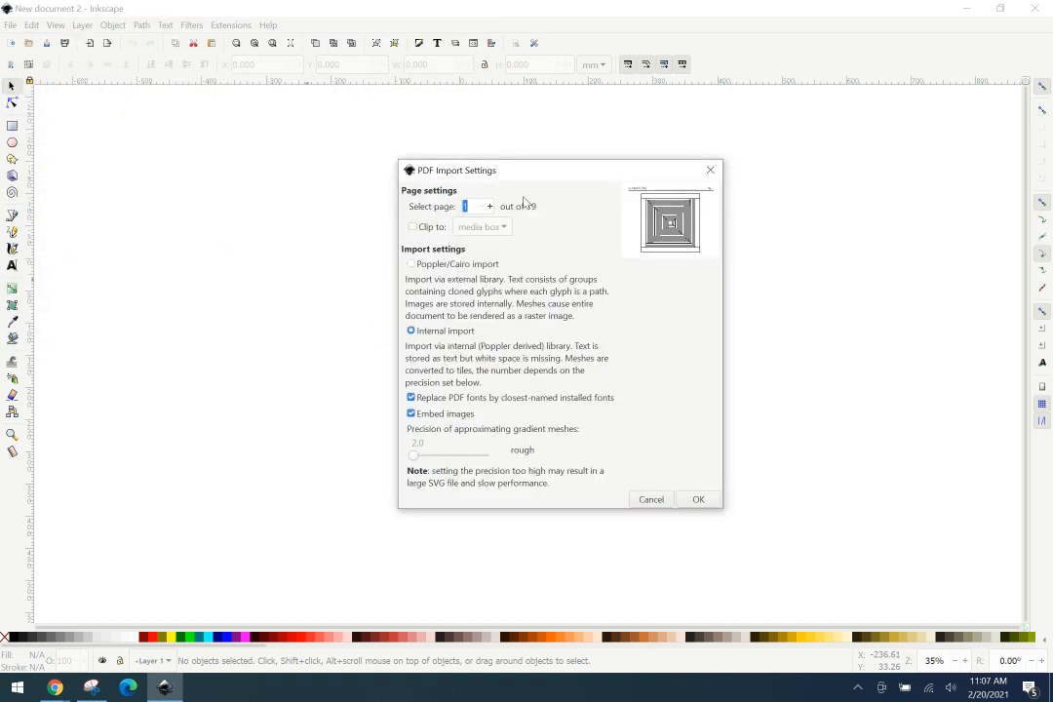
pyautogui.click(472, 206)
pyautogui.write('9')
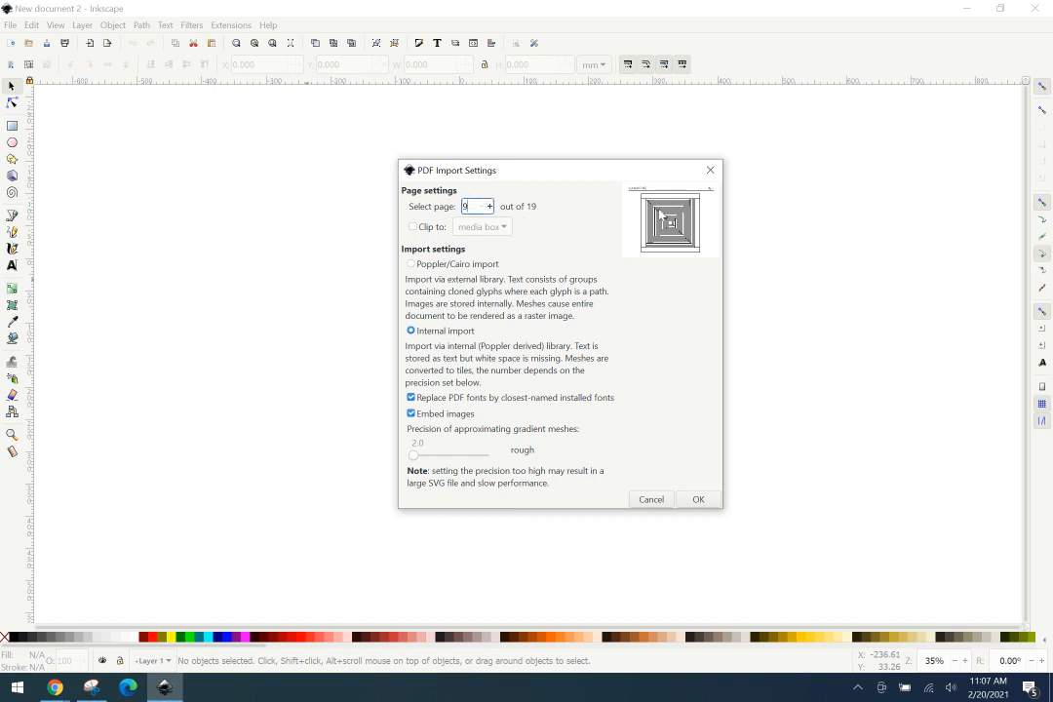
pyautogui.click(491, 203)
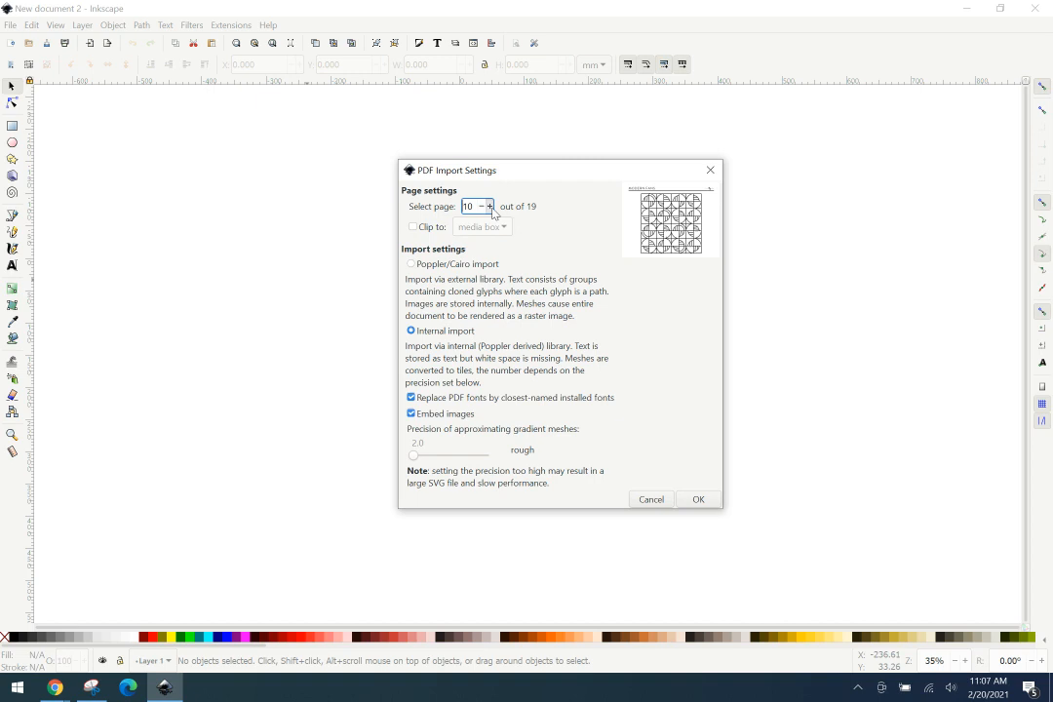
pyautogui.click(487, 211)
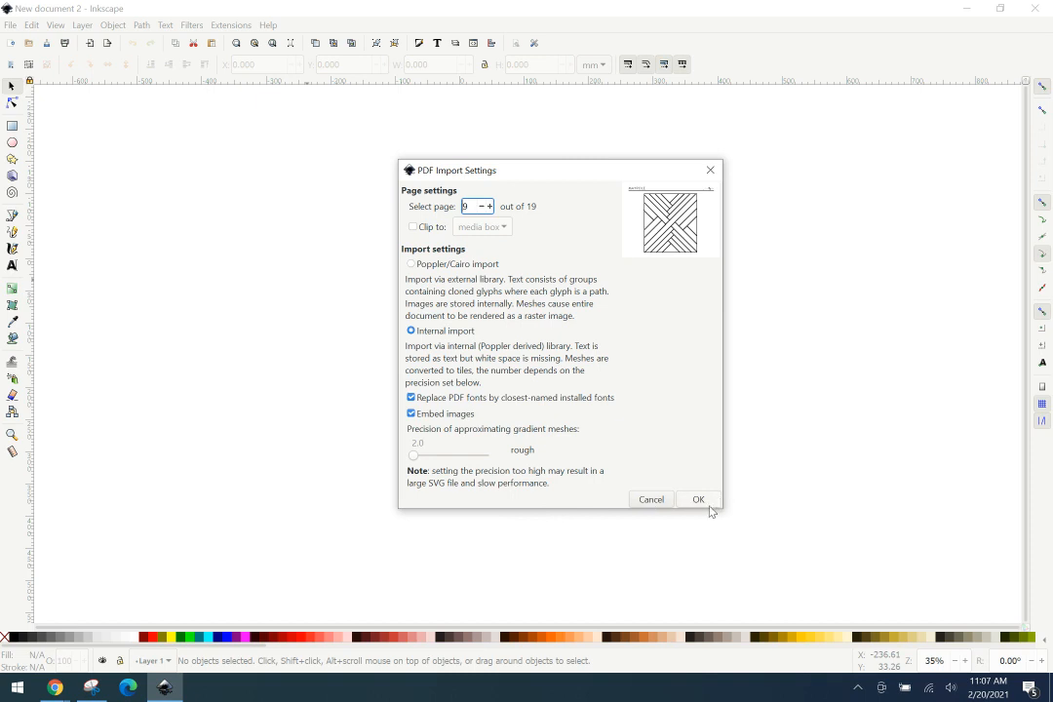
pyautogui.moveTo(714, 504)
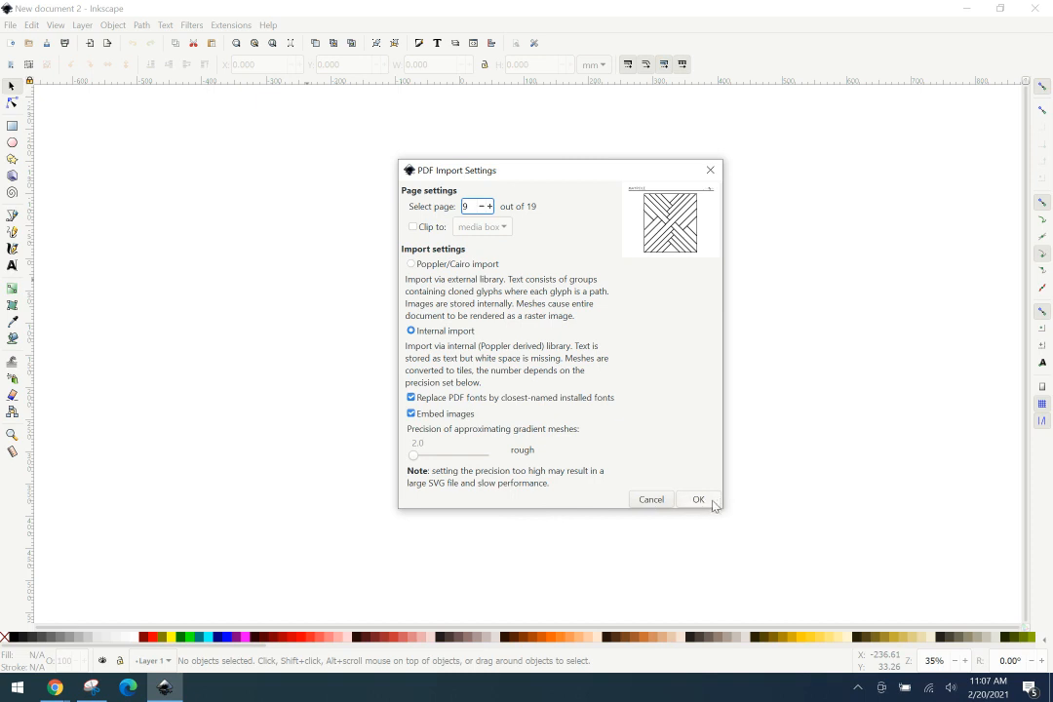
pyautogui.click(699, 499)
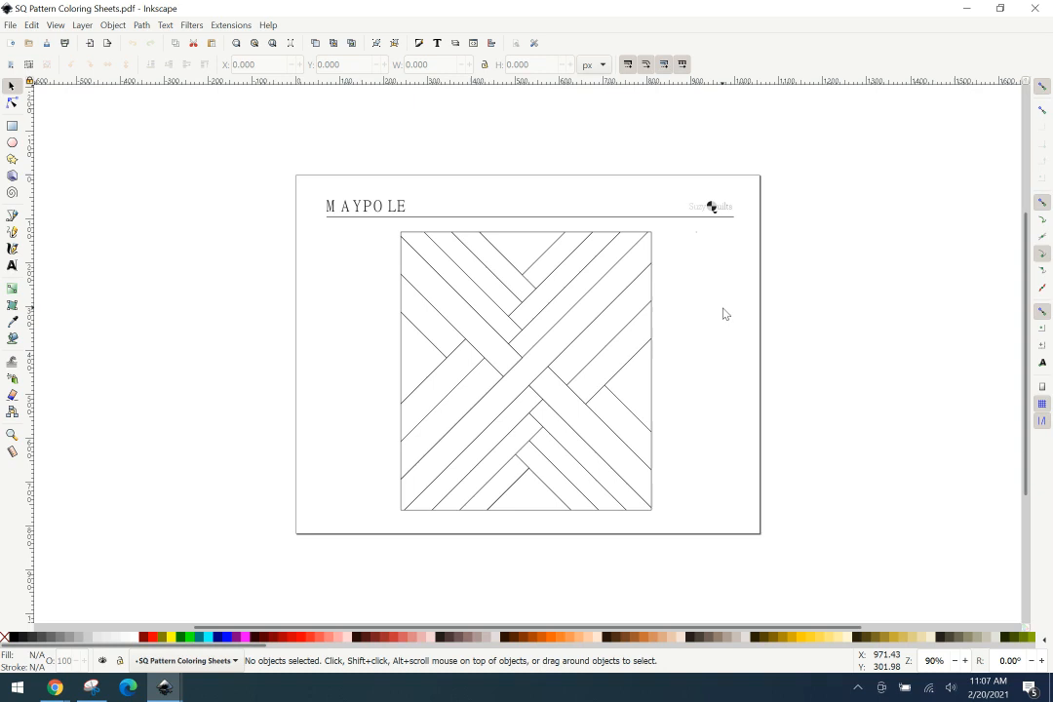
pyautogui.moveTo(745, 332)
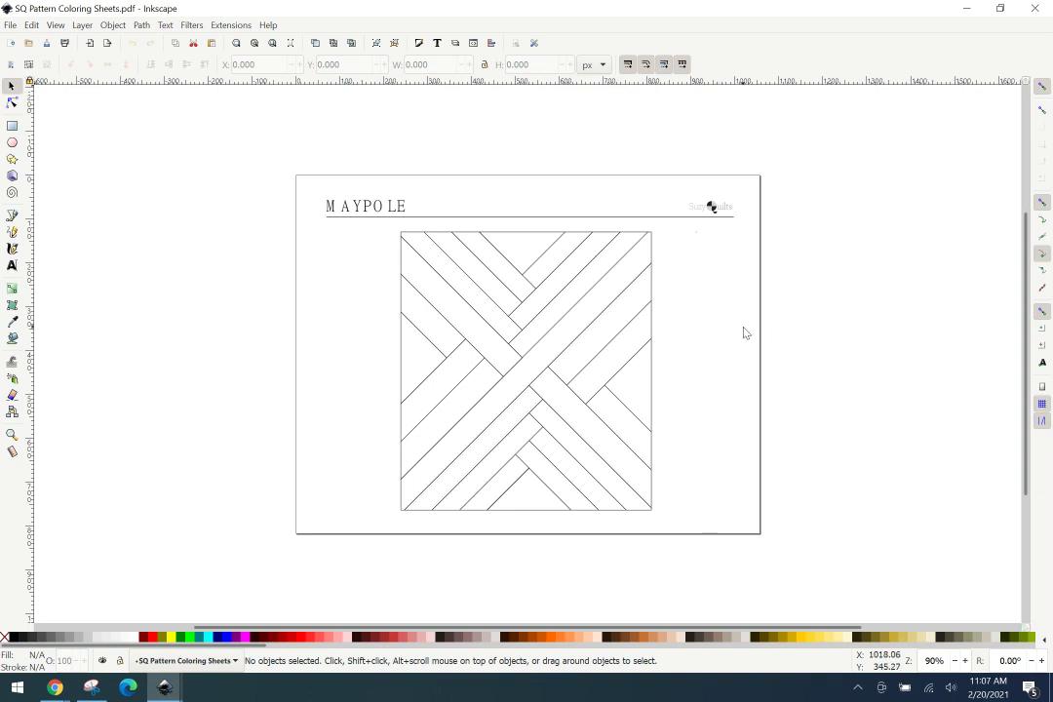
pyautogui.moveTo(97, 94)
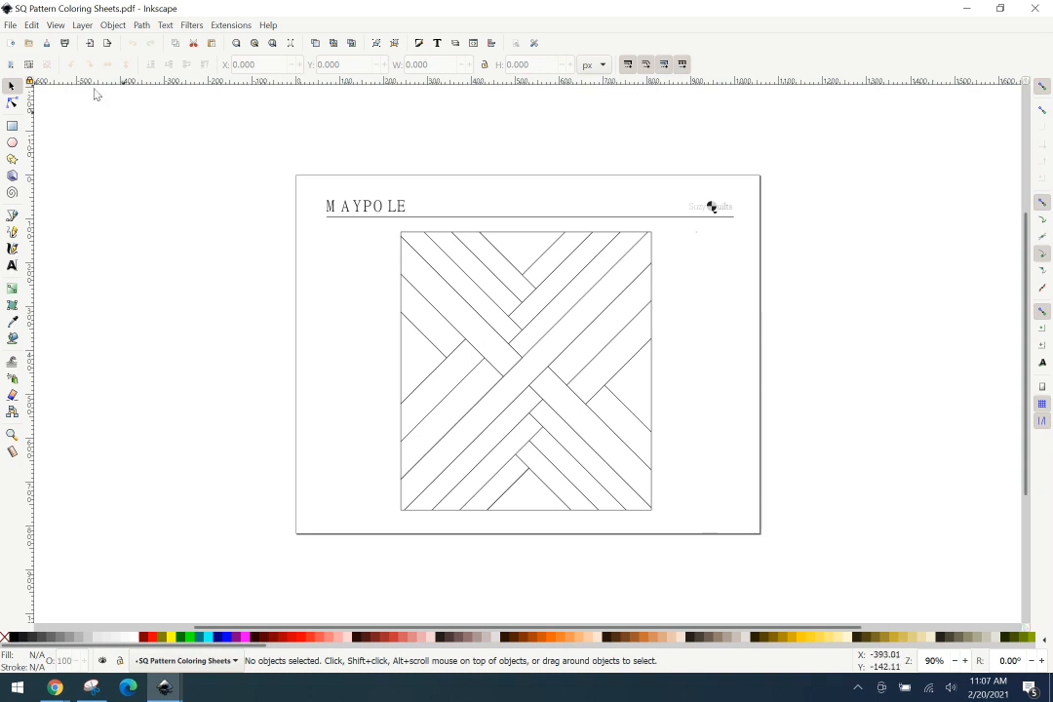
pyautogui.moveTo(153, 201)
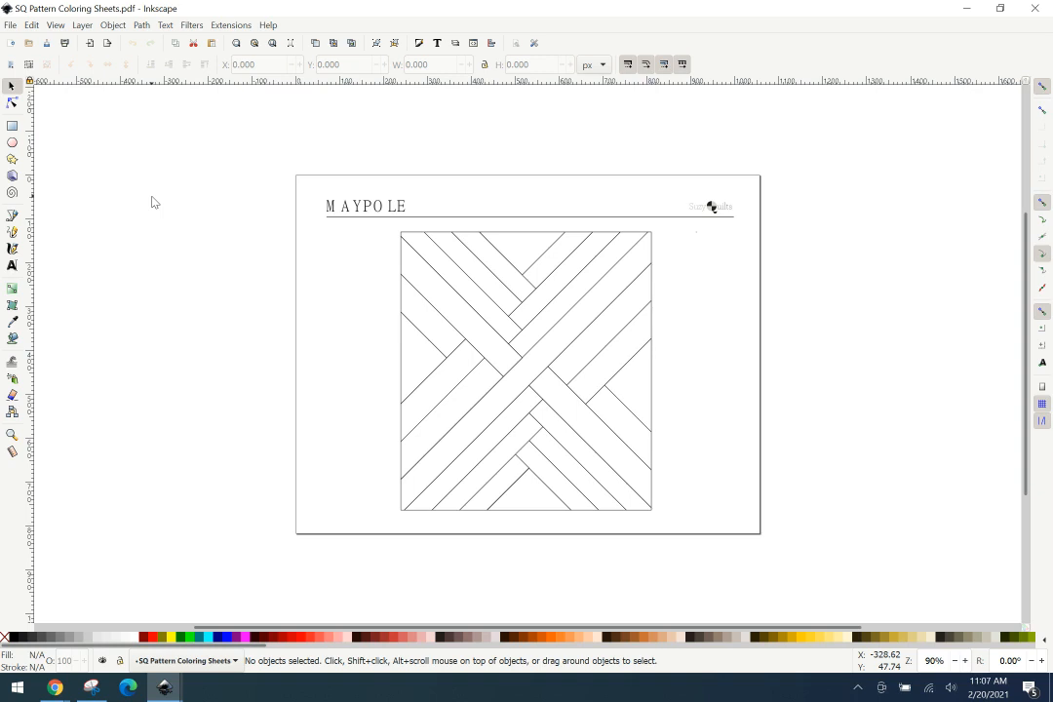
pyautogui.moveTo(221, 189)
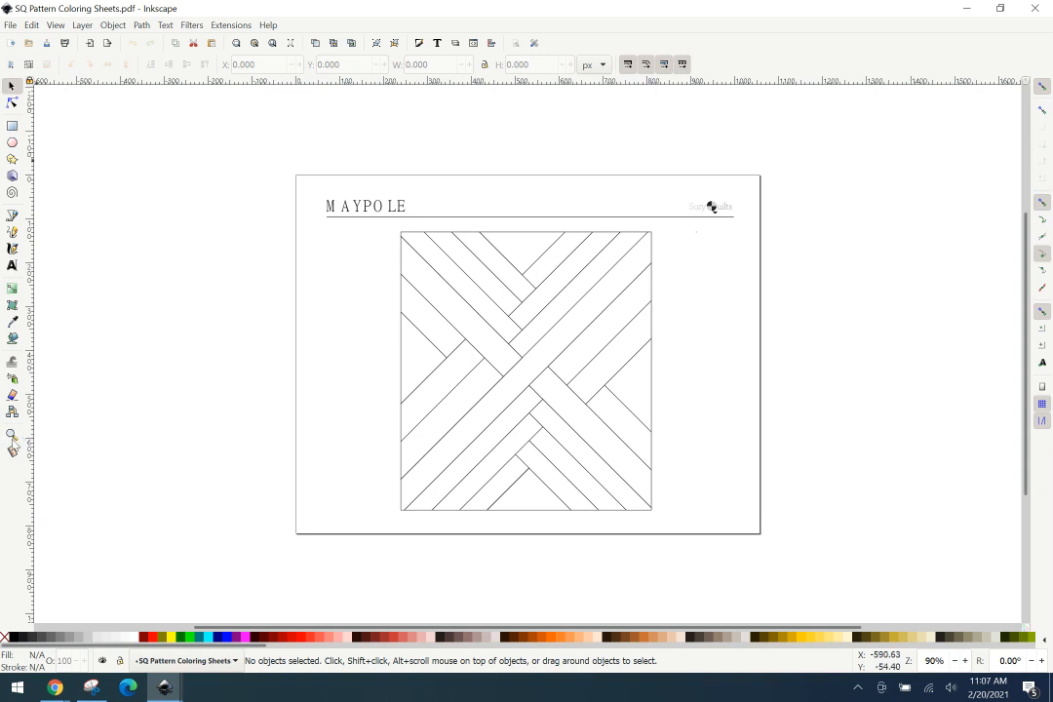
pyautogui.moveTo(11, 439)
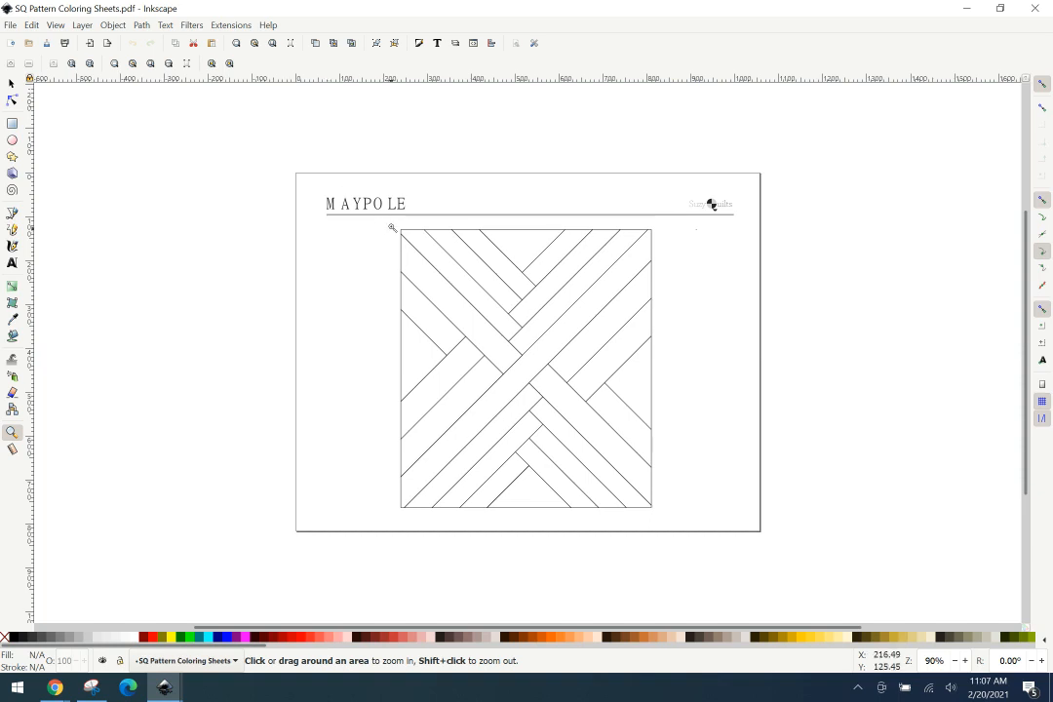
pyautogui.moveTo(386, 230); pyautogui.dragTo(536, 390)
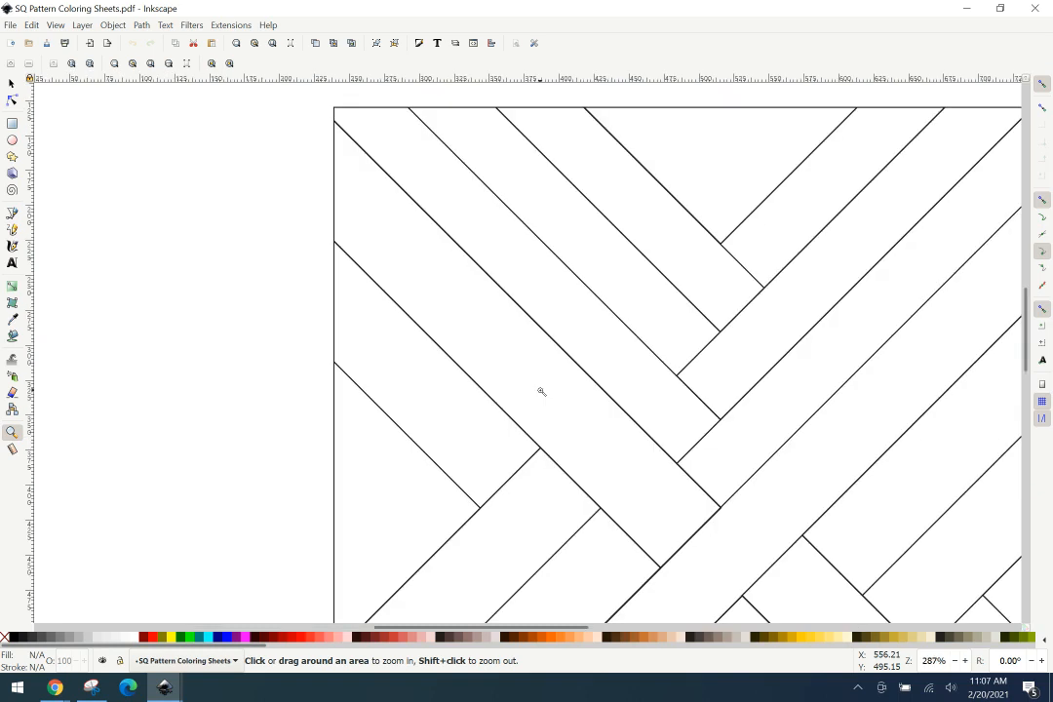
pyautogui.moveTo(39, 213)
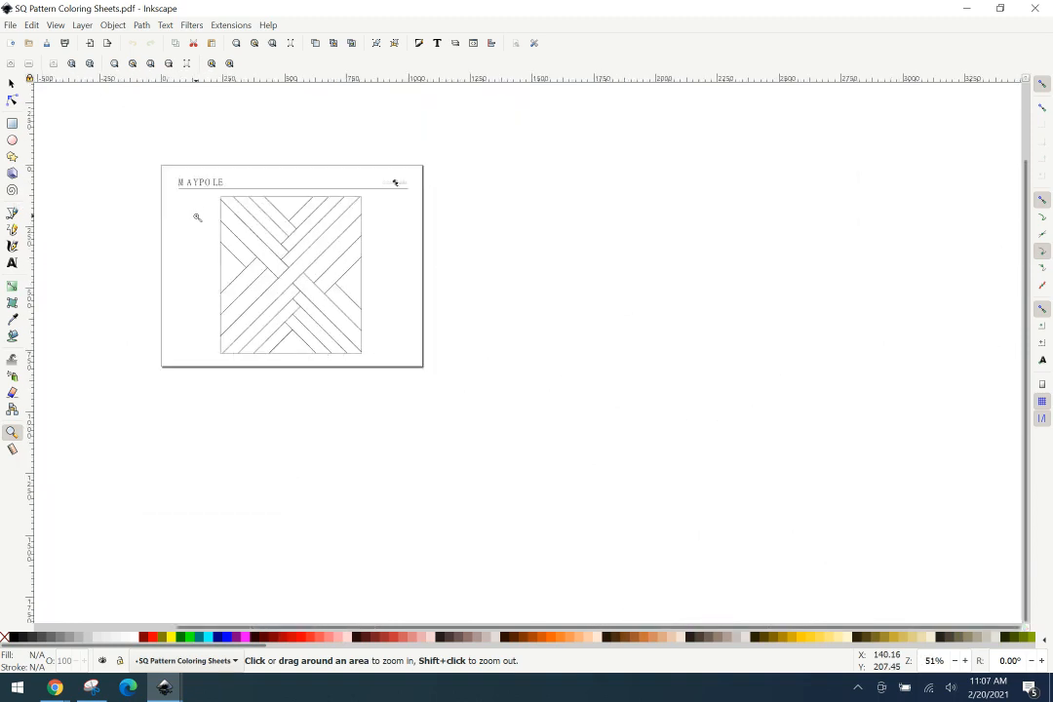
pyautogui.click(197, 216)
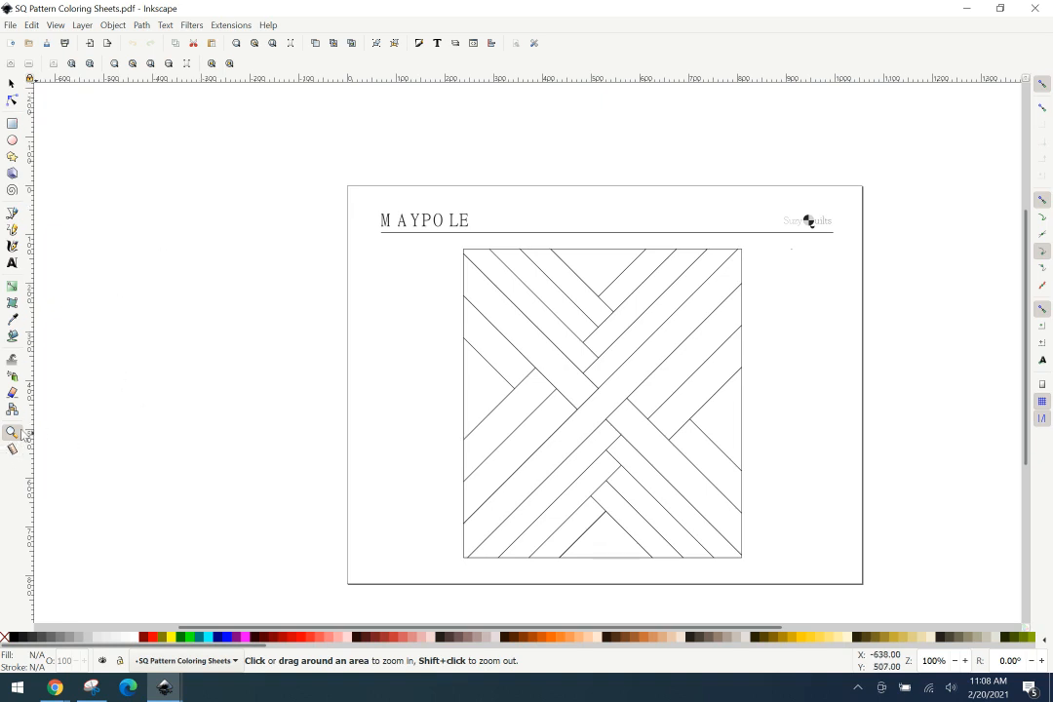
pyautogui.moveTo(460, 349)
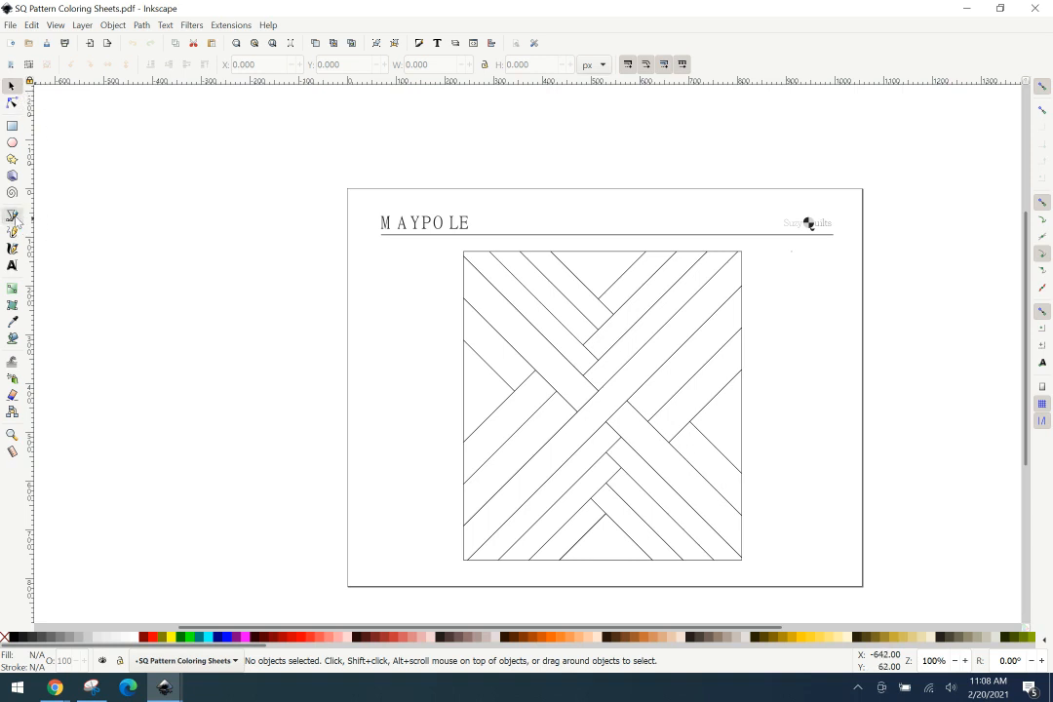
# Draw a closed four-node Bezier path around the diagonal strip at the block's top-left corner.
pyautogui.click(12, 219)
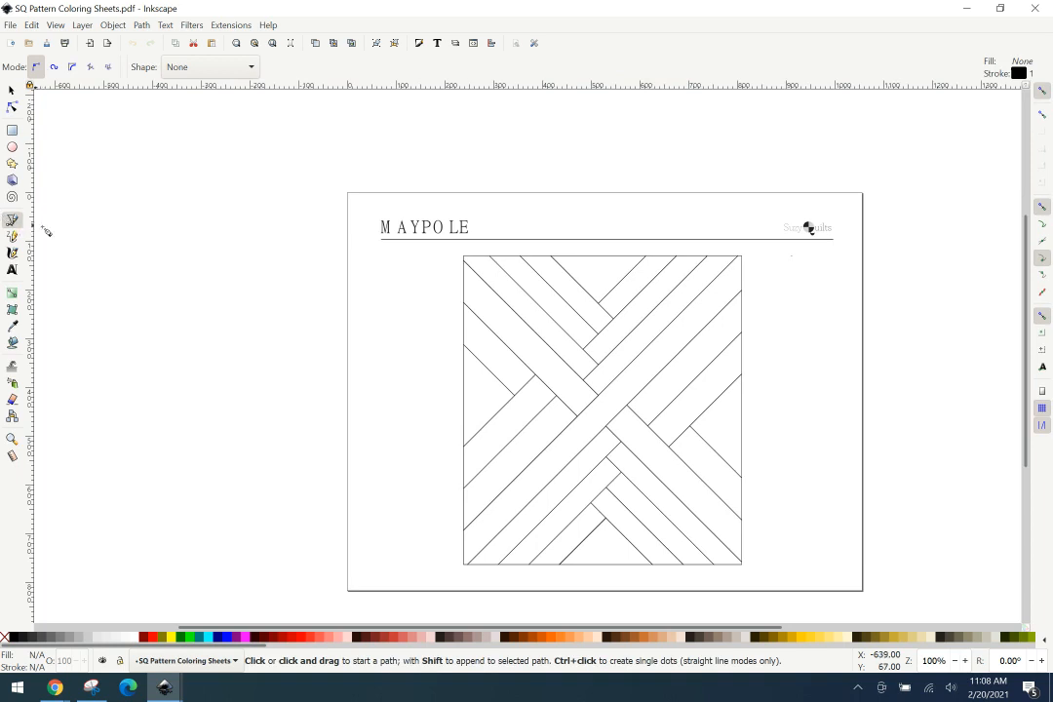
pyautogui.moveTo(230, 258)
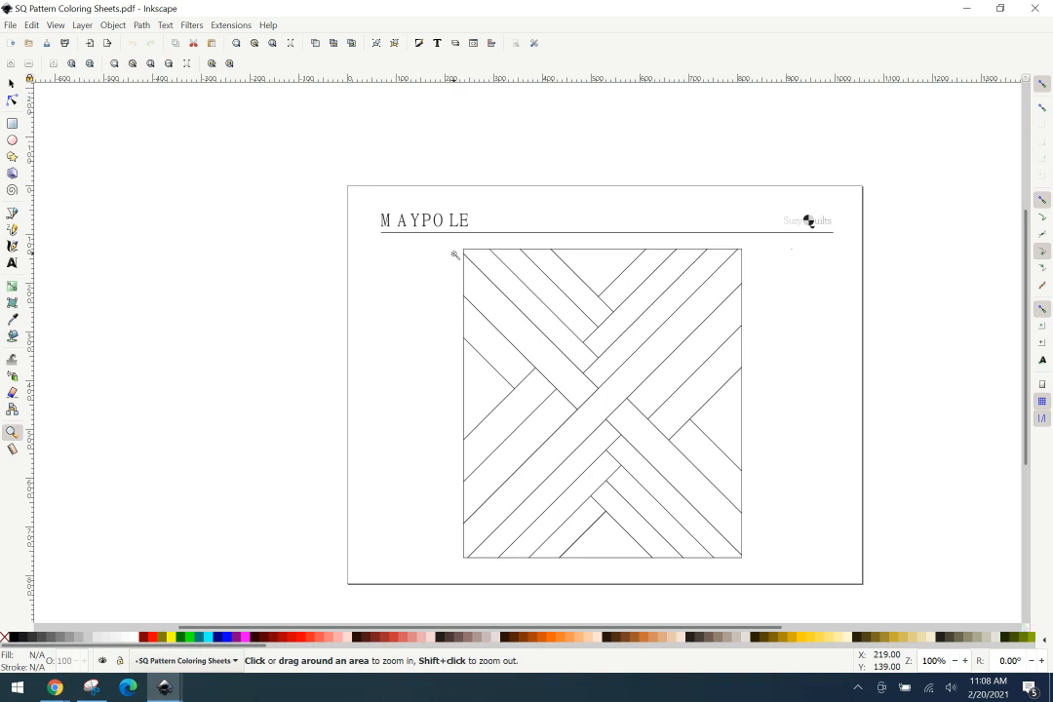
pyautogui.moveTo(439, 242); pyautogui.dragTo(614, 439)
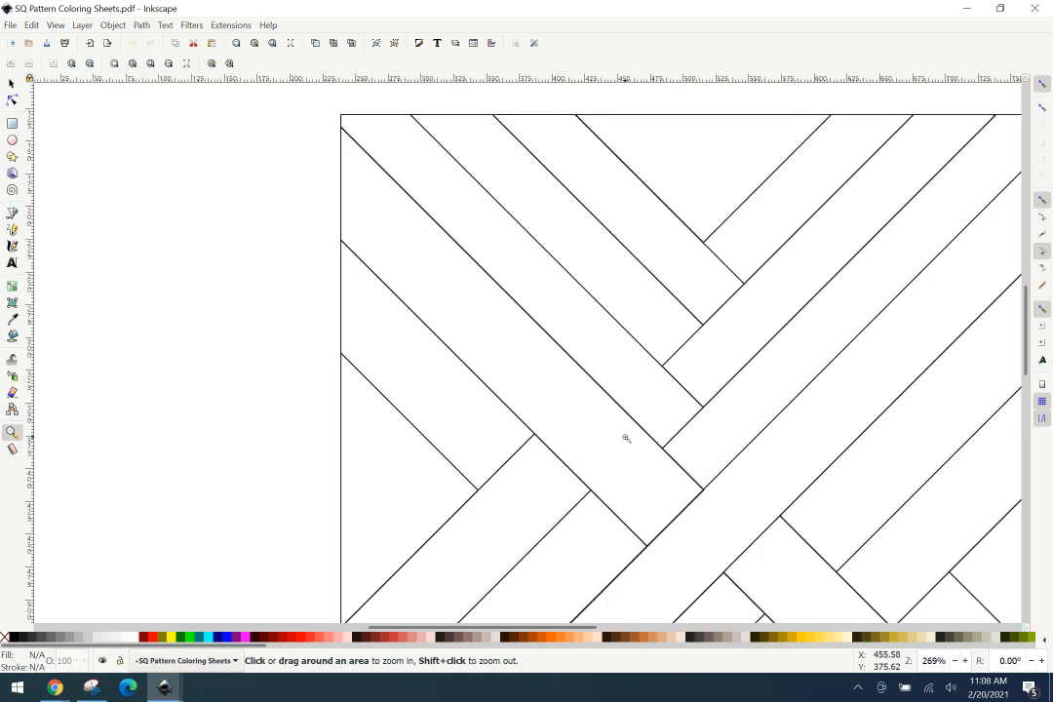
pyautogui.moveTo(339, 244)
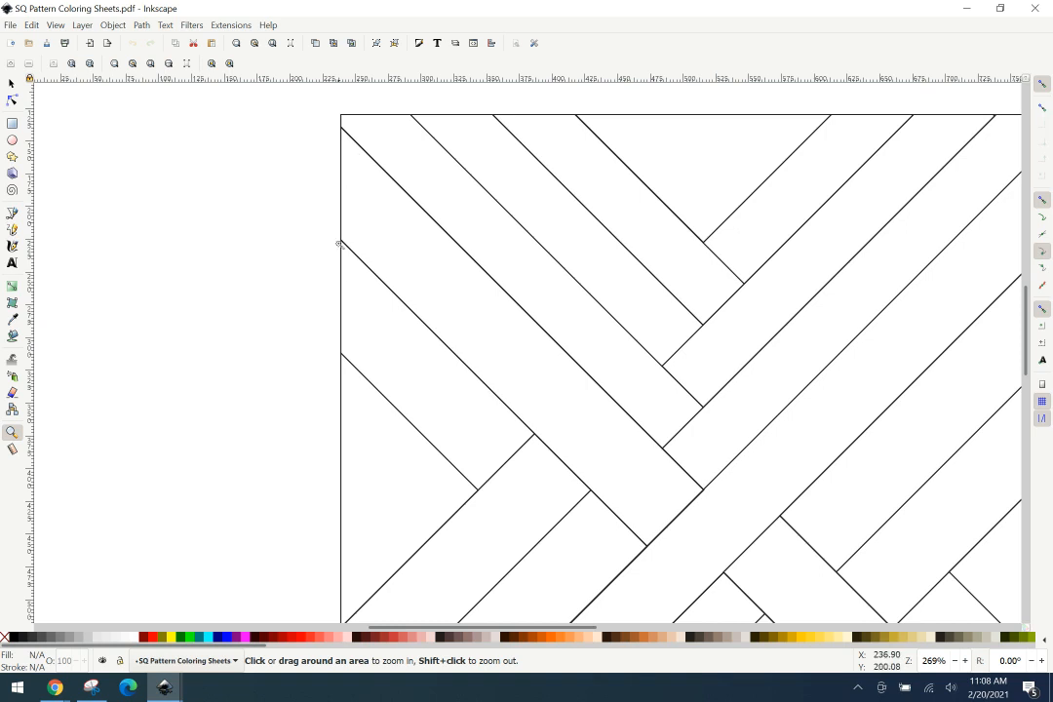
pyautogui.moveTo(12, 218)
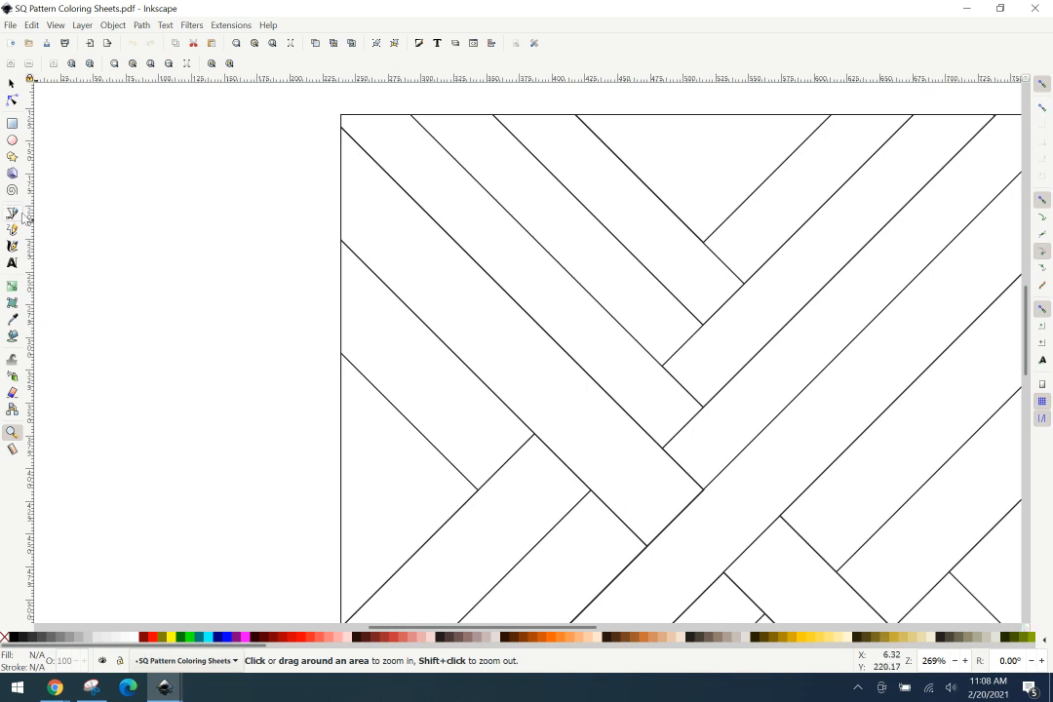
pyautogui.moveTo(12, 219)
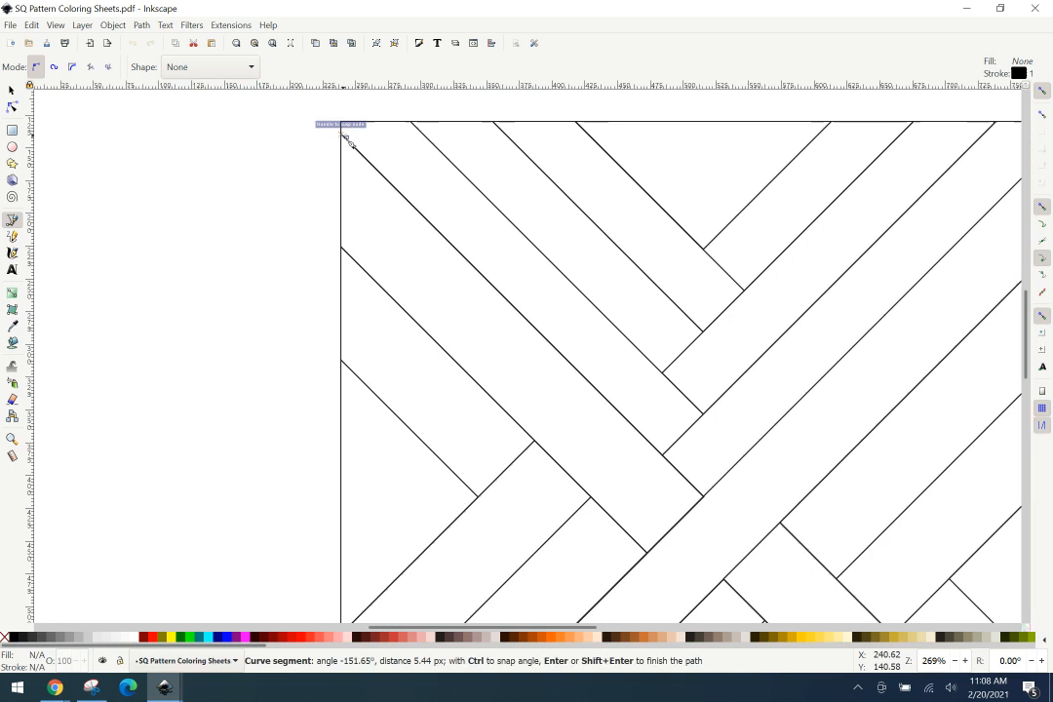
pyautogui.press('Escape')
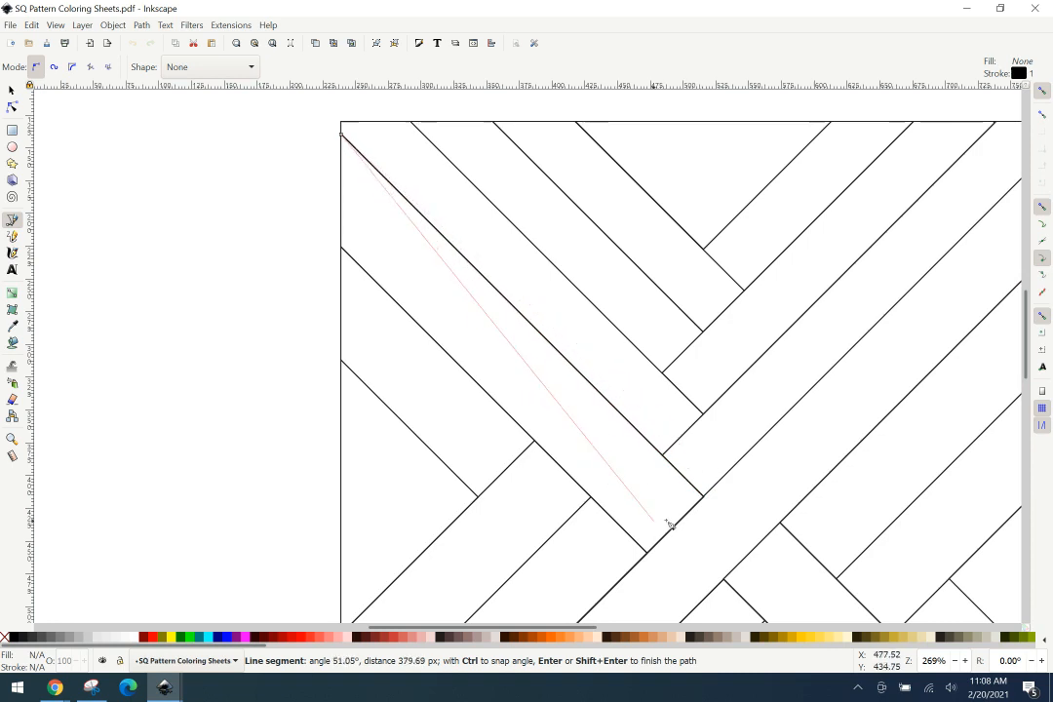
pyautogui.moveTo(708, 495)
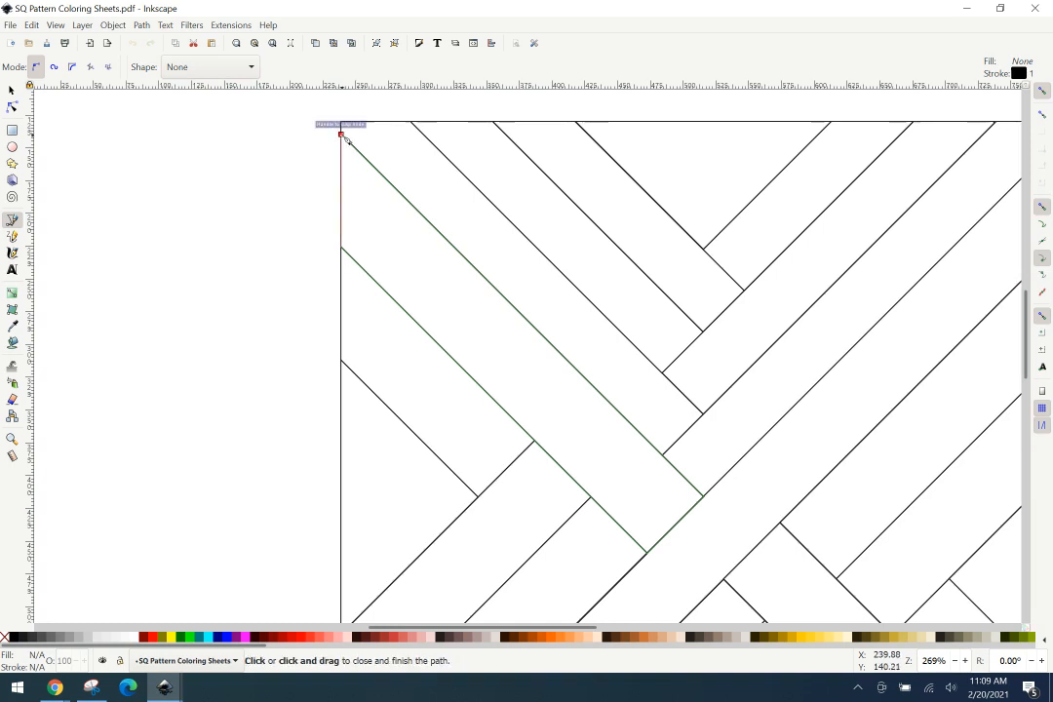
pyautogui.moveTo(343, 137)
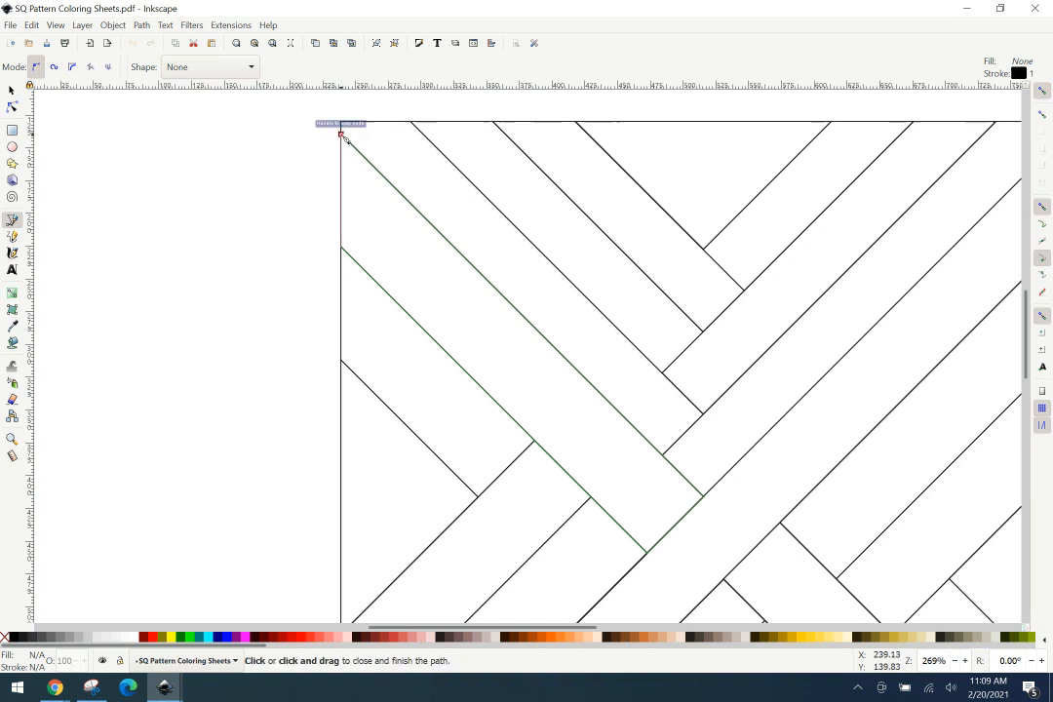
pyautogui.click(341, 133)
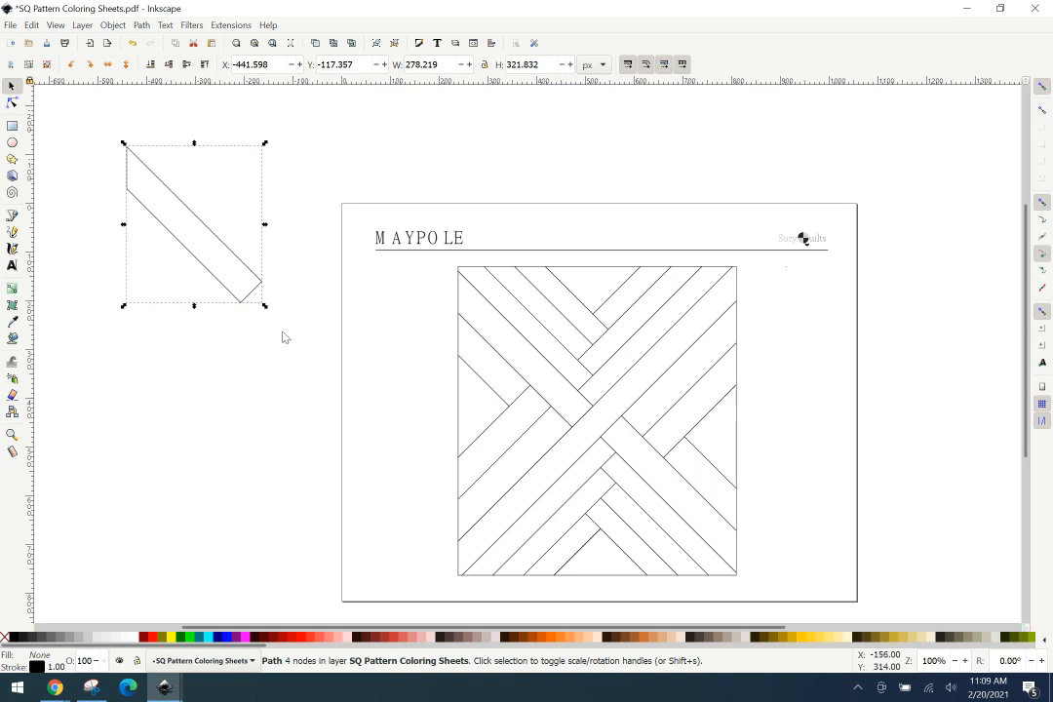
pyautogui.moveTo(218, 269)
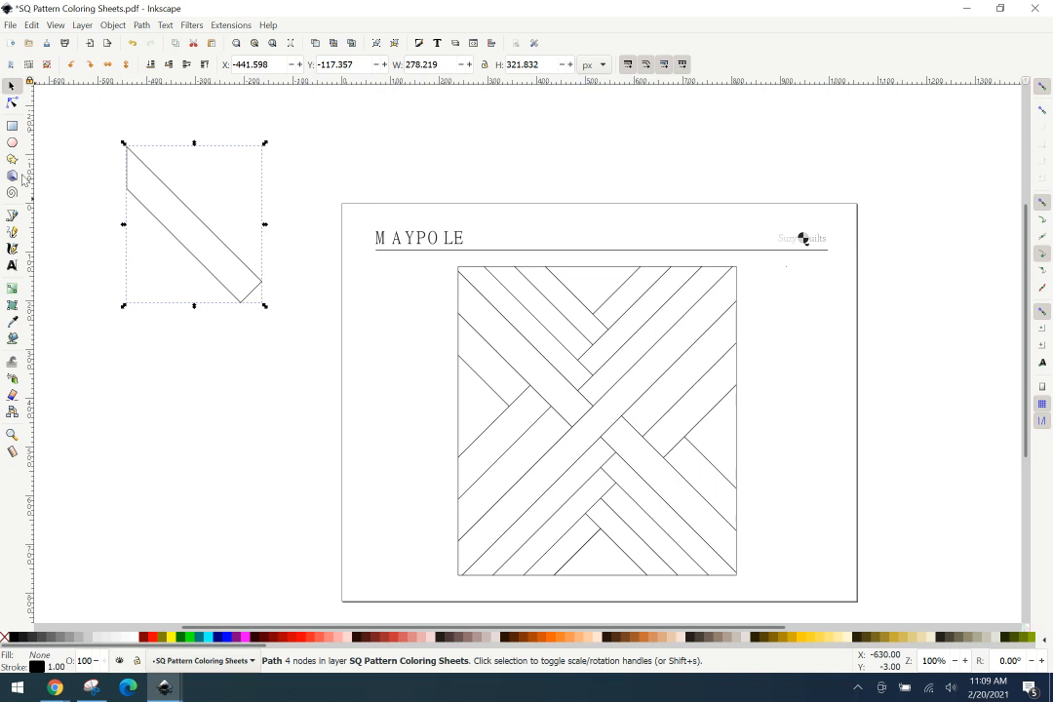
# Import cream bee.jpg as an embedded image.
pyautogui.click(12, 24)
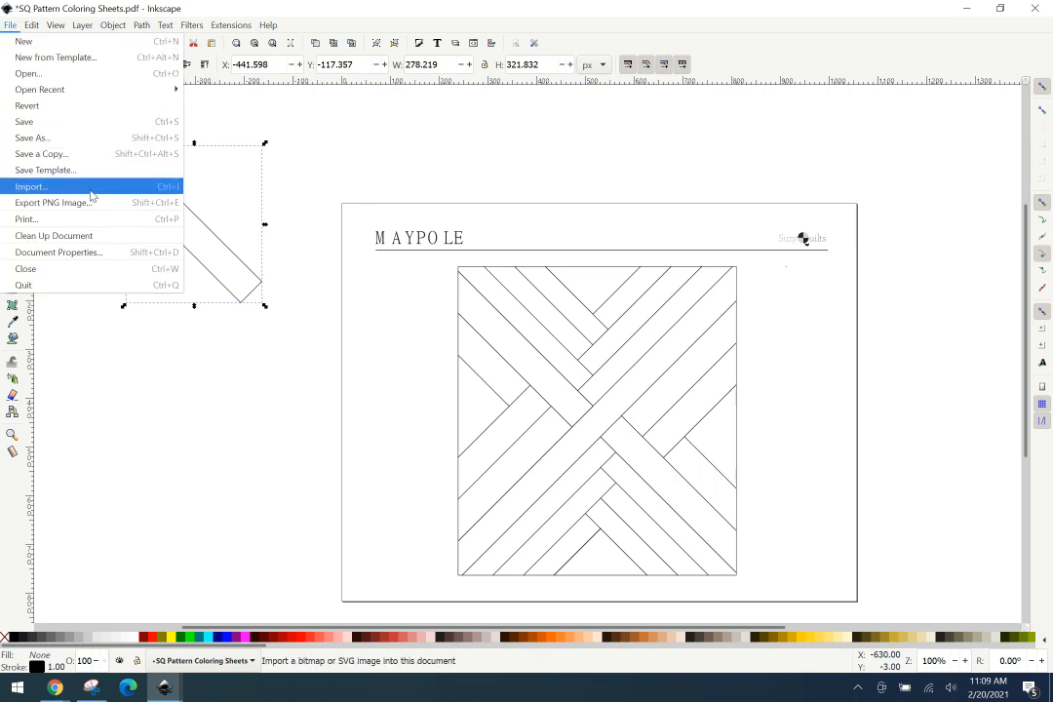
pyautogui.click(35, 187)
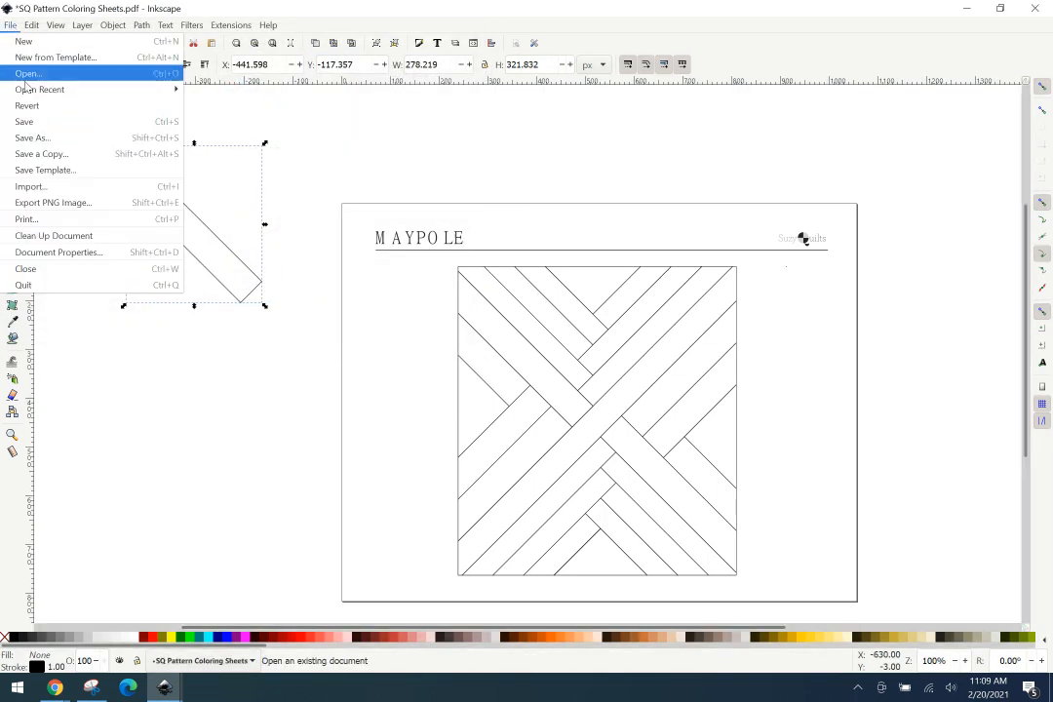
pyautogui.moveTo(117, 201)
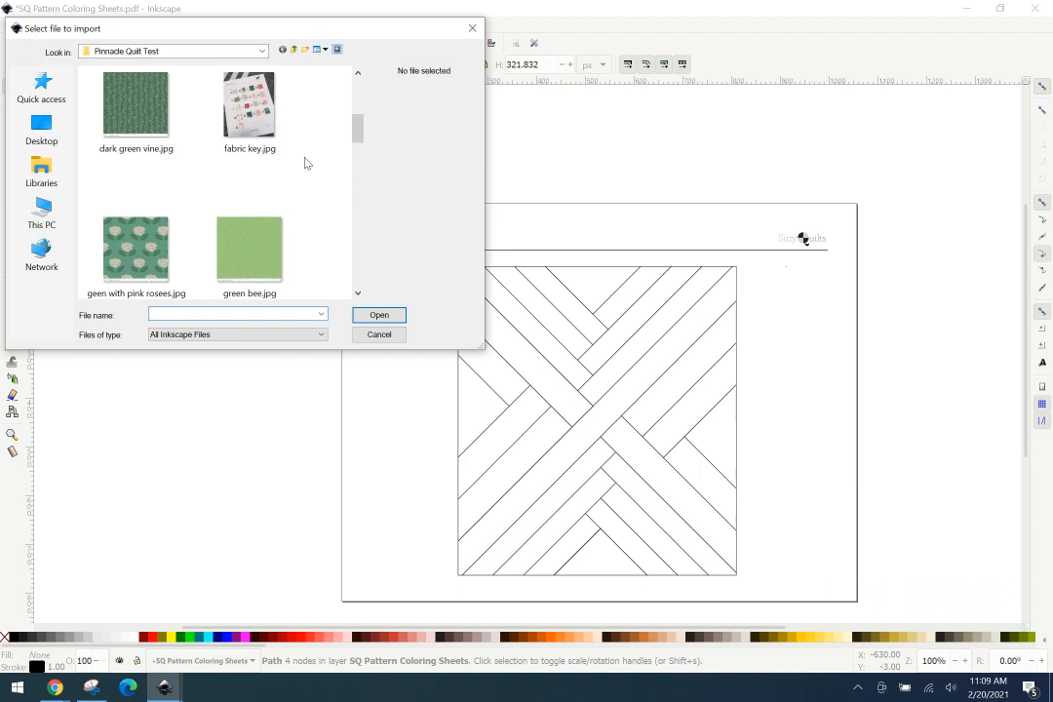
pyautogui.scroll(-3)
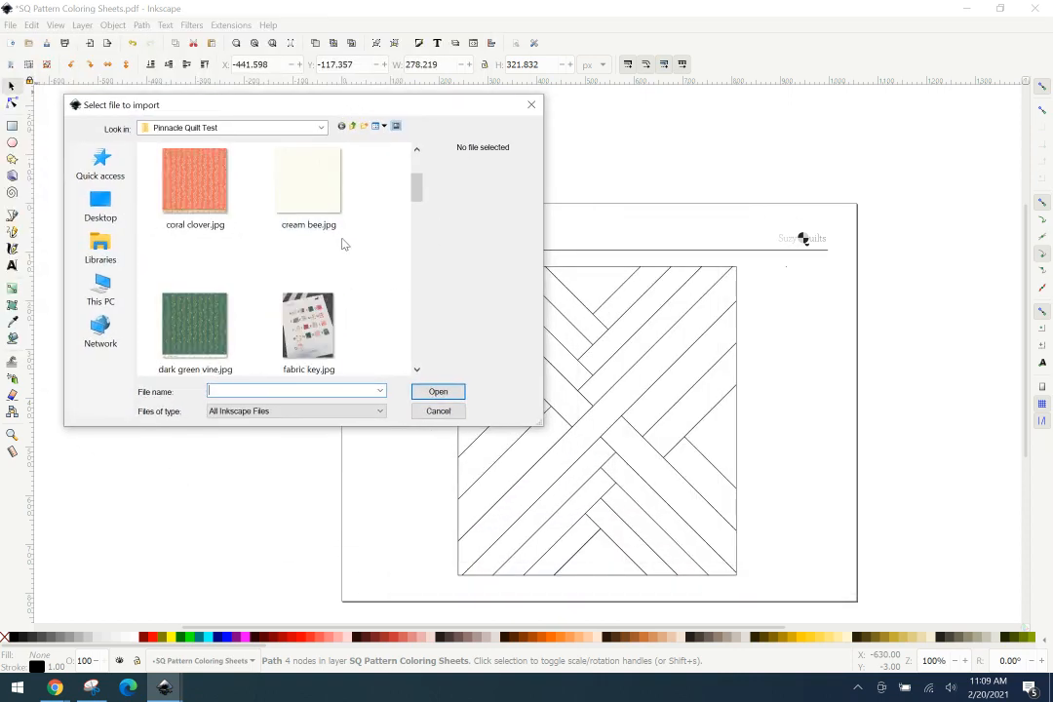
pyautogui.click(437, 390)
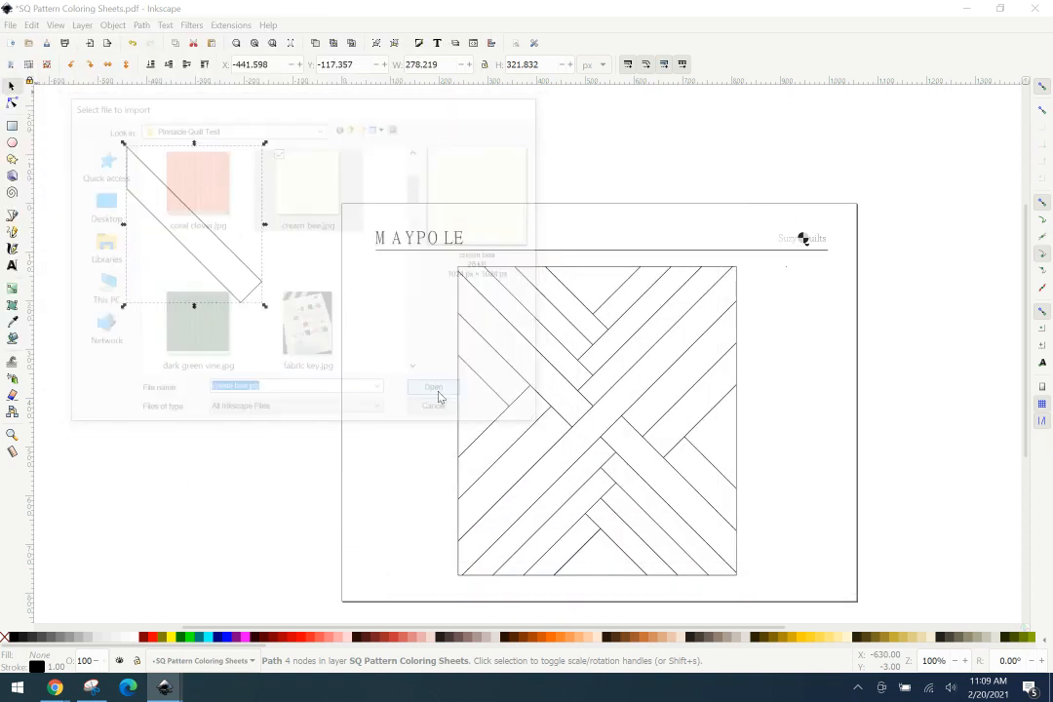
pyautogui.click(433, 386)
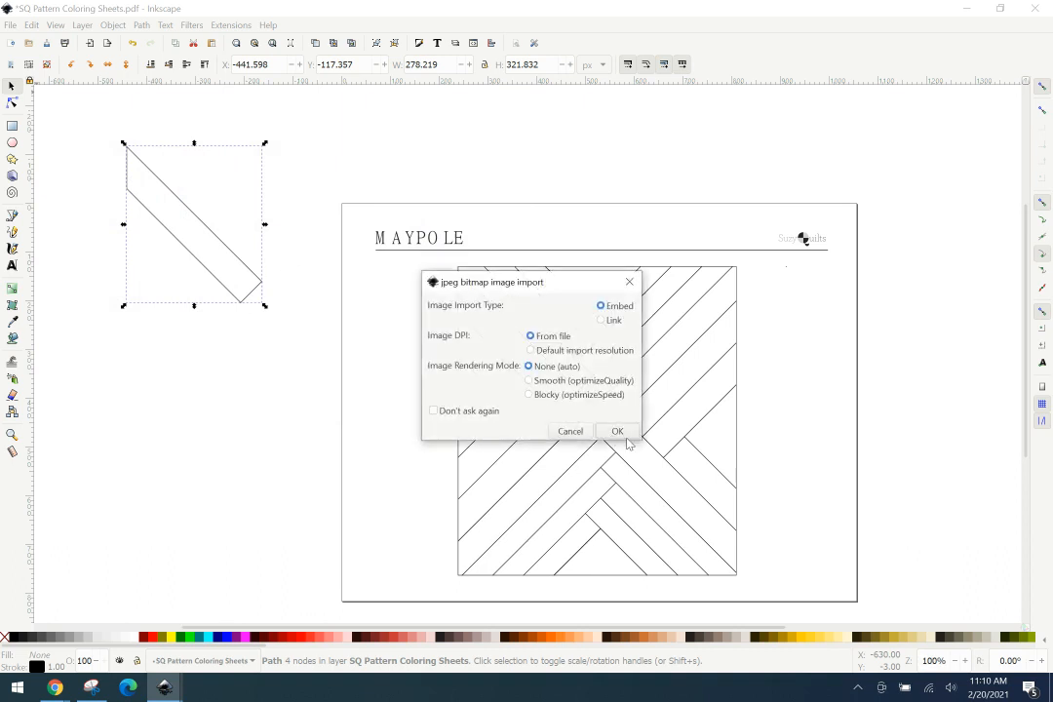
pyautogui.click(616, 431)
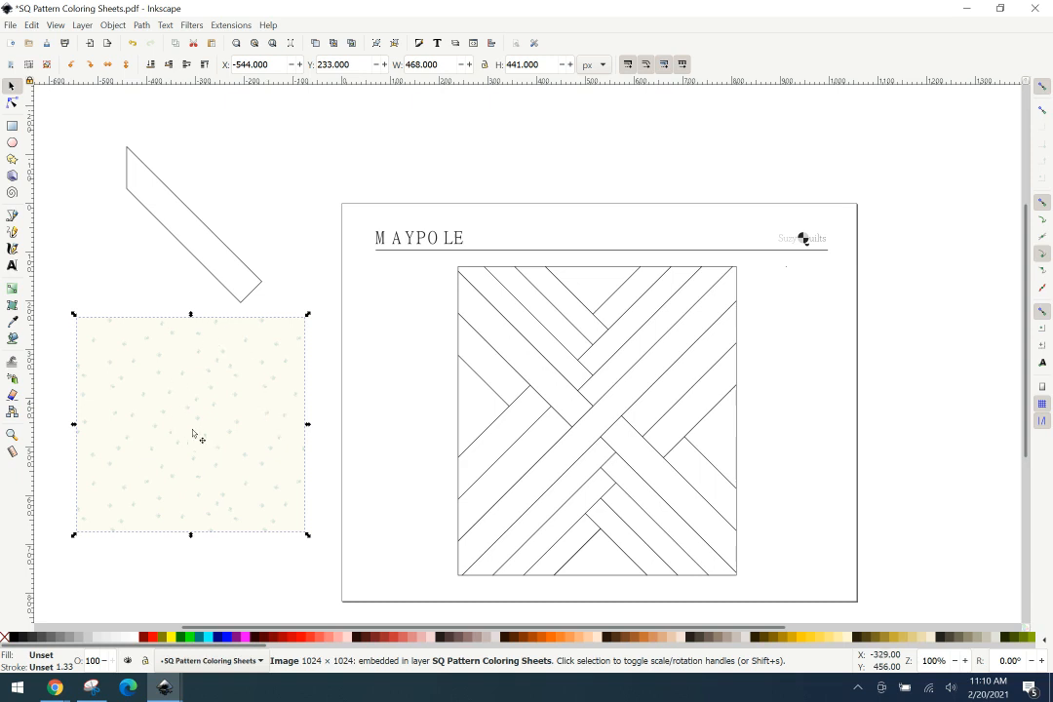
# Move the cream fabric image down below the strip piece.
pyautogui.moveTo(191, 429); pyautogui.dragTo(187, 456)
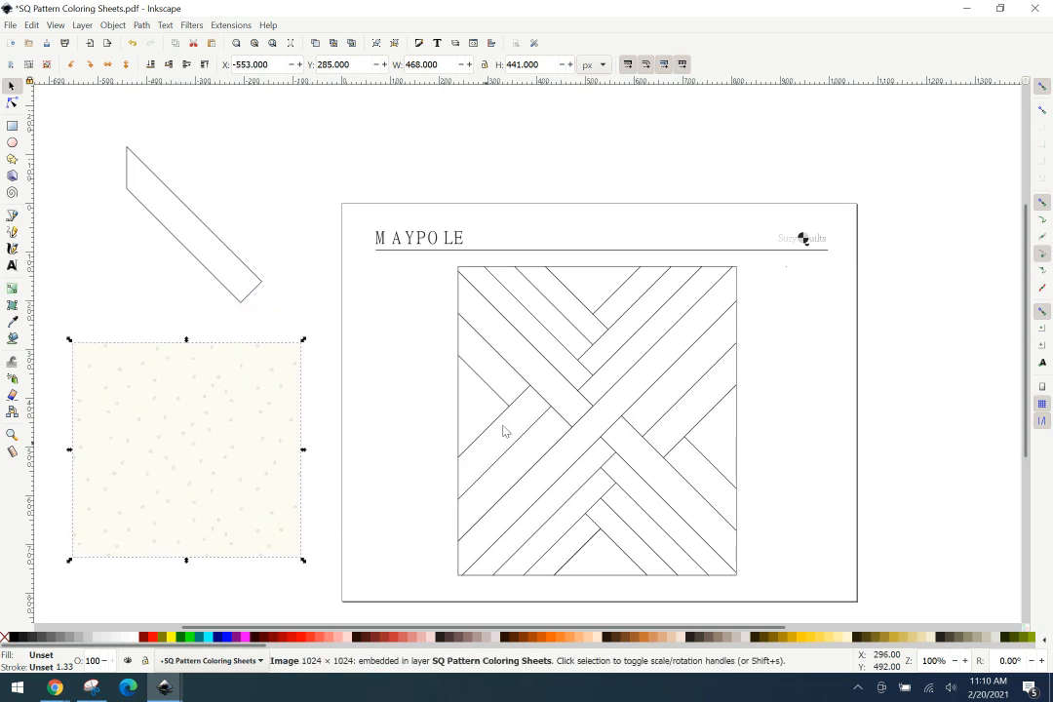
pyautogui.moveTo(628, 316)
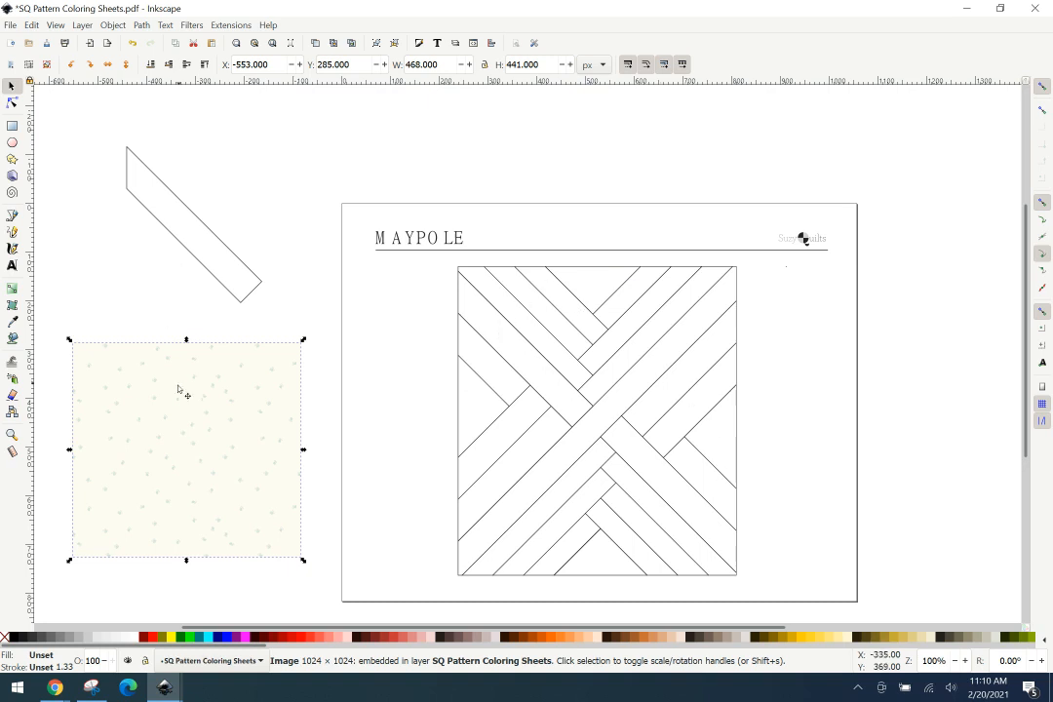
# Duplicate the cream fabric image and place the copy back over the original at the lower left.
pyautogui.moveTo(179, 390); pyautogui.dragTo(238, 407)
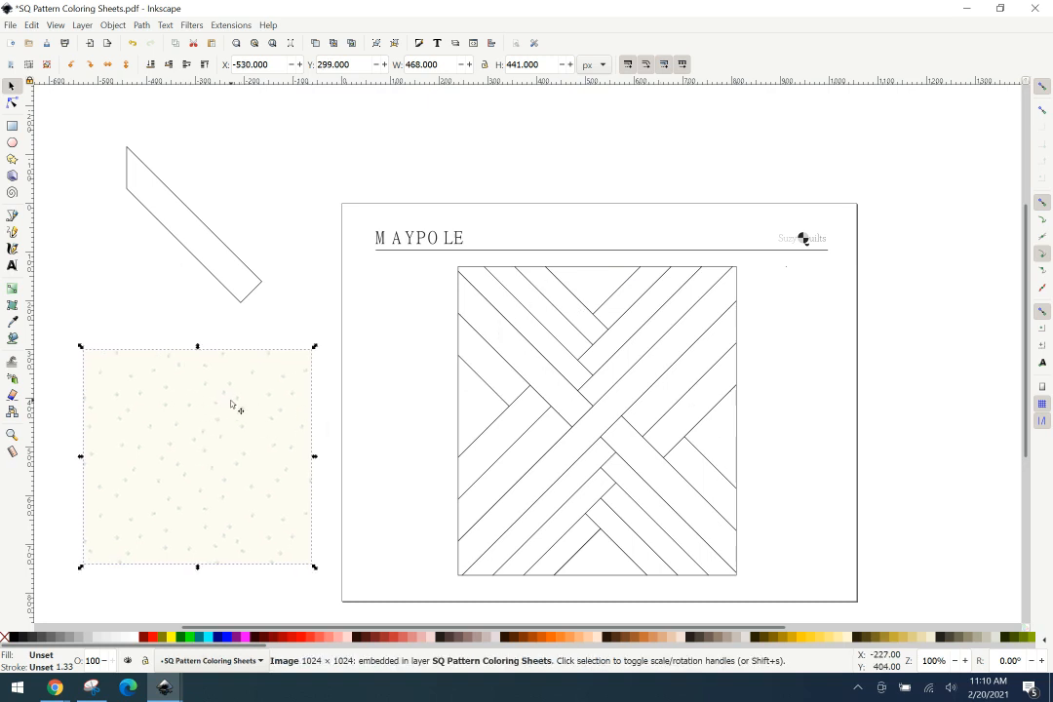
pyautogui.rightClick(232, 407)
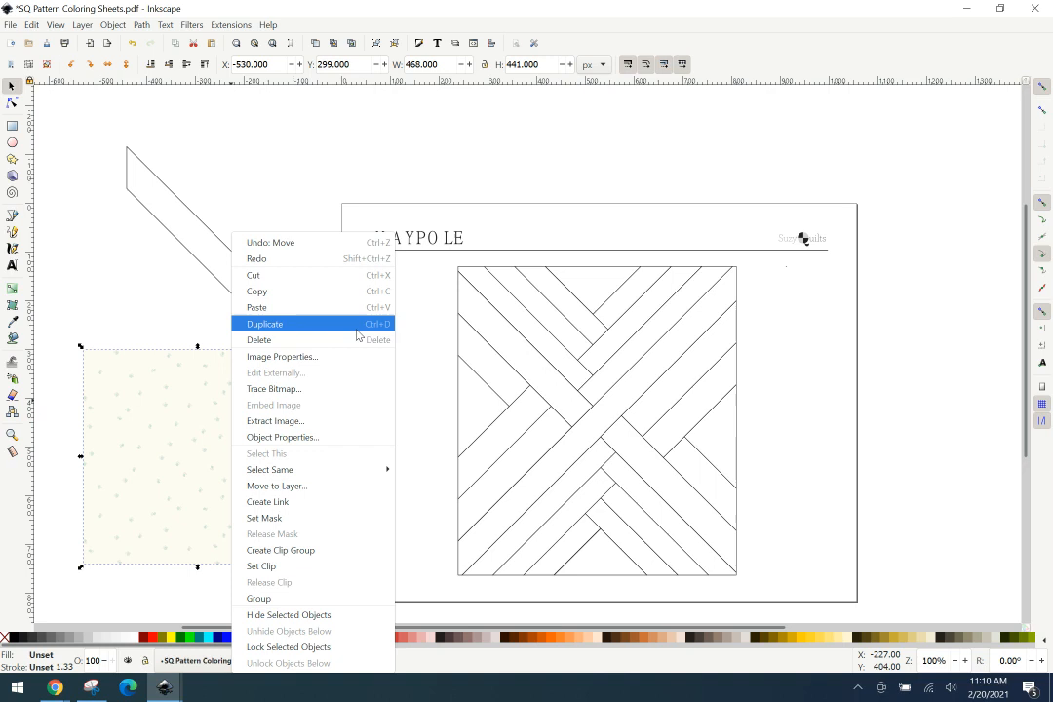
pyautogui.moveTo(386, 328)
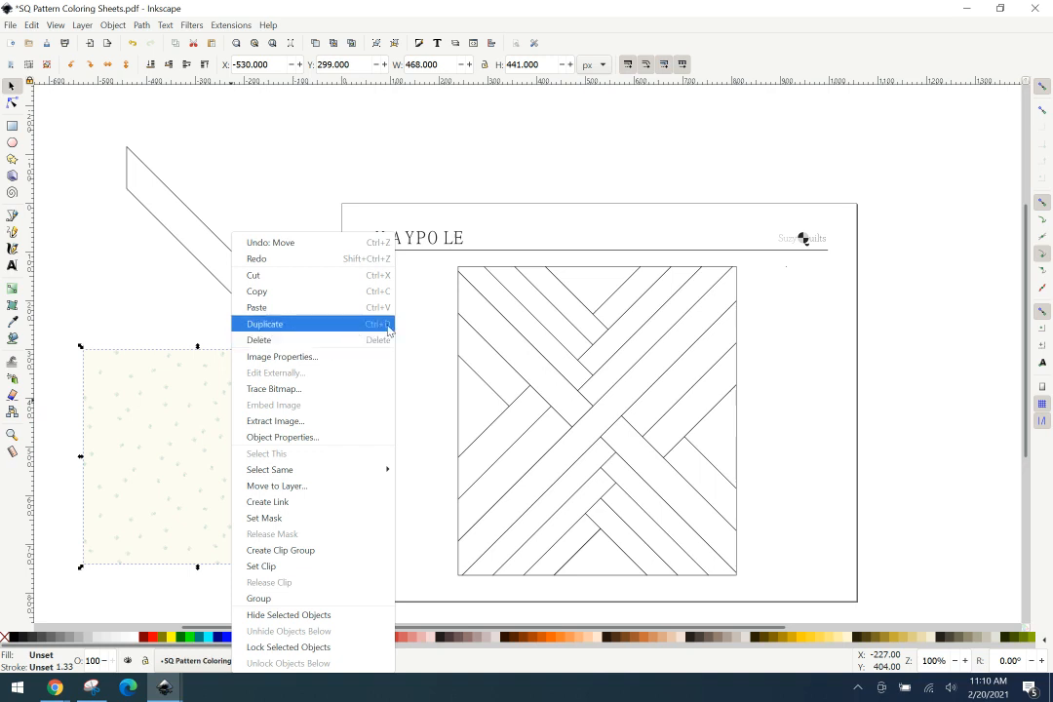
pyautogui.moveTo(164, 320)
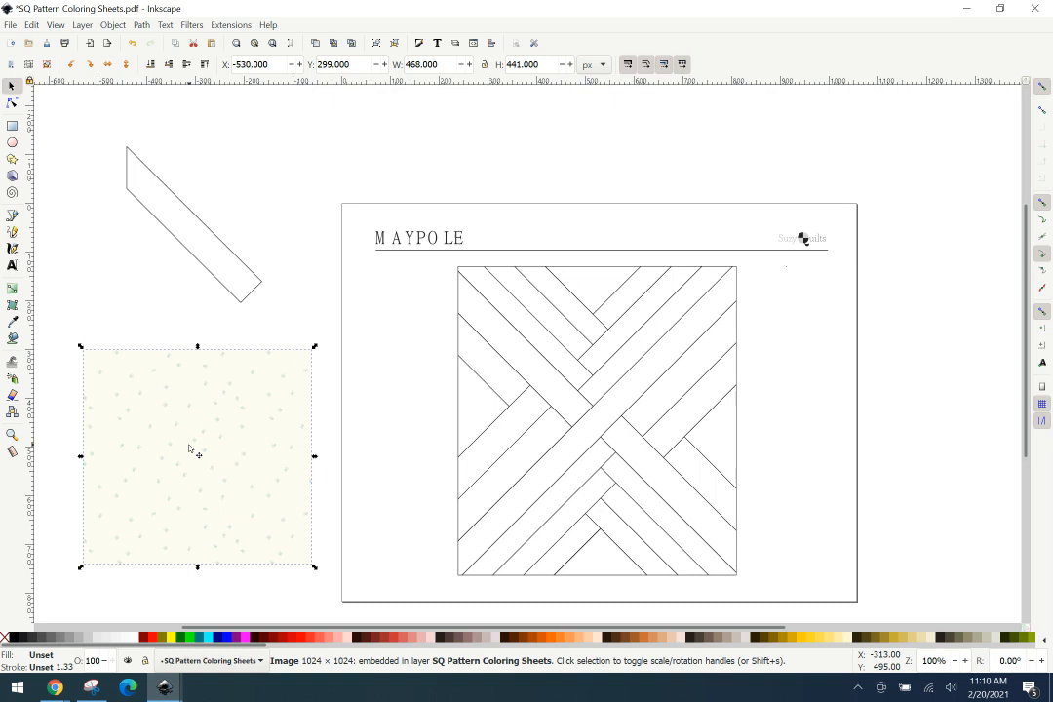
pyautogui.moveTo(183, 433)
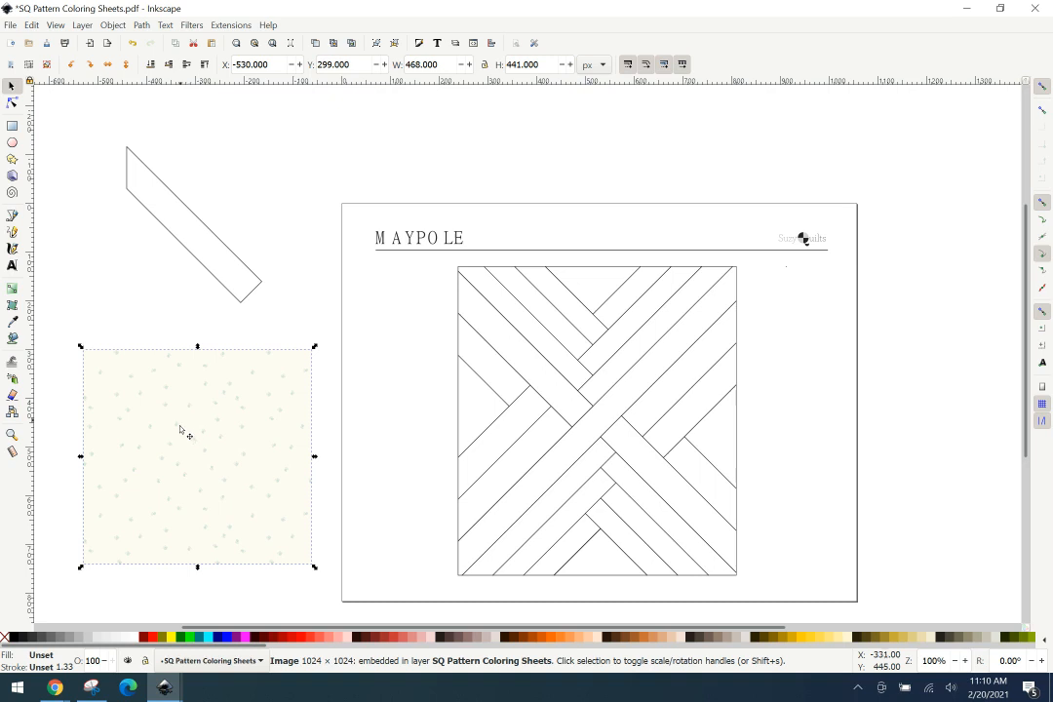
pyautogui.moveTo(207, 403)
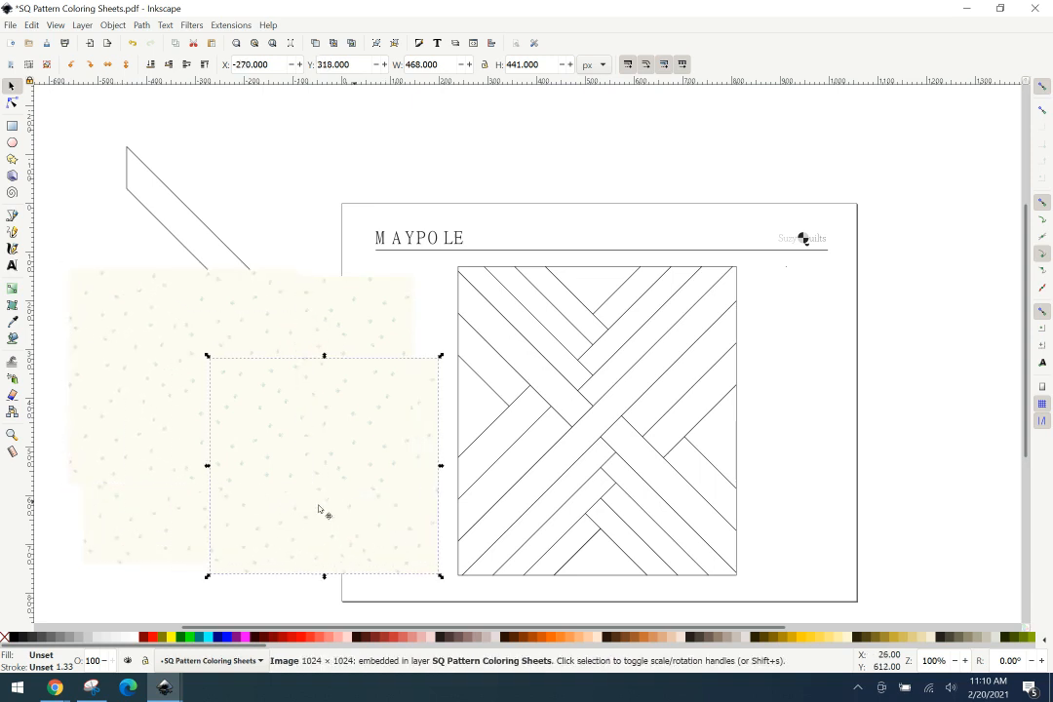
pyautogui.moveTo(322, 507); pyautogui.dragTo(249, 527)
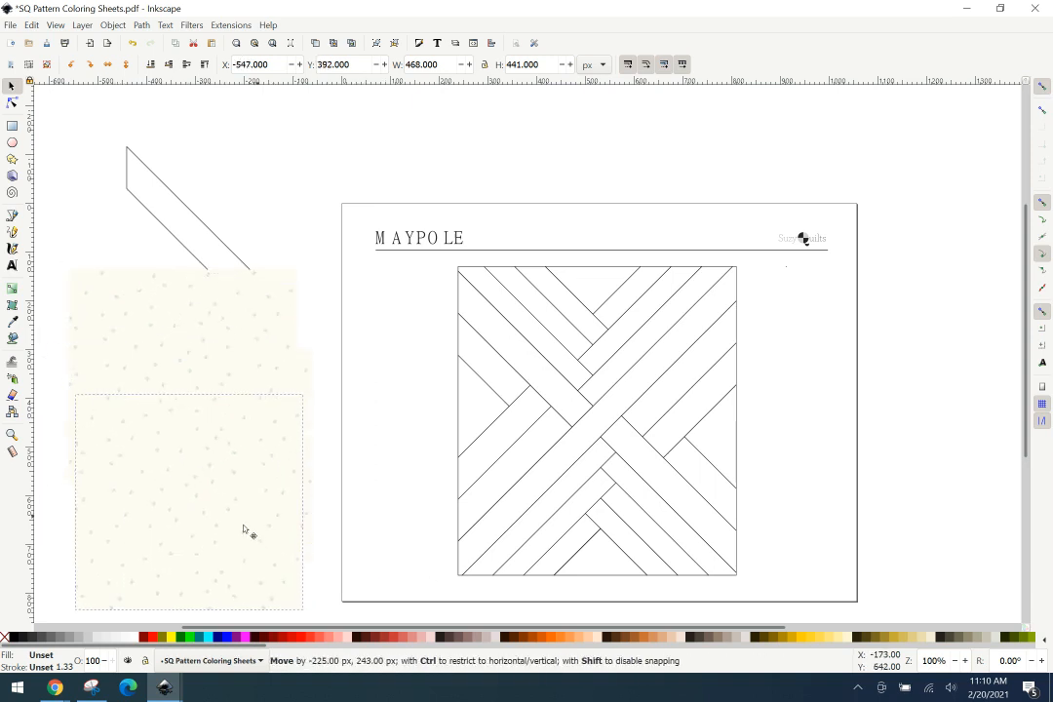
pyautogui.moveTo(244, 531); pyautogui.dragTo(211, 429)
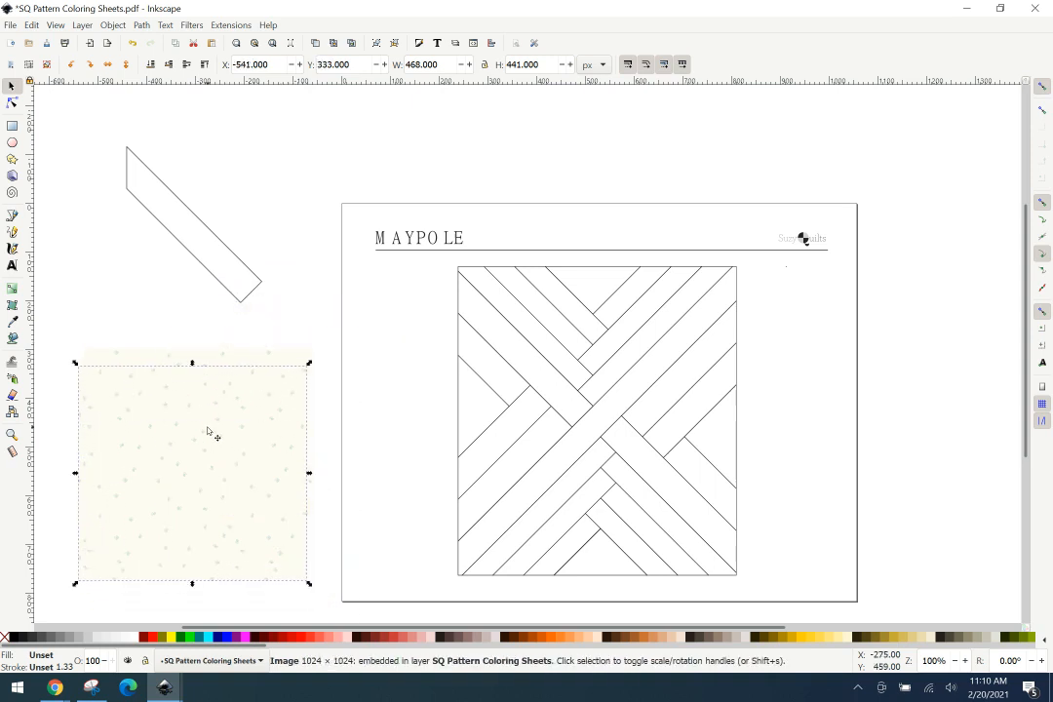
pyautogui.moveTo(245, 441)
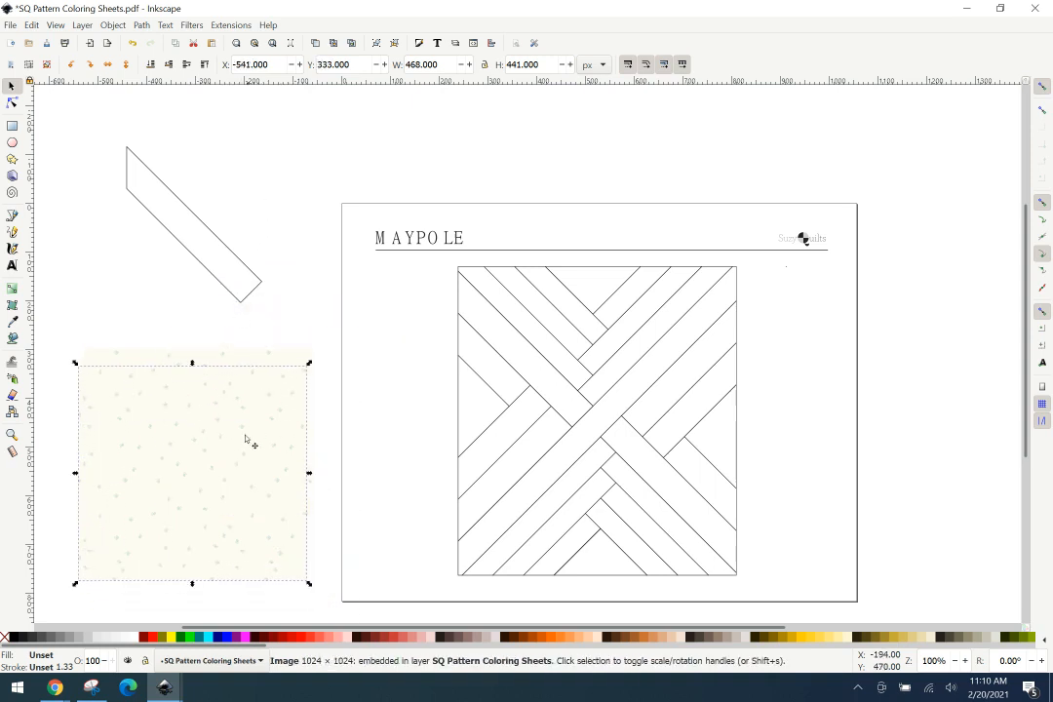
pyautogui.moveTo(208, 286)
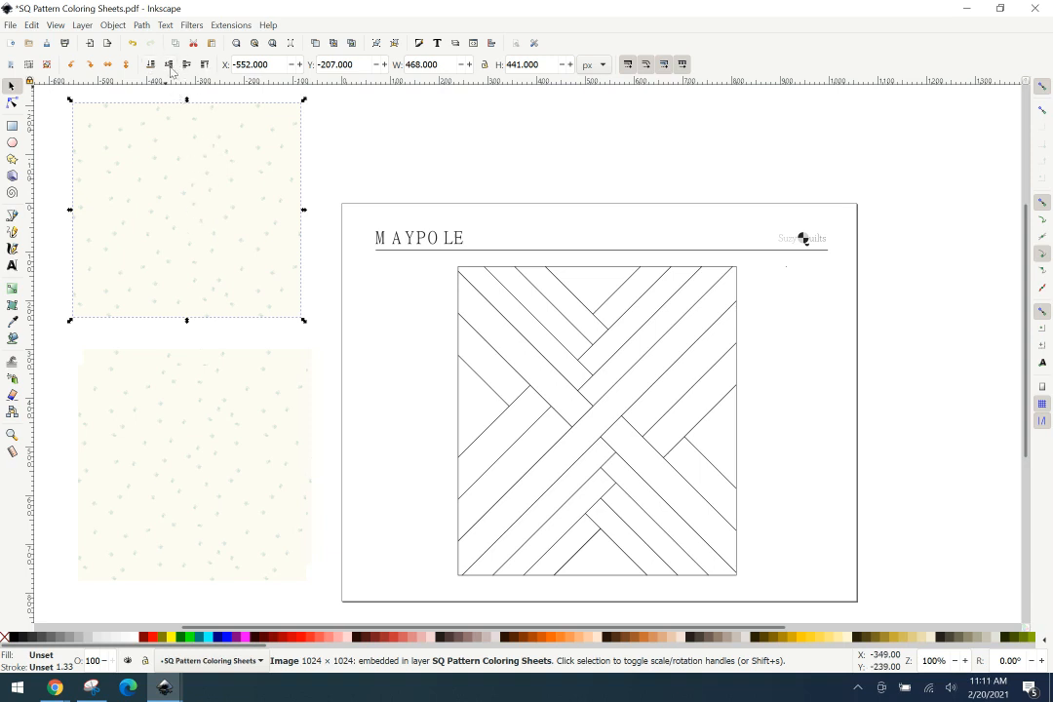
pyautogui.moveTo(174, 62)
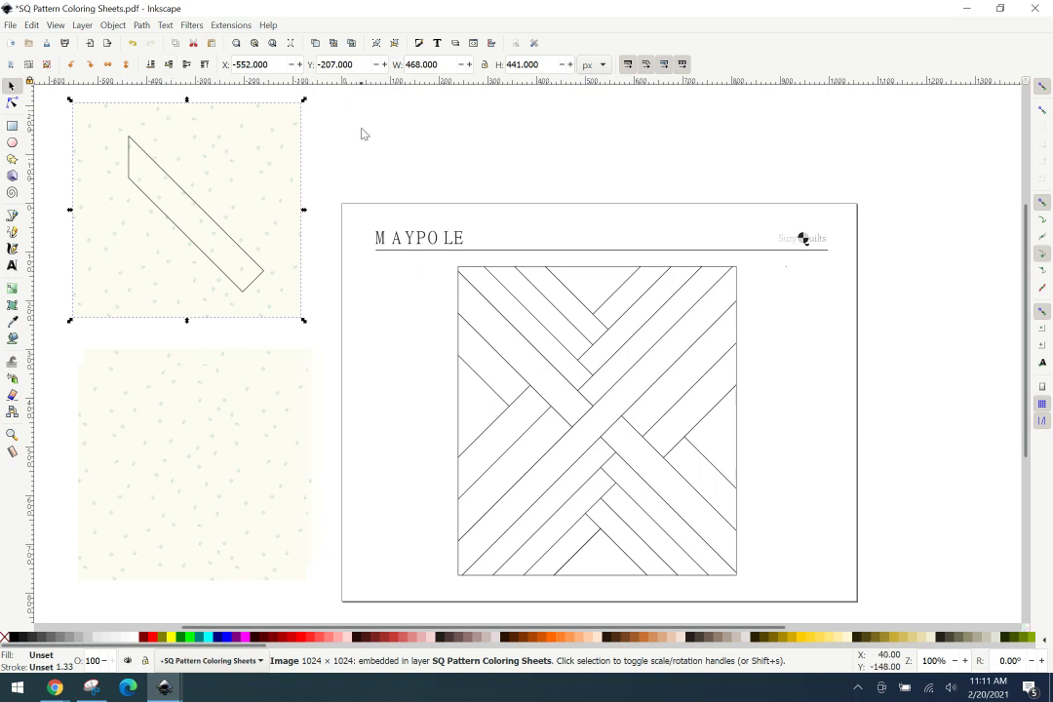
pyautogui.moveTo(264, 160)
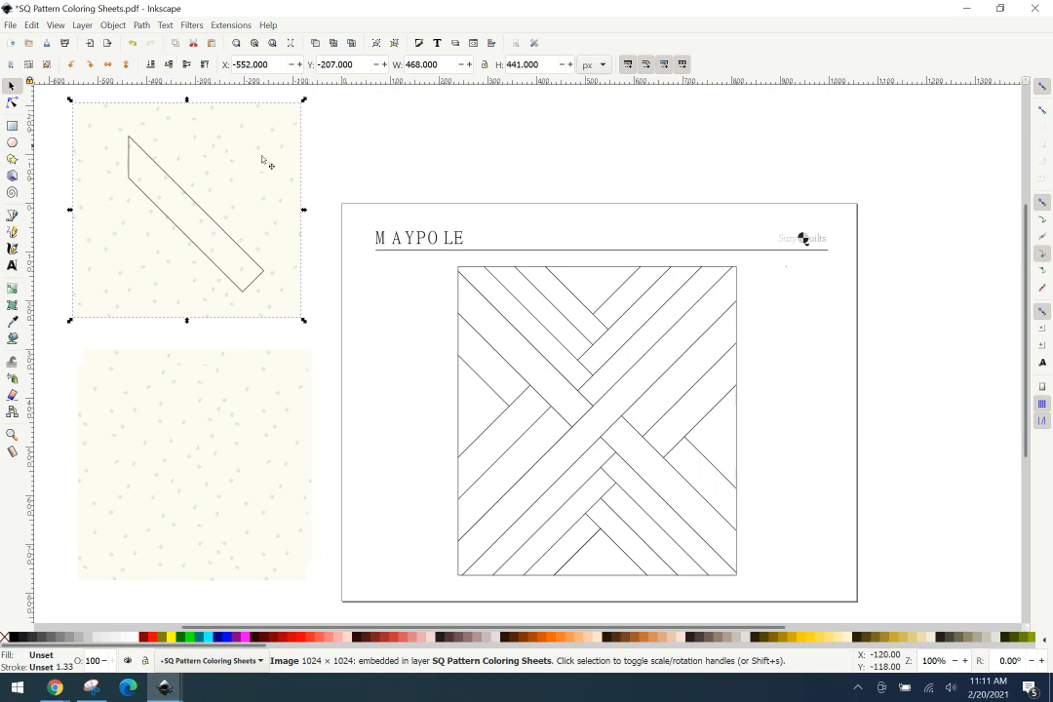
pyautogui.moveTo(197, 234)
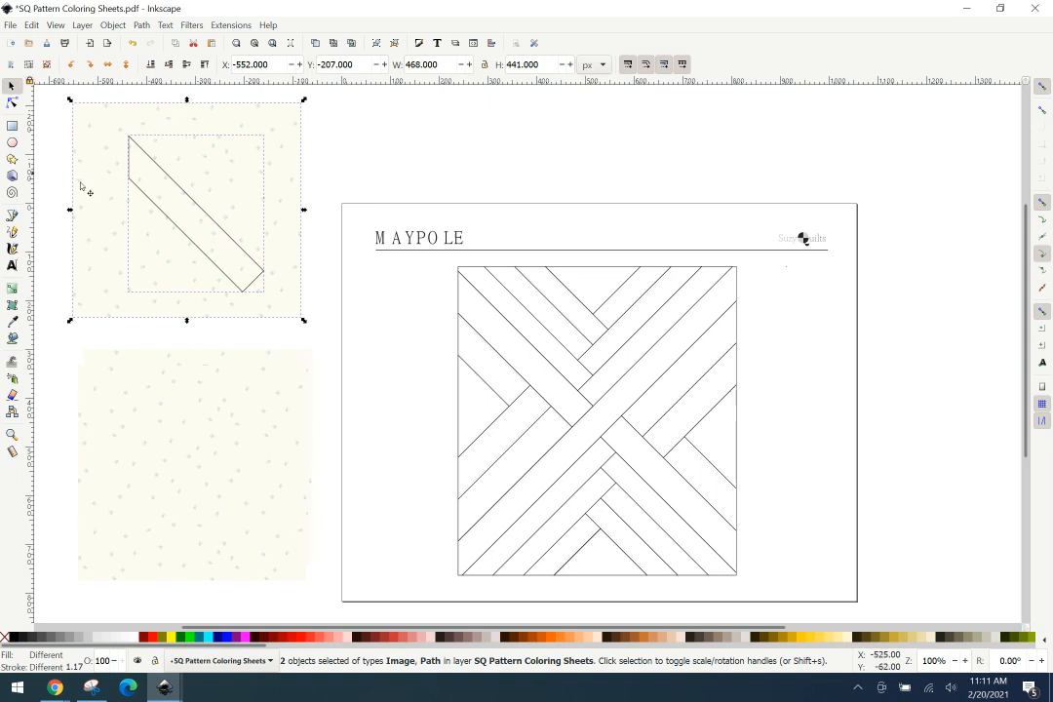
pyautogui.moveTo(277, 126)
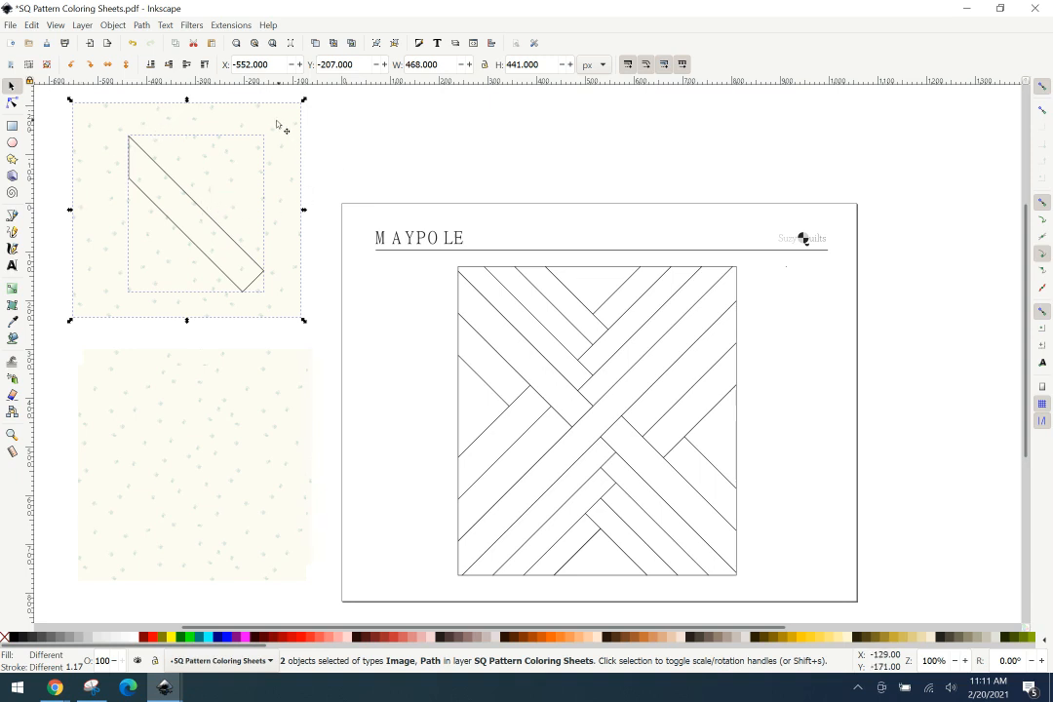
pyautogui.rightClick(281, 144)
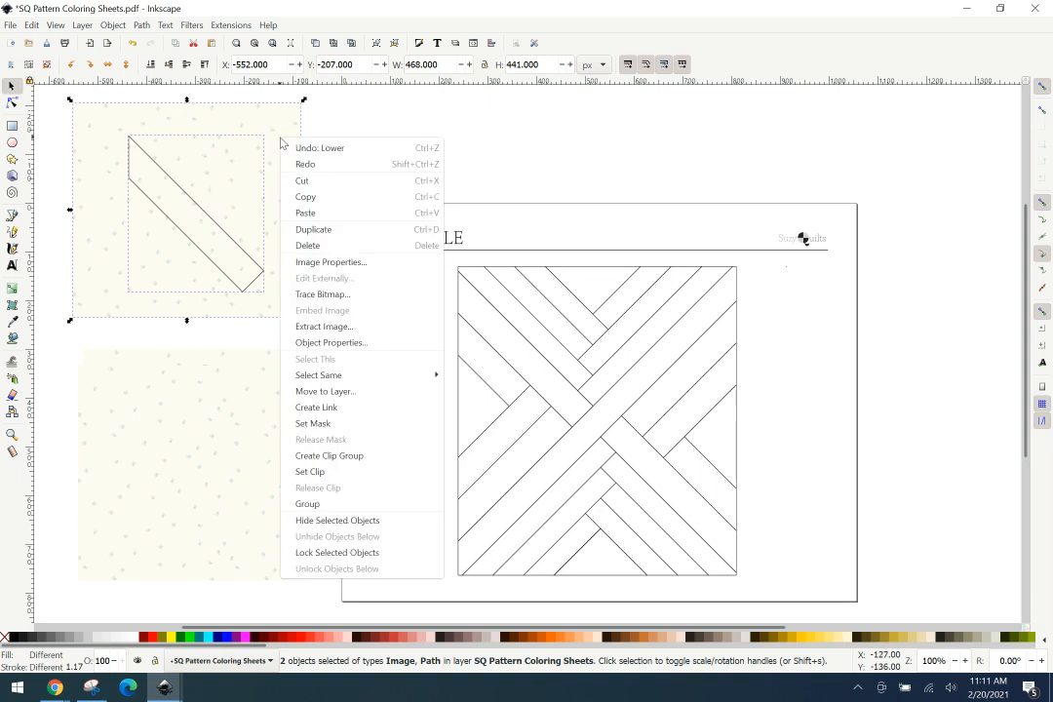
pyautogui.moveTo(311, 470)
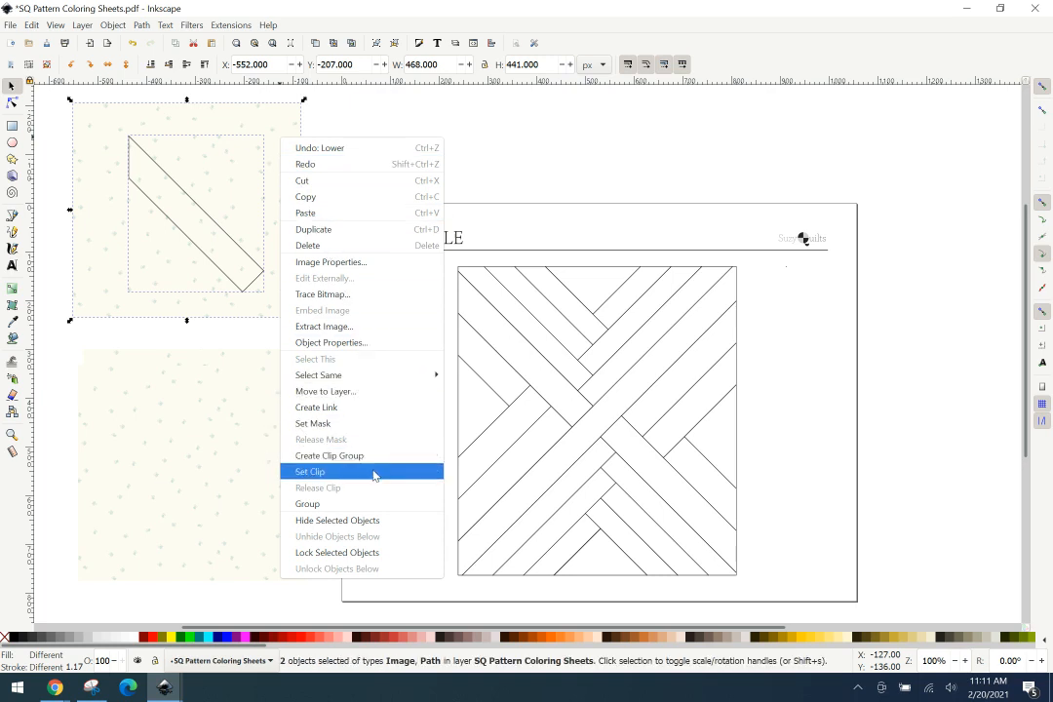
pyautogui.click(308, 470)
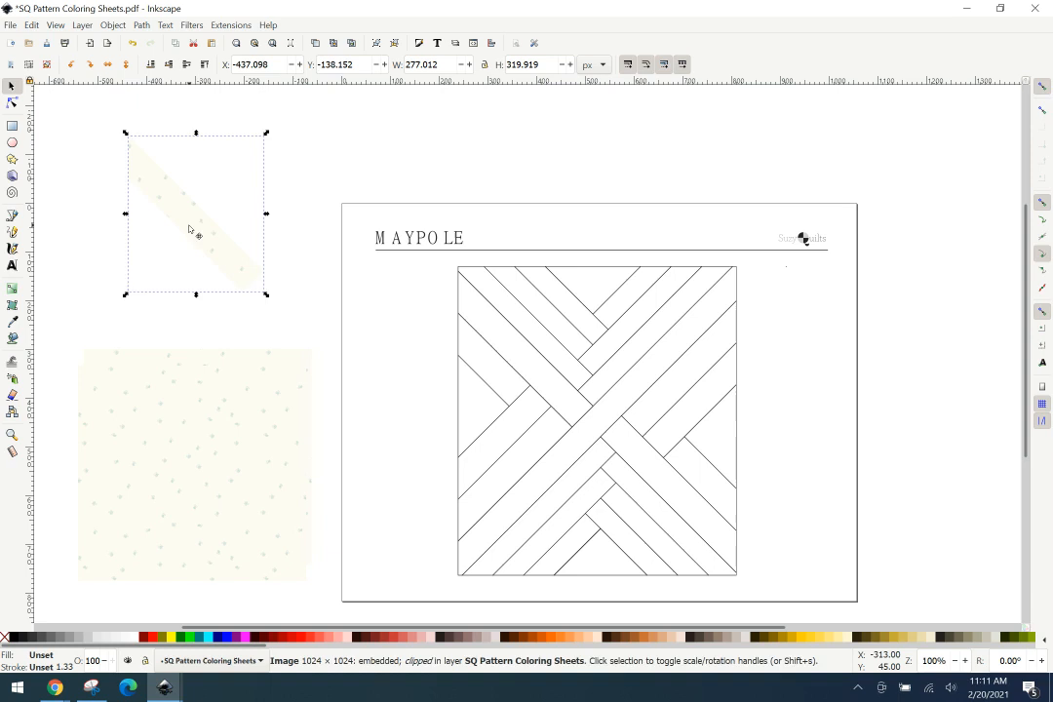
pyautogui.moveTo(191, 230); pyautogui.dragTo(525, 367)
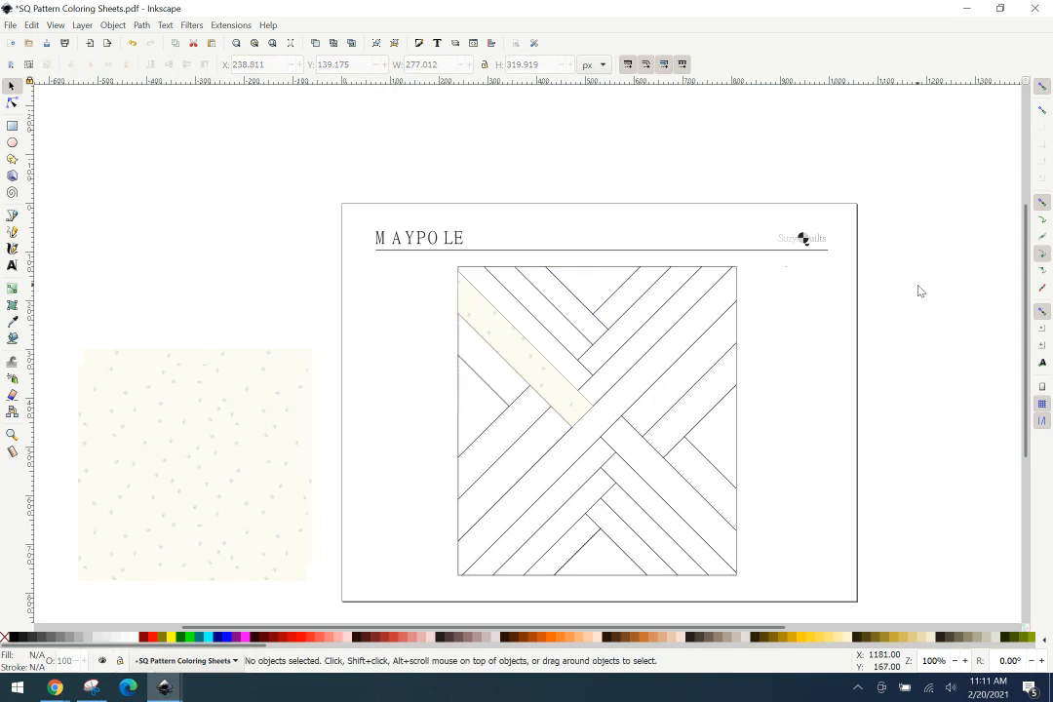
pyautogui.moveTo(916, 318)
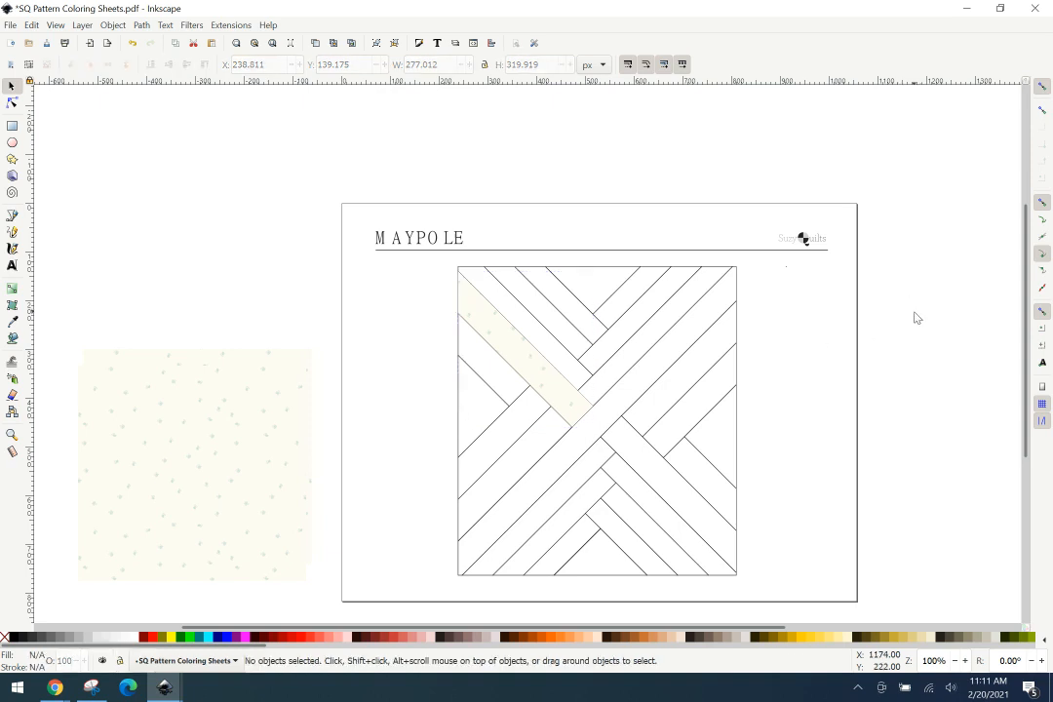
pyautogui.moveTo(425, 353)
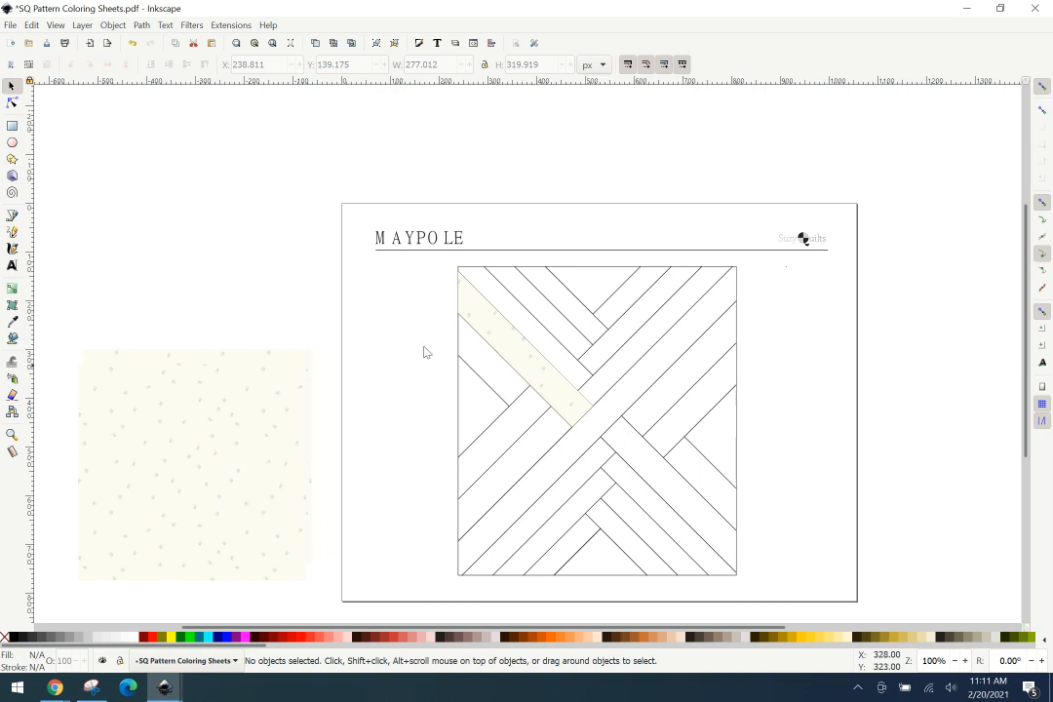
pyautogui.moveTo(589, 408)
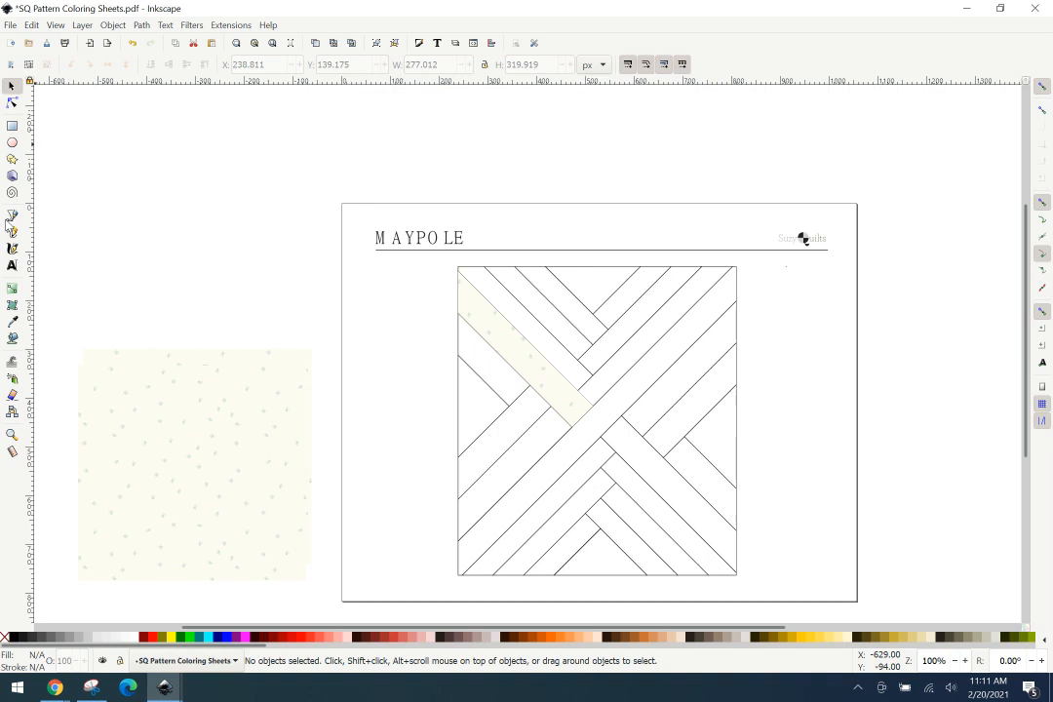
pyautogui.moveTo(82, 408)
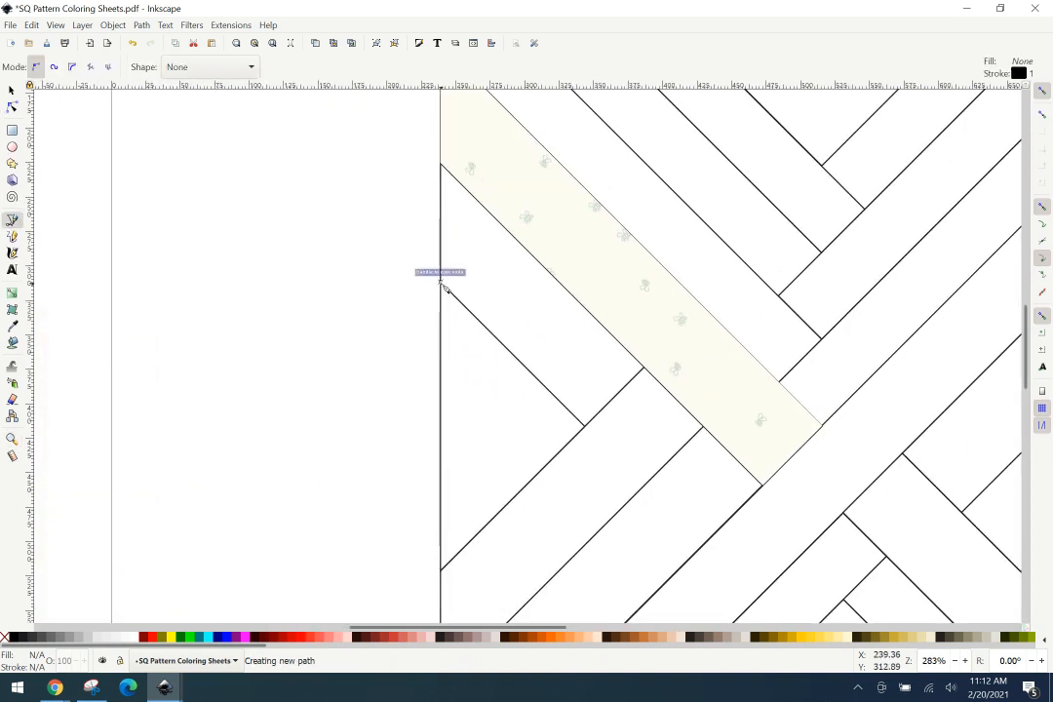
# Trace the left-edge triangle as a closed three-node path and move it out beside the block.
pyautogui.click(441, 574)
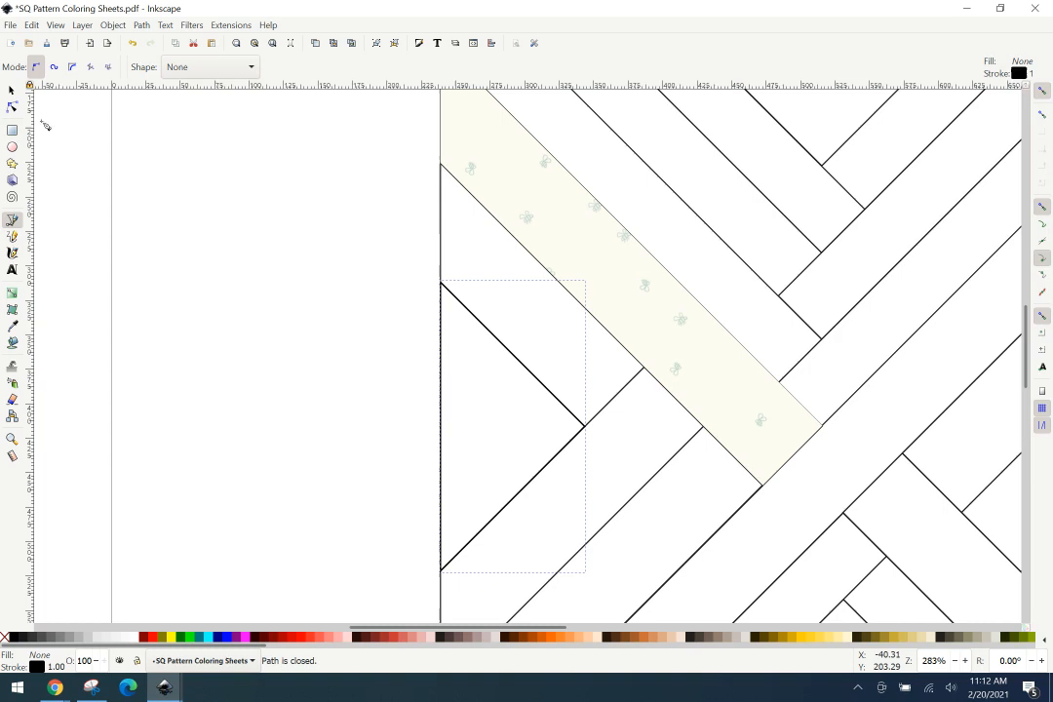
pyautogui.moveTo(511, 429); pyautogui.dragTo(386, 351)
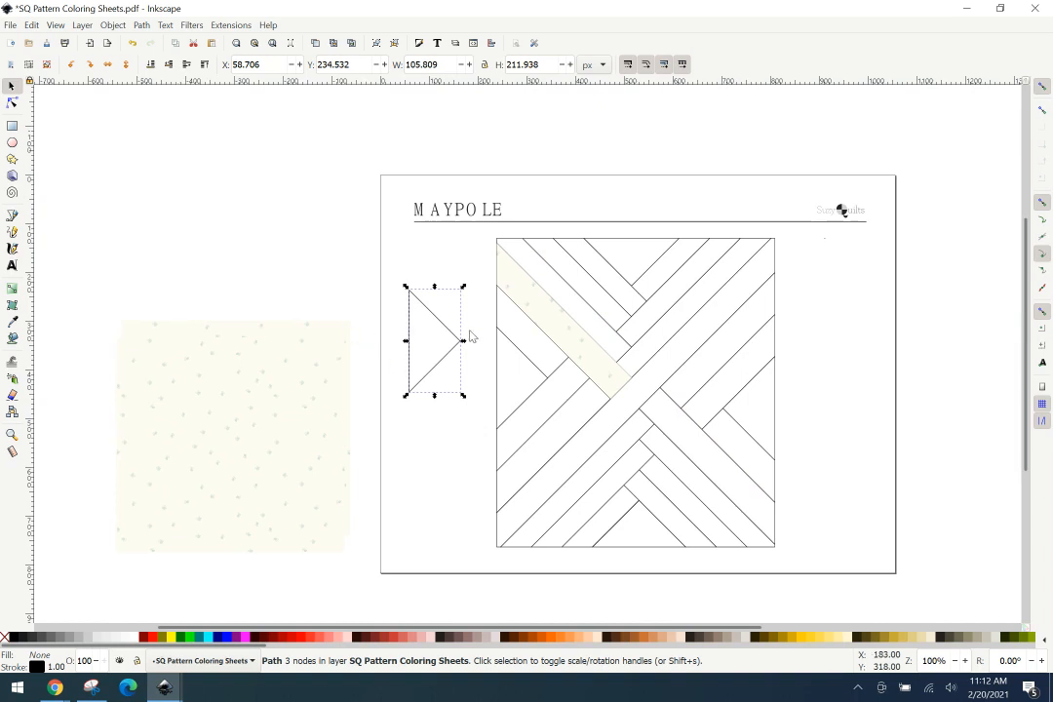
# Clip a cream fabric copy to the triangle with Set Clip and place it in the block's left-edge triangle.
pyautogui.moveTo(435, 341); pyautogui.dragTo(240, 209)
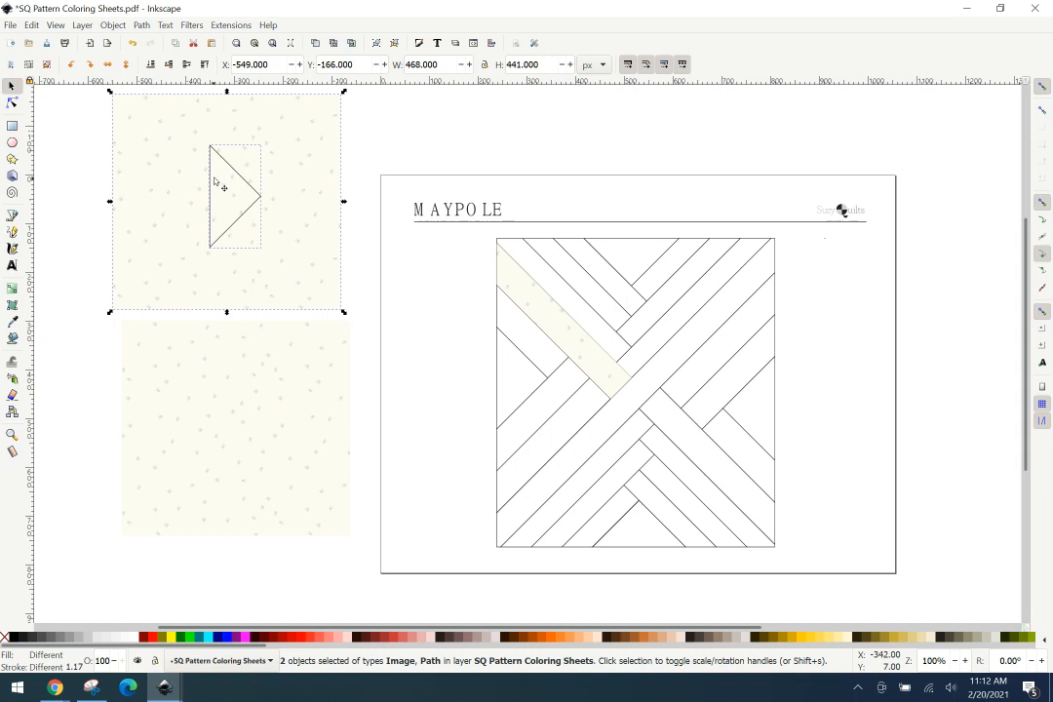
pyautogui.rightClick(217, 187)
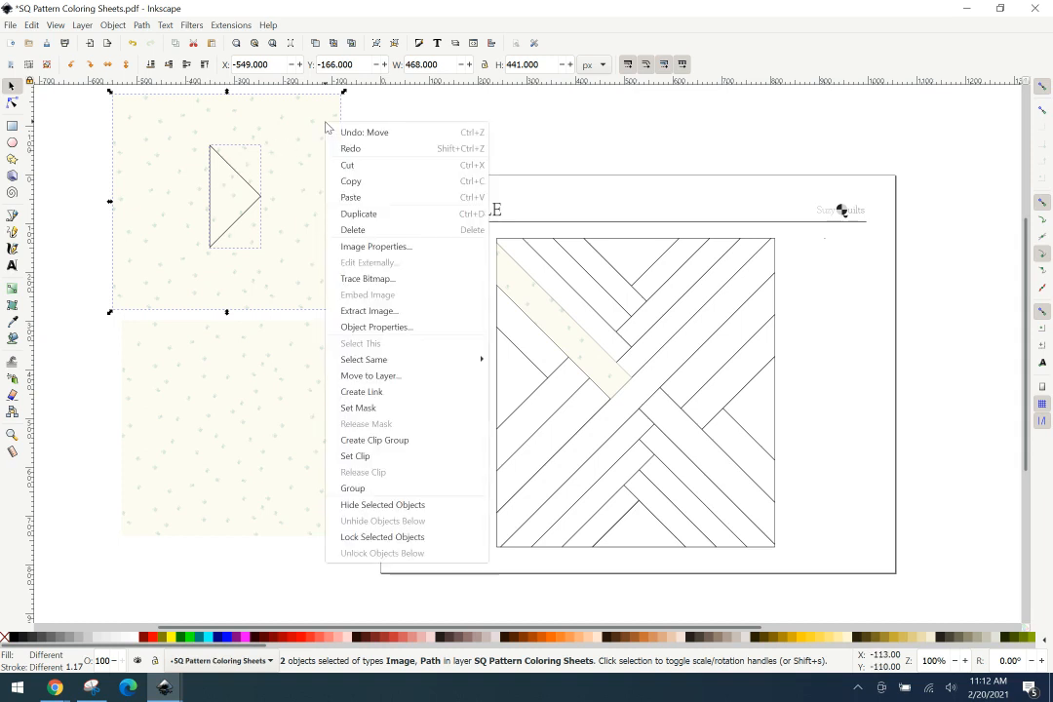
pyautogui.click(405, 457)
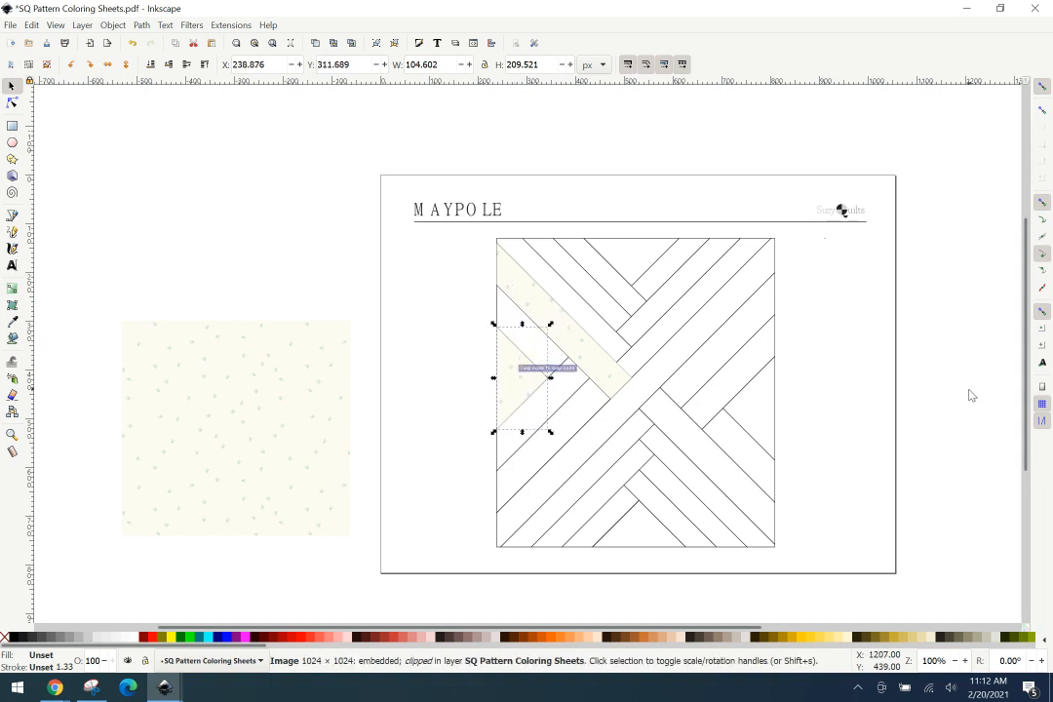
pyautogui.click(745, 476)
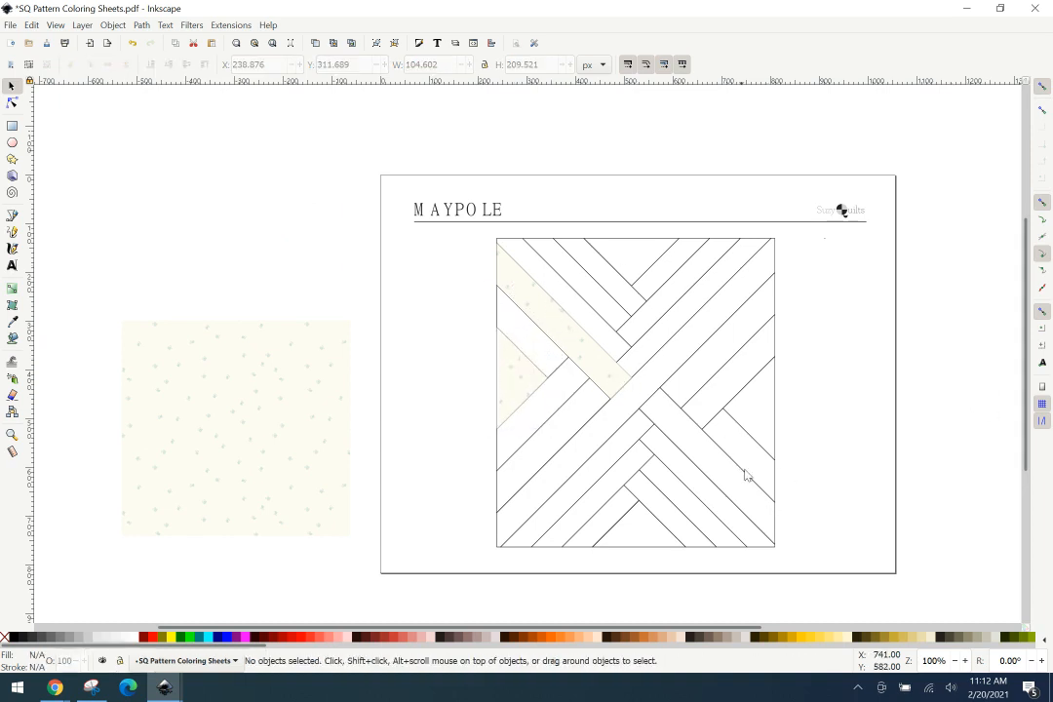
pyautogui.moveTo(616, 380)
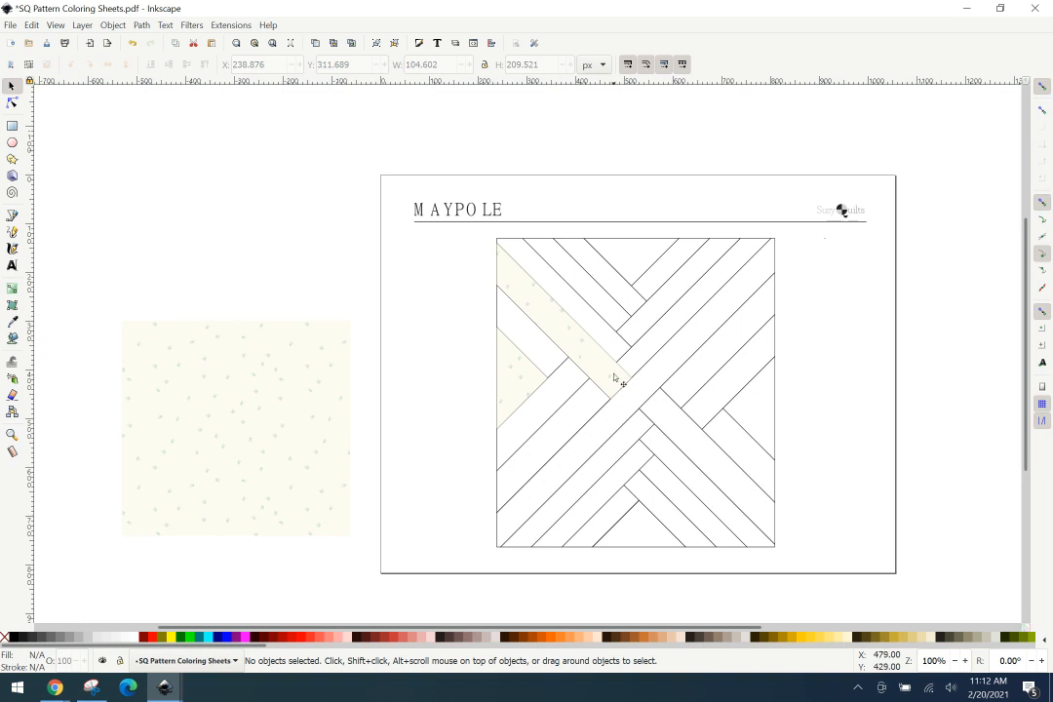
pyautogui.moveTo(550, 320)
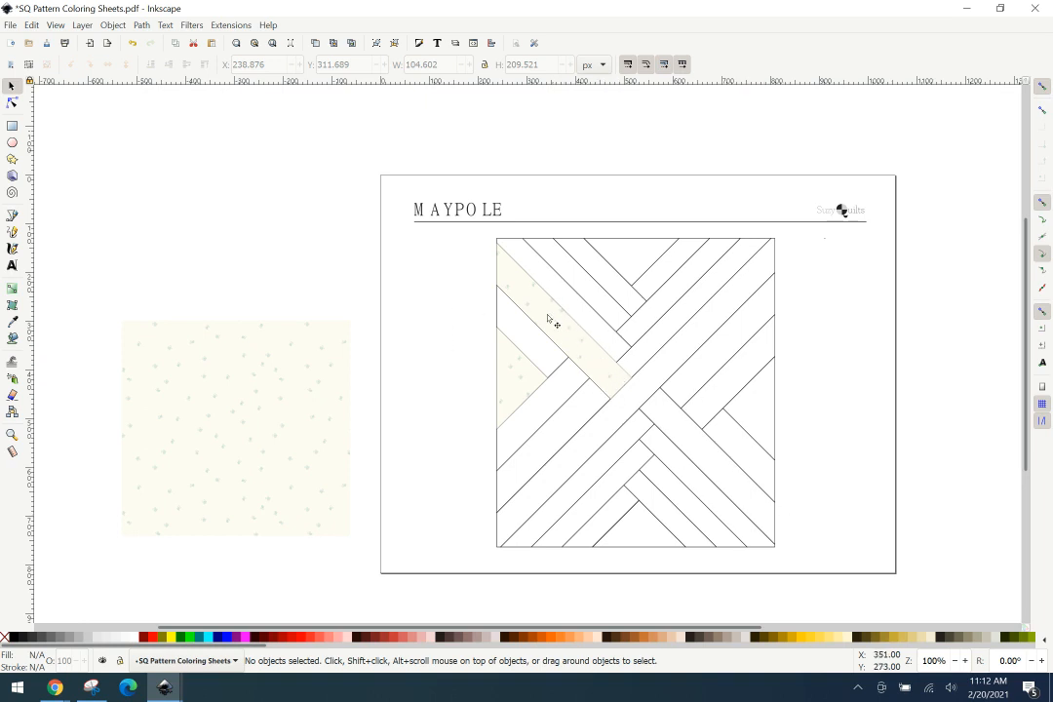
pyautogui.moveTo(589, 336)
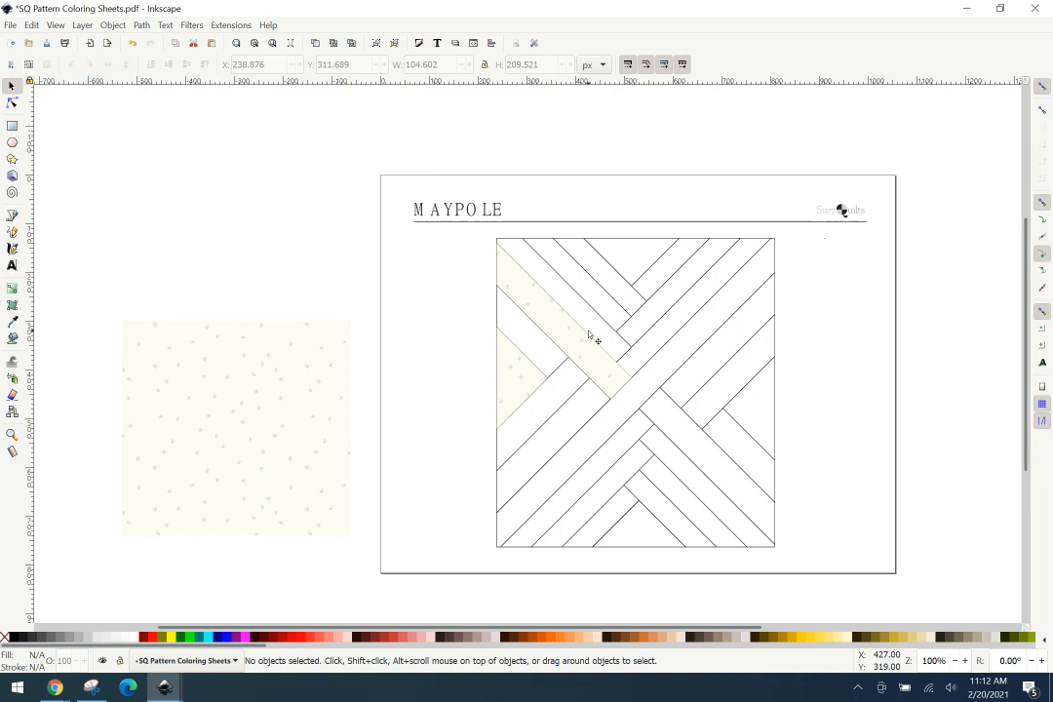
pyautogui.moveTo(593, 367)
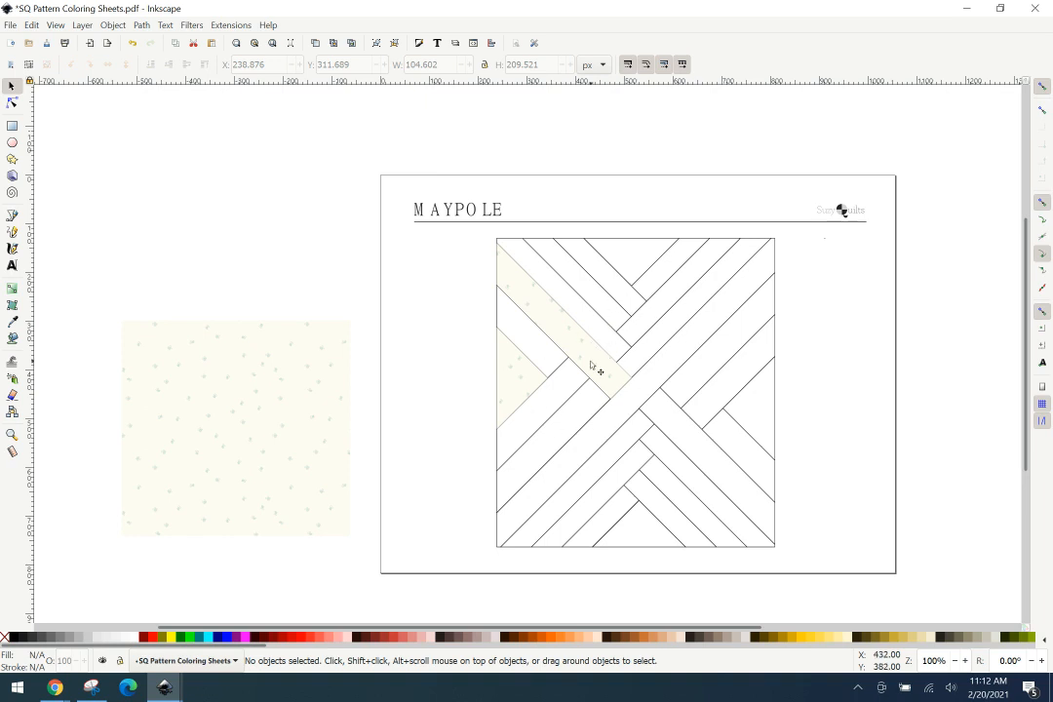
pyautogui.click(589, 368)
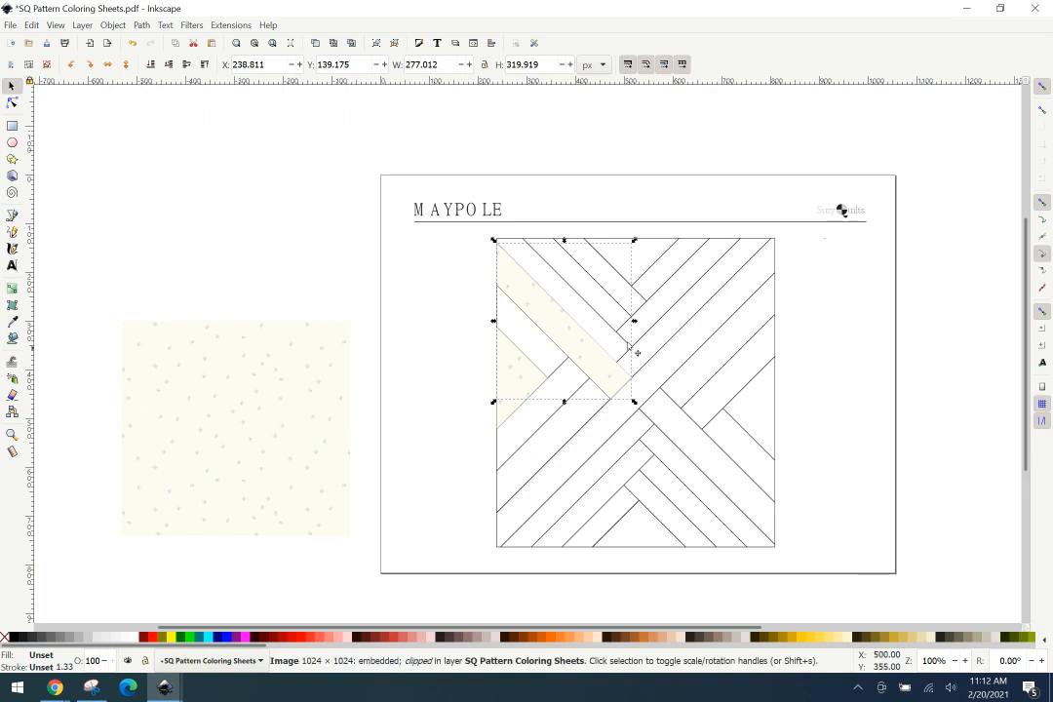
pyautogui.moveTo(561, 355)
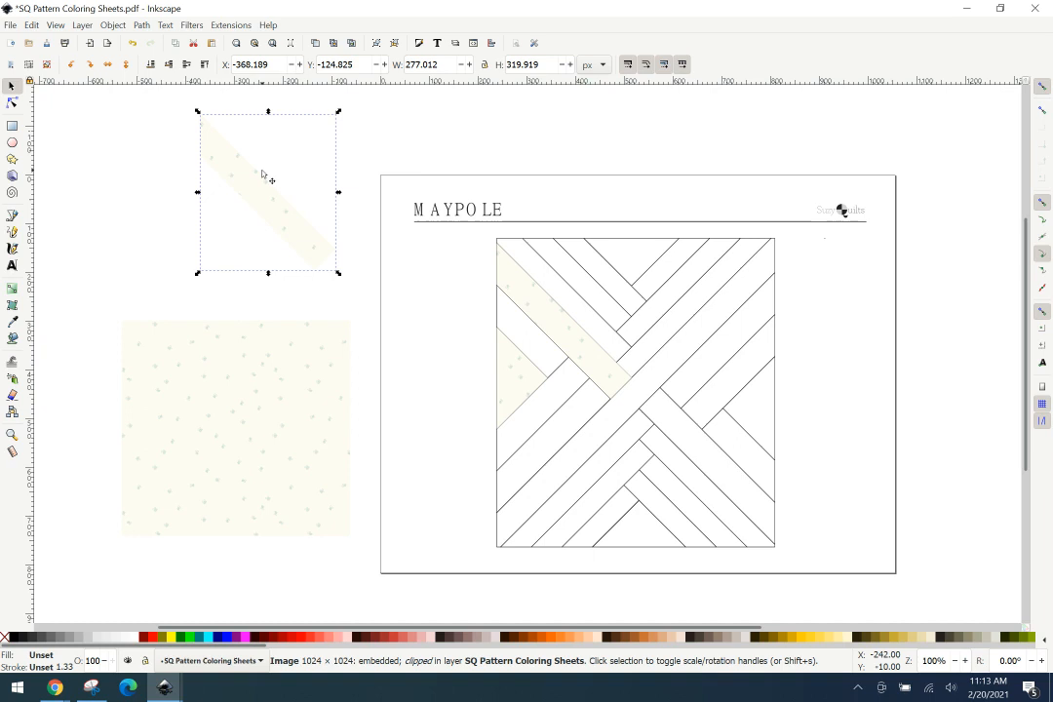
pyautogui.moveTo(281, 207)
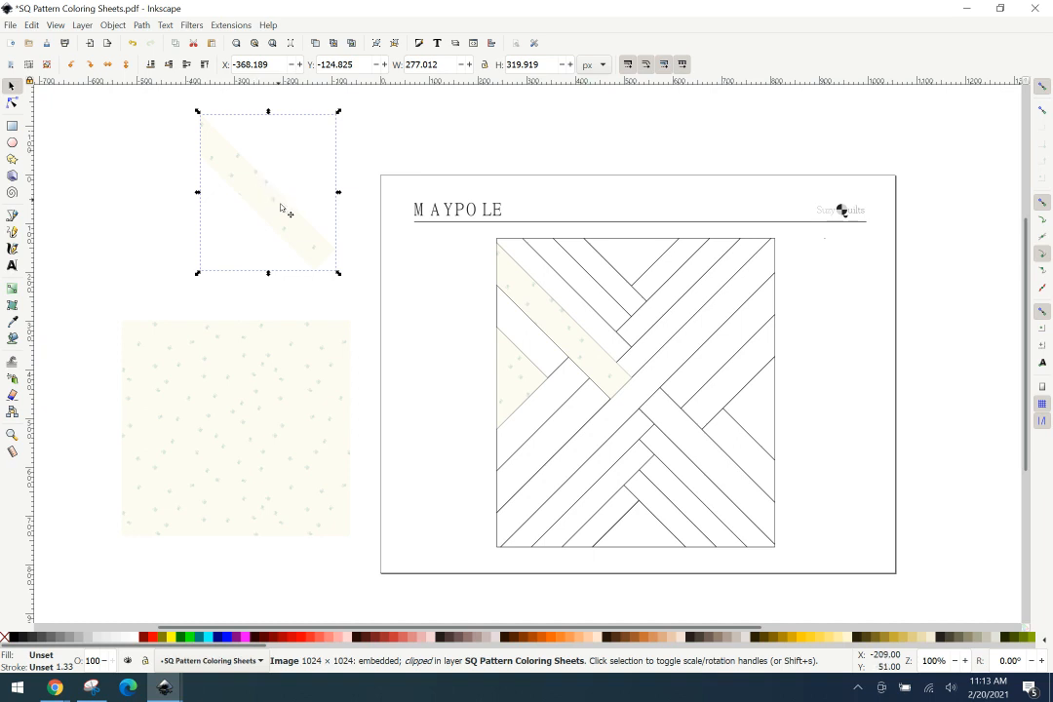
pyautogui.moveTo(285, 212)
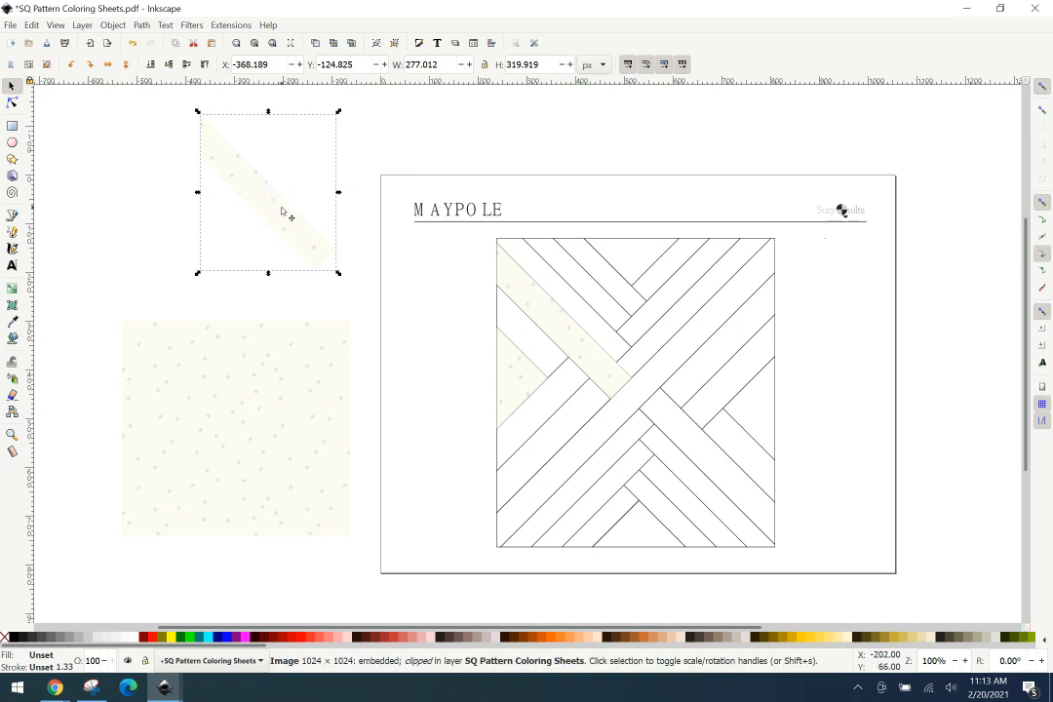
# Carry a copy of the fabric strip down and fit it onto the lower-right diagonal piece.
pyautogui.moveTo(282, 191); pyautogui.dragTo(292, 204)
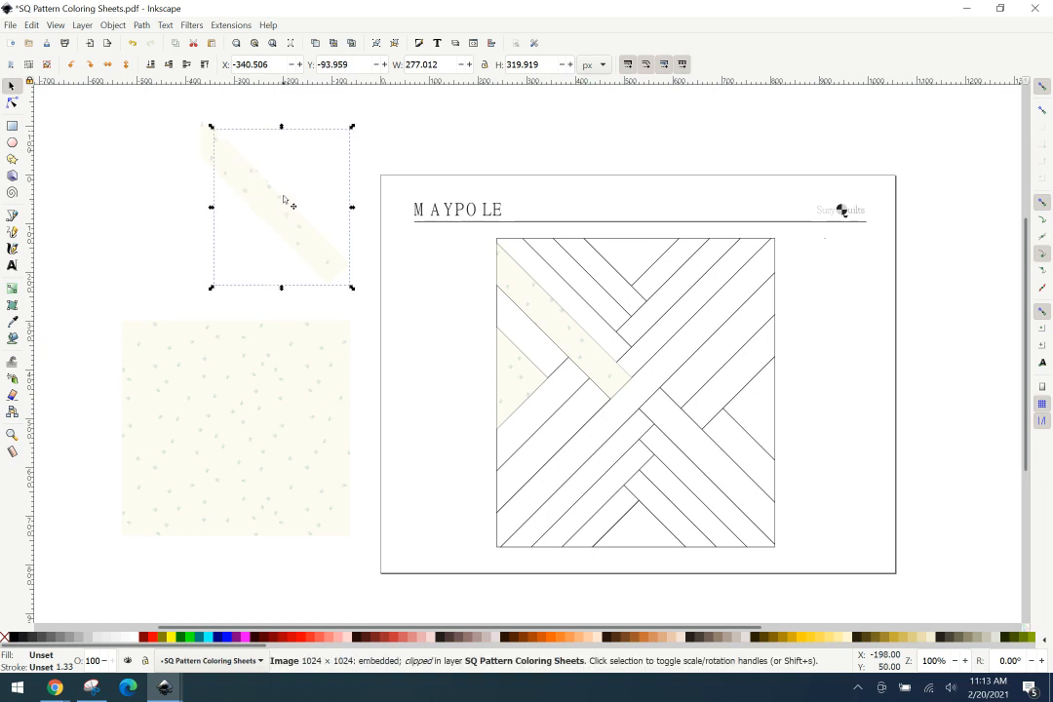
pyautogui.moveTo(283, 199); pyautogui.dragTo(181, 199)
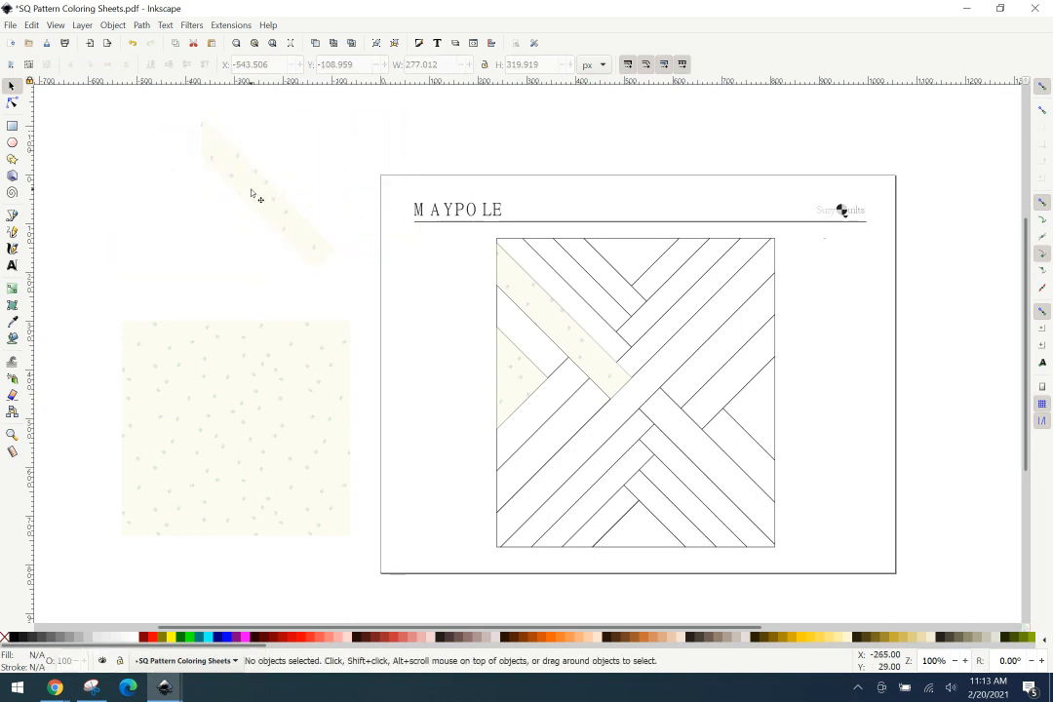
pyautogui.moveTo(258, 195); pyautogui.dragTo(702, 458)
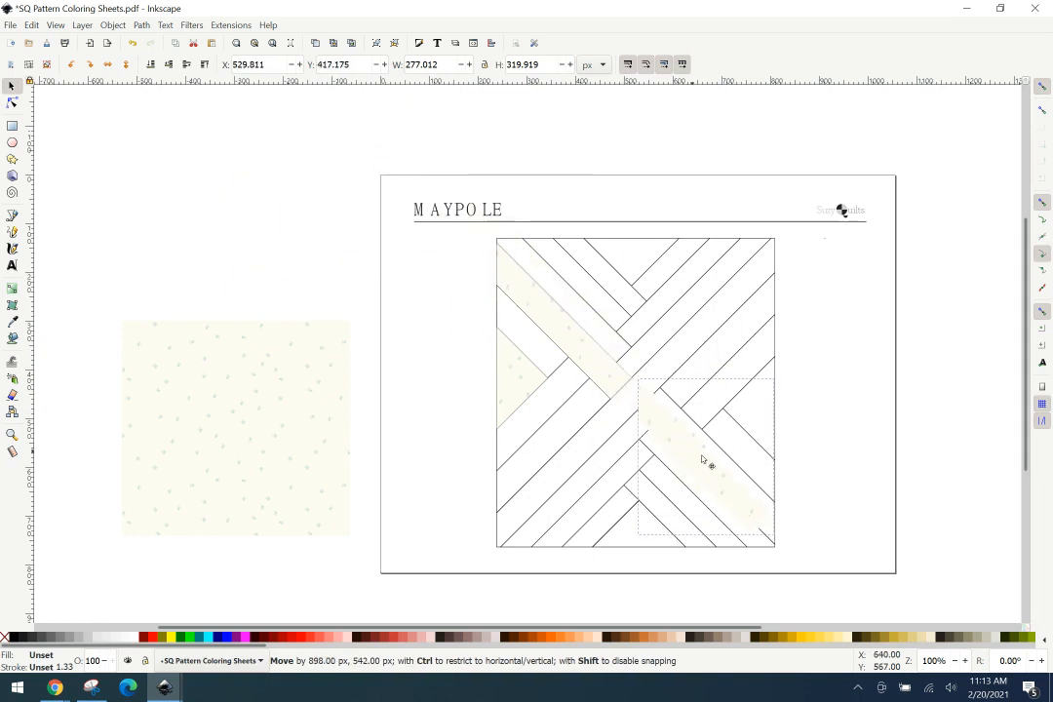
pyautogui.moveTo(702, 458); pyautogui.dragTo(835, 433)
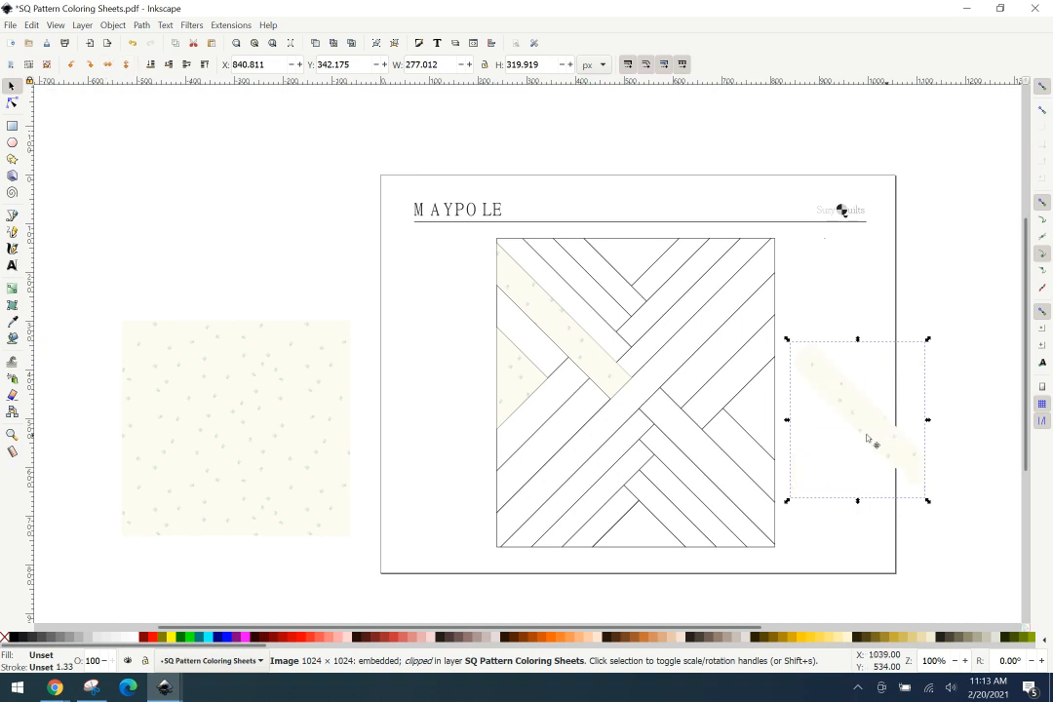
pyautogui.moveTo(858, 419); pyautogui.dragTo(706, 473)
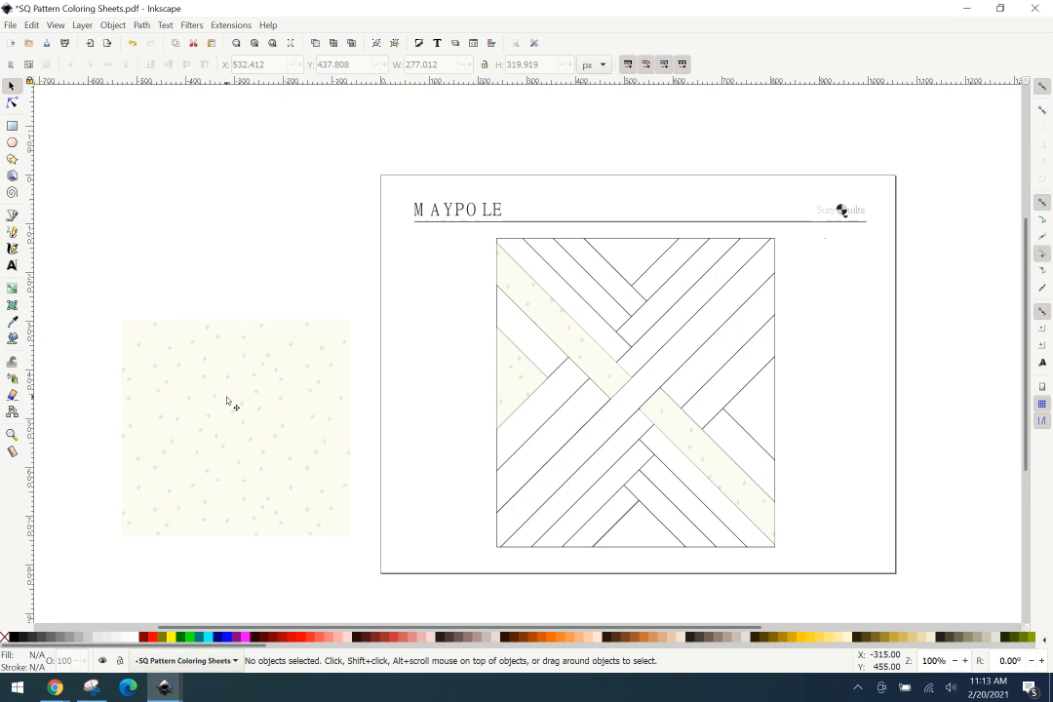
pyautogui.moveTo(604, 437)
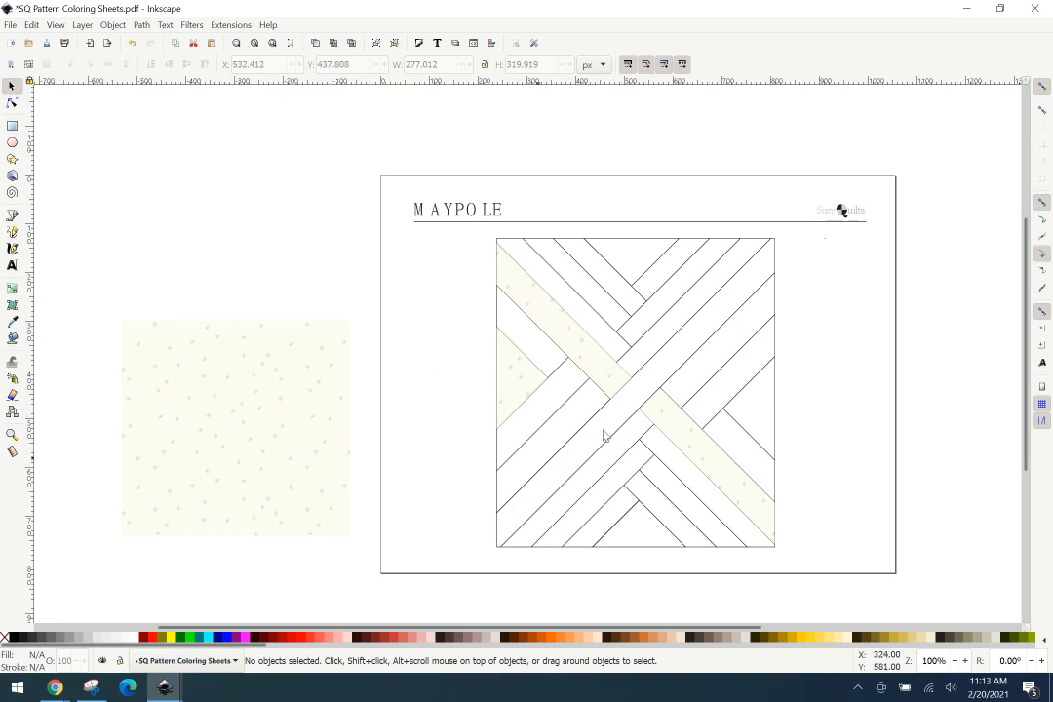
# Place a copy of the fabric triangle into the block's right-edge triangle.
pyautogui.click(528, 374)
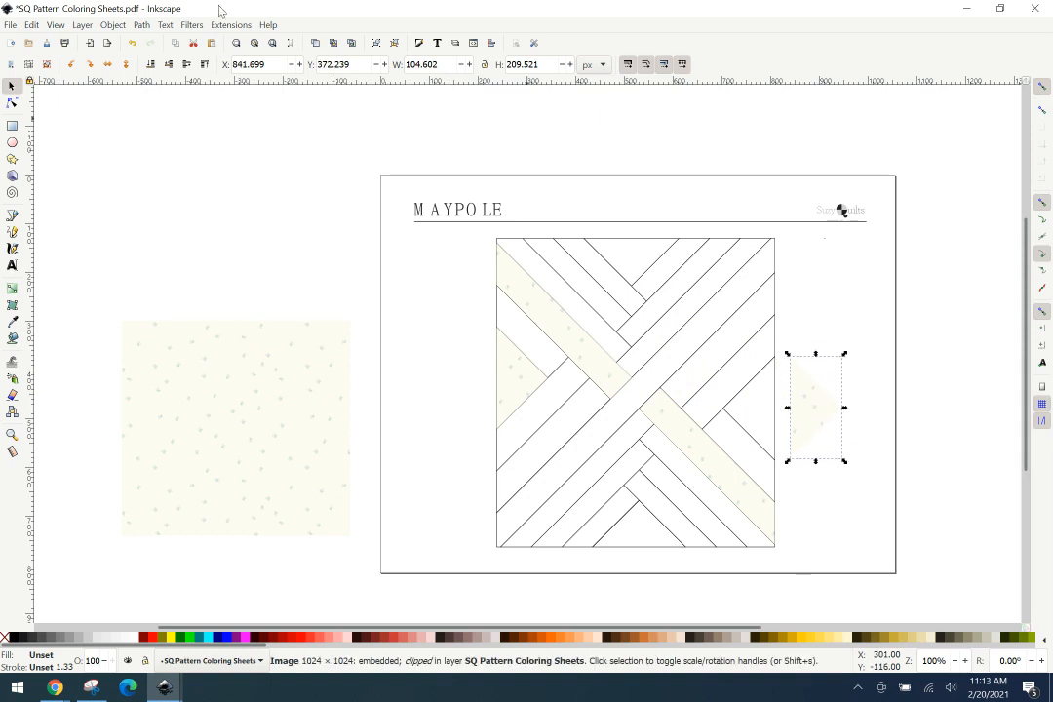
pyautogui.moveTo(817, 408); pyautogui.dragTo(735, 408)
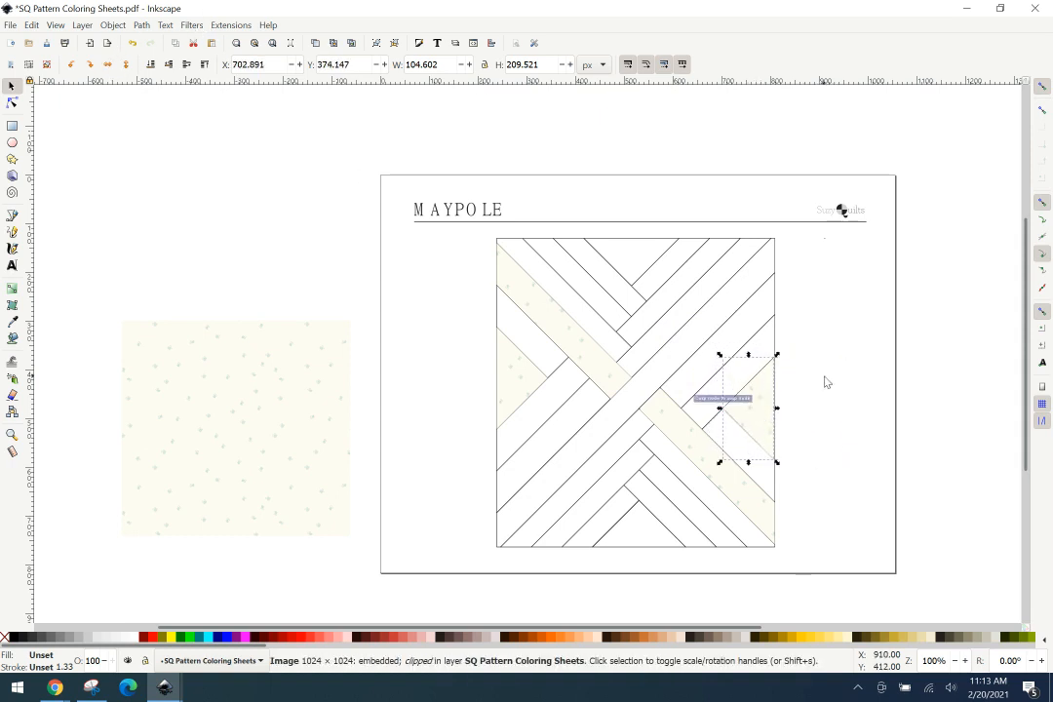
pyautogui.click(562, 387)
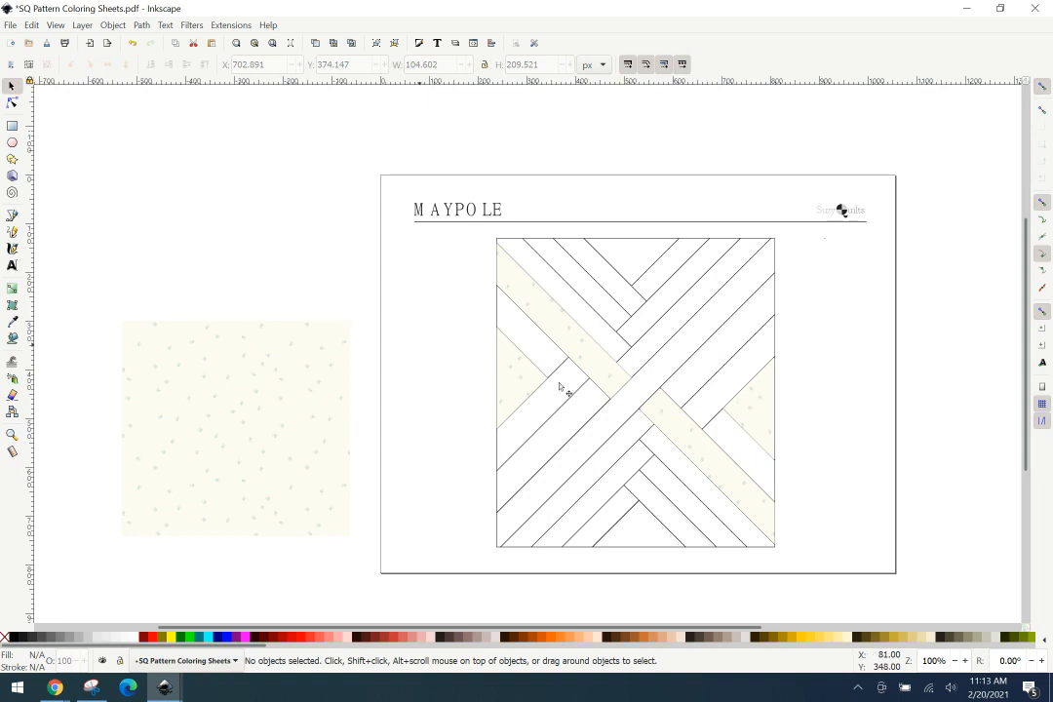
pyautogui.click(234, 427)
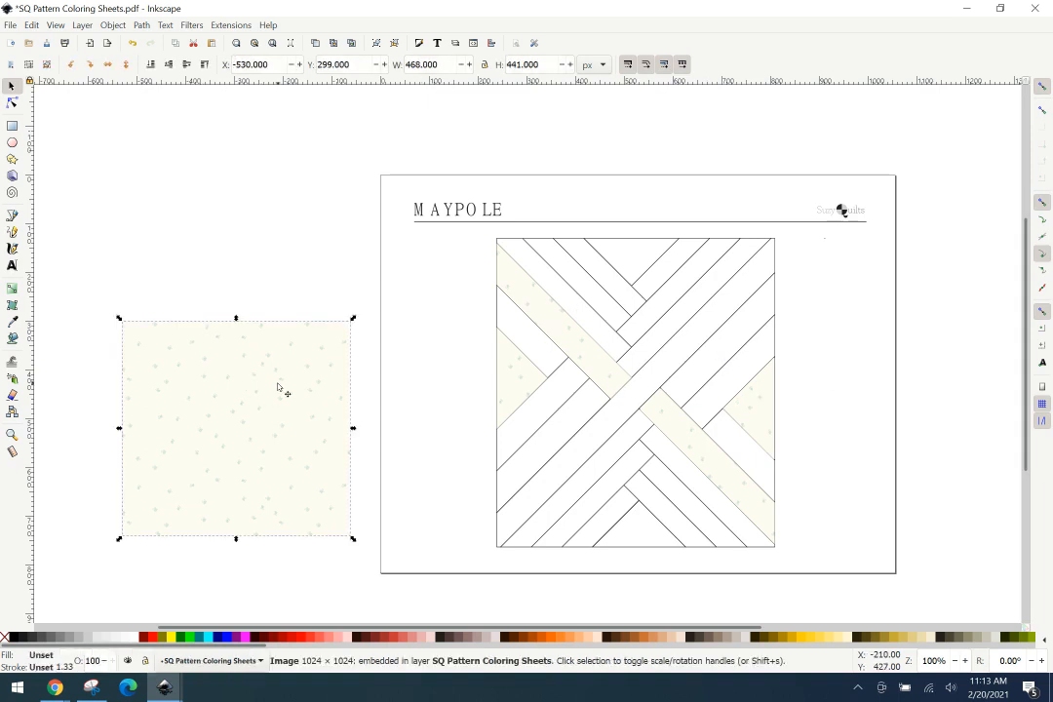
# Delete the loose fabric swatch, trace a four-node outline of the next left-side strip and move it off the page.
pyautogui.click(254, 392)
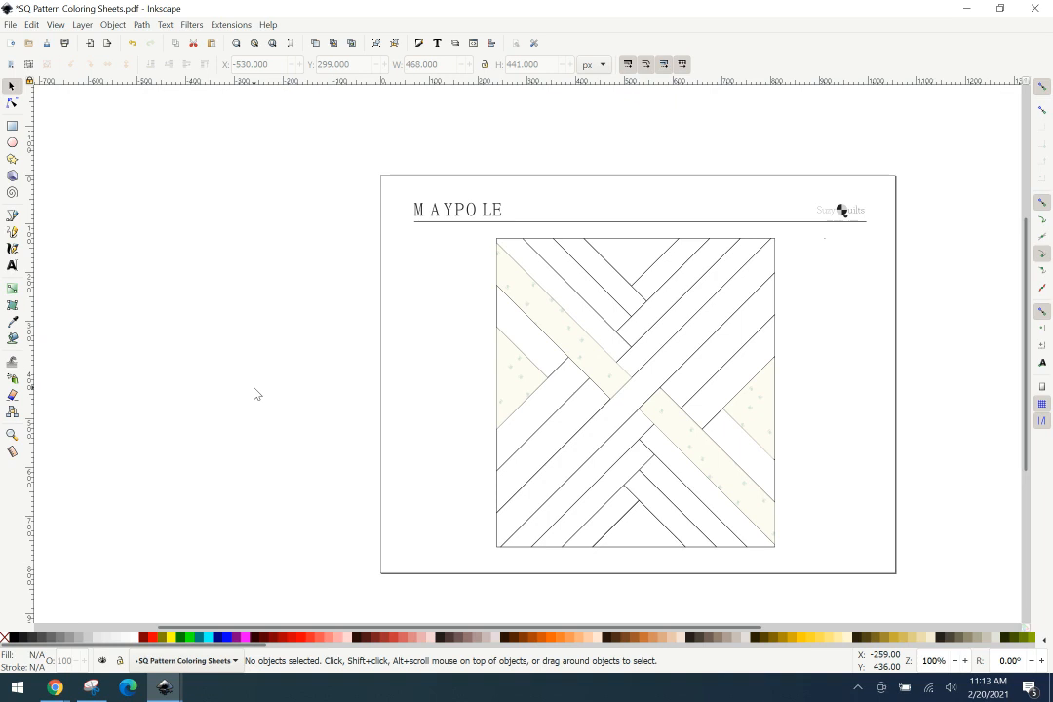
pyautogui.moveTo(271, 392)
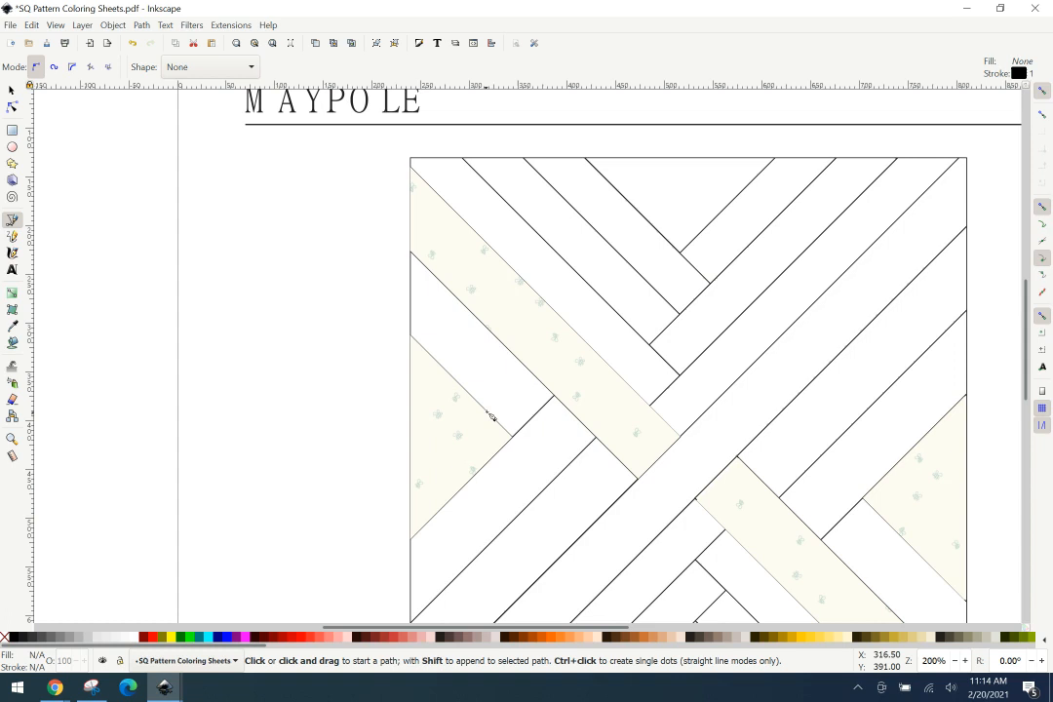
pyautogui.click(554, 394)
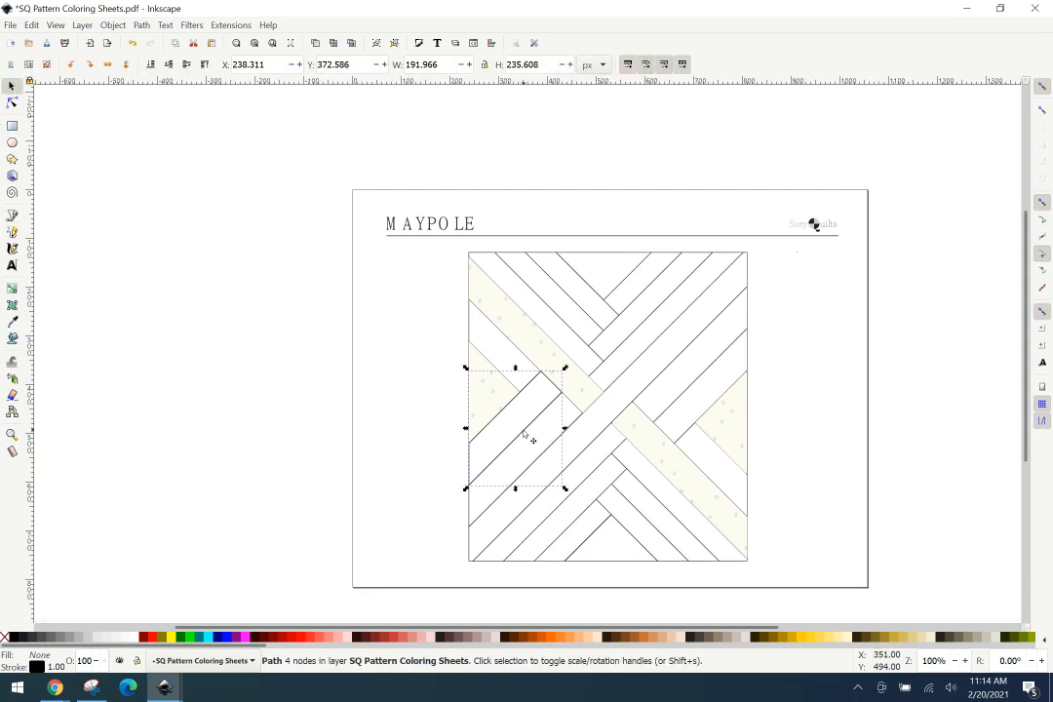
pyautogui.moveTo(515, 427); pyautogui.dragTo(230, 257)
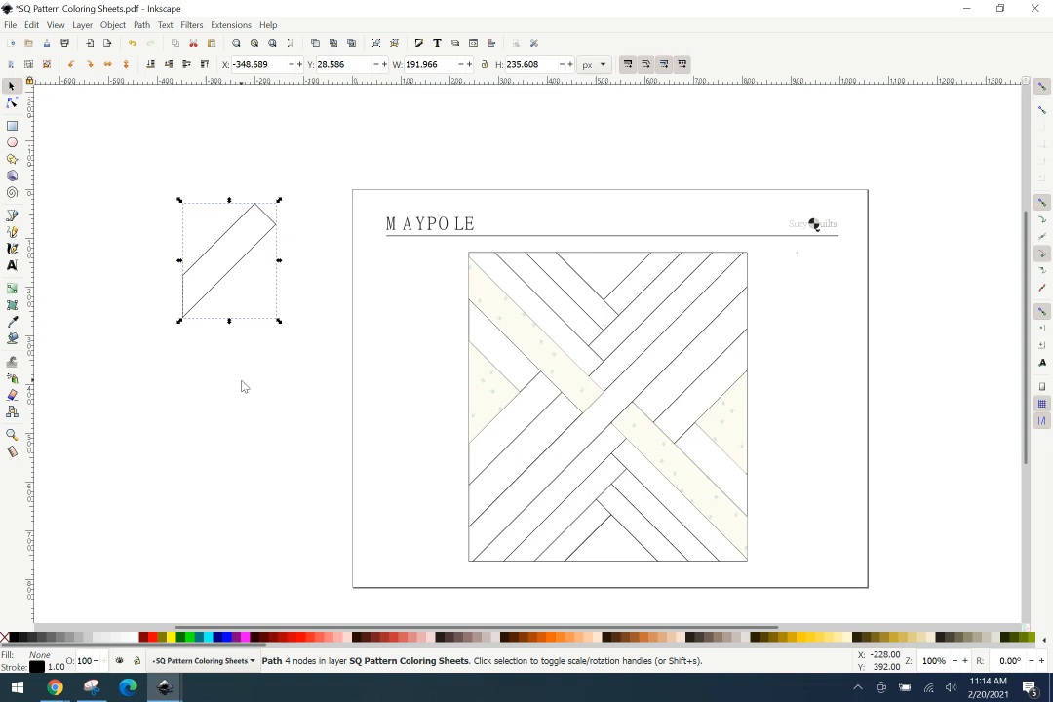
pyautogui.moveTo(88, 115)
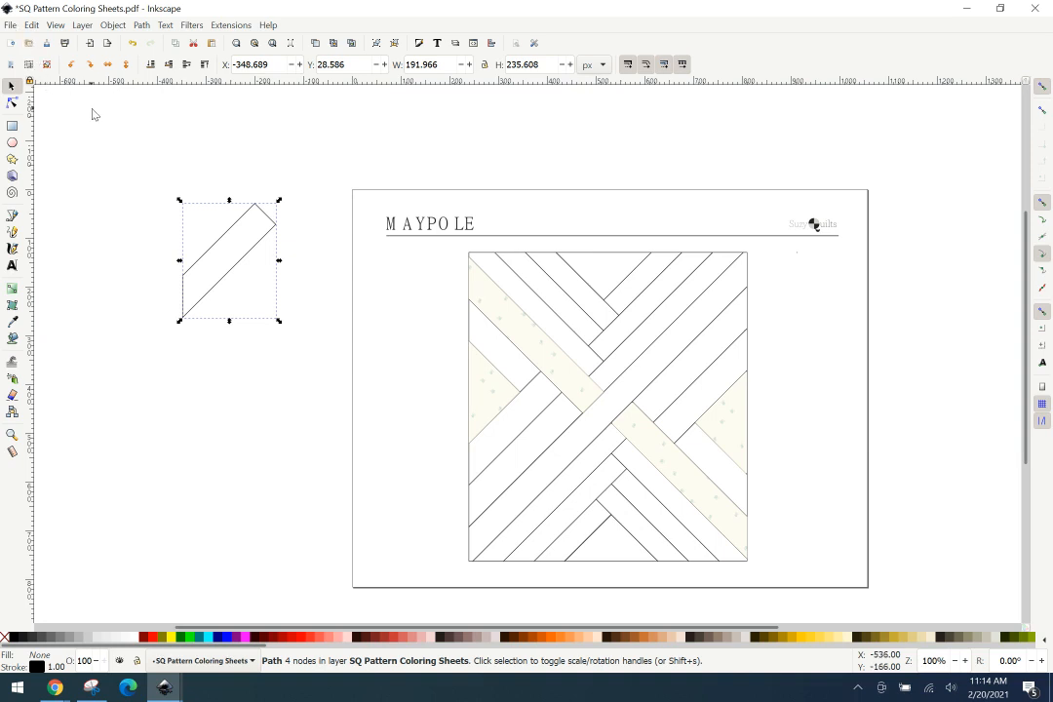
pyautogui.moveTo(133, 132)
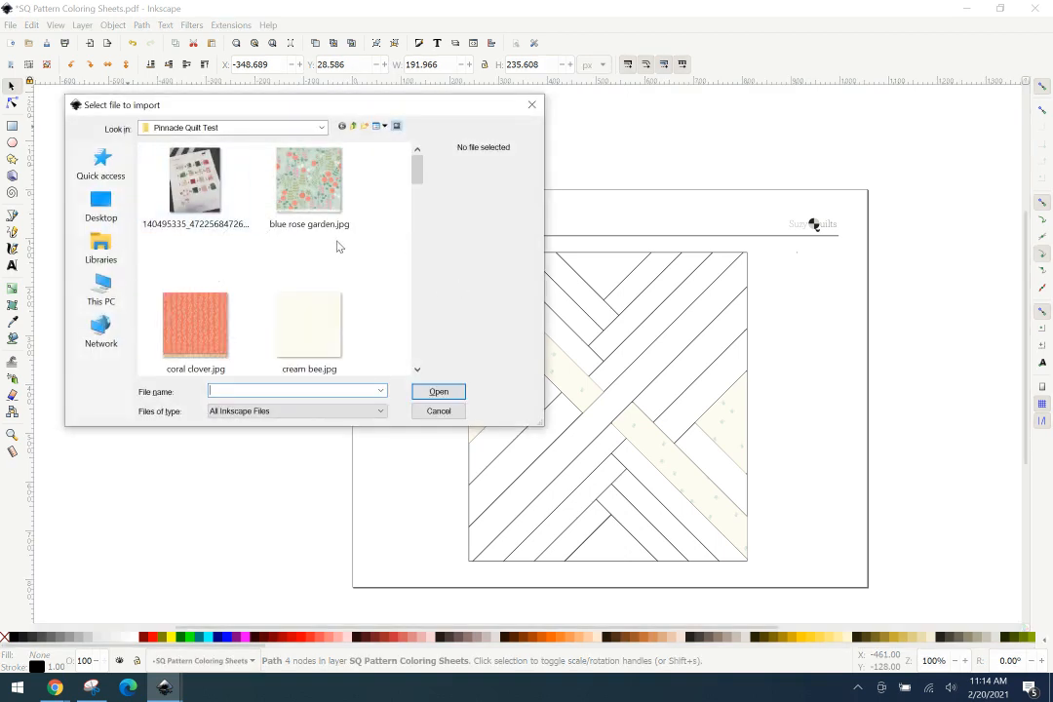
# Import mint with vine.jpg as an embedded image beside the strip shape.
pyautogui.scroll(-3)
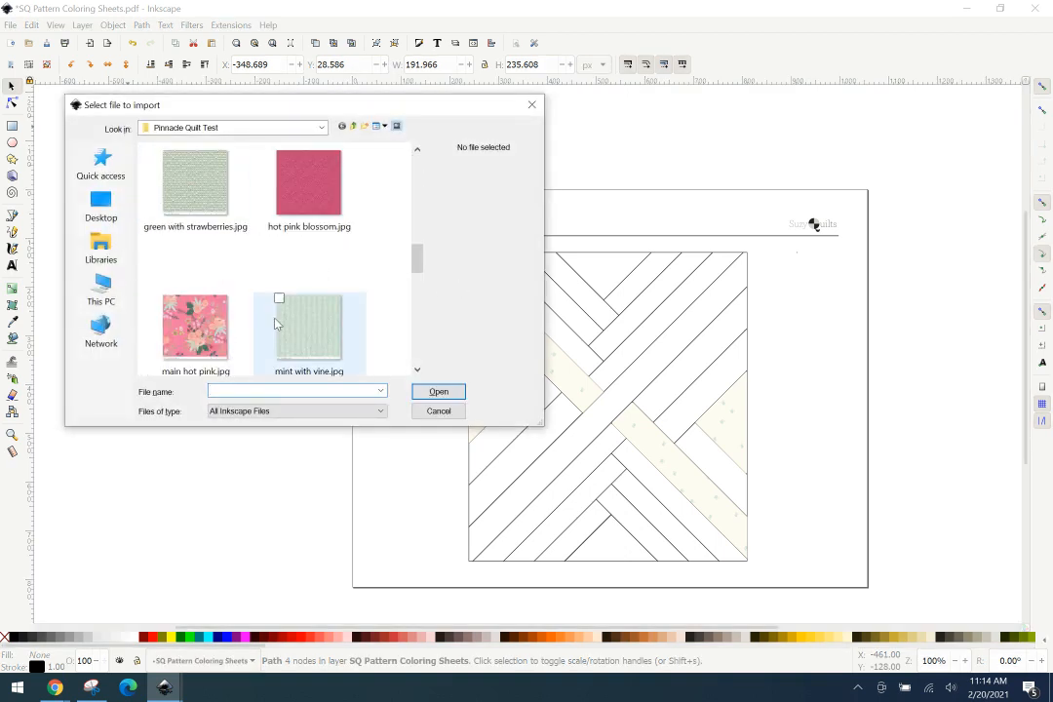
pyautogui.click(437, 410)
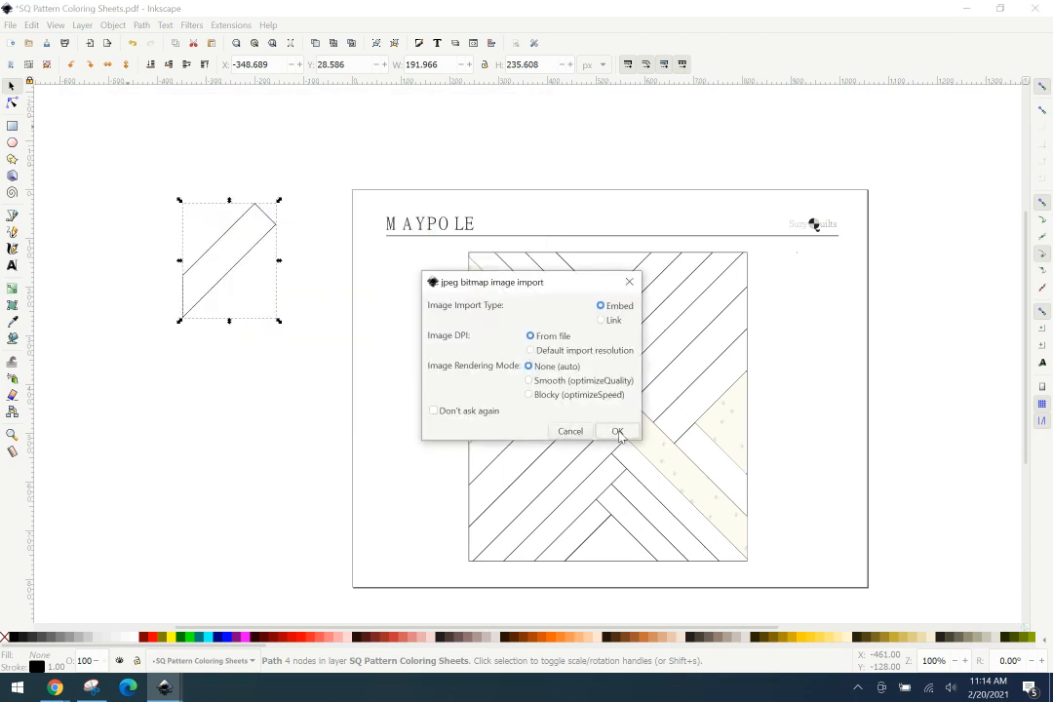
pyautogui.click(617, 431)
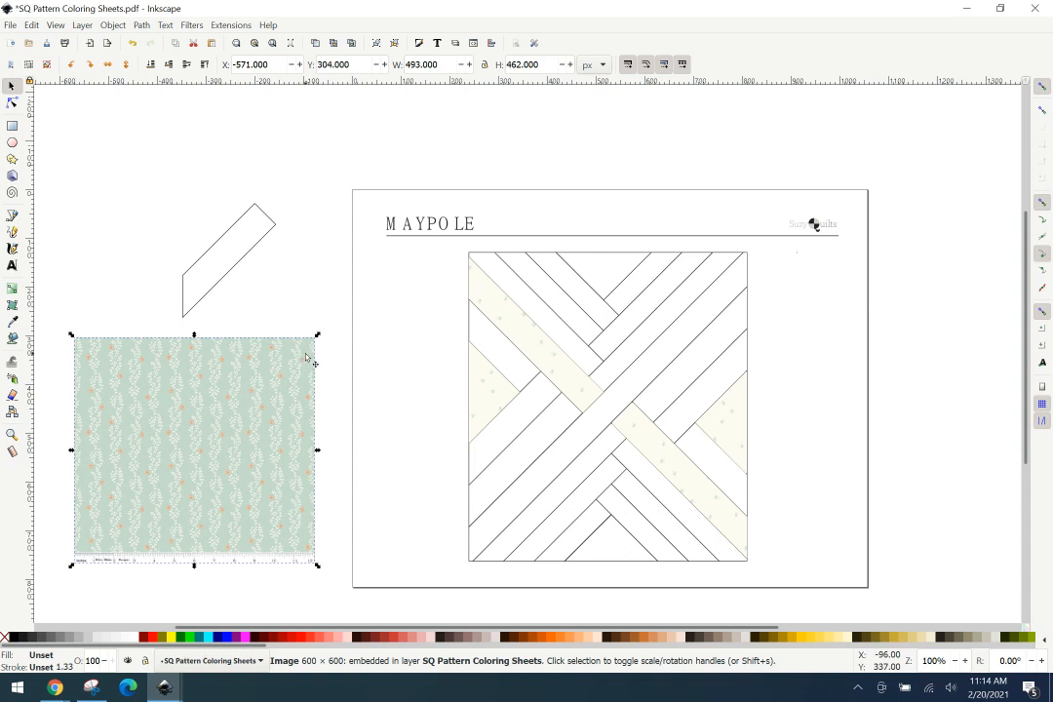
pyautogui.moveTo(310, 347)
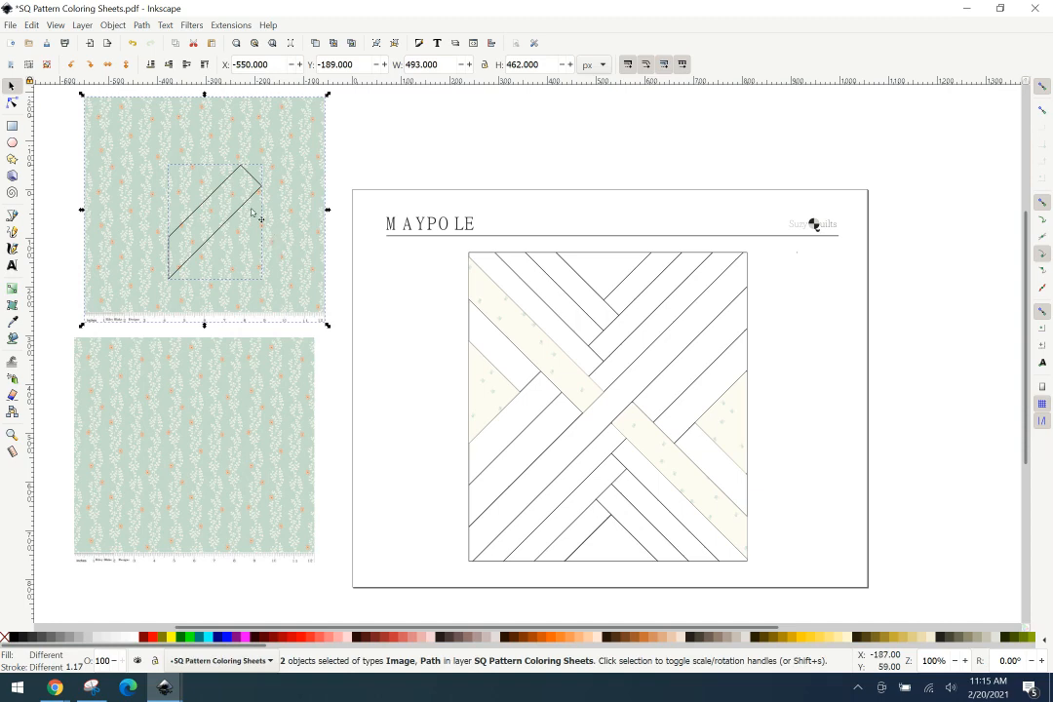
# Clip the mint vine fabric to the strip with Set Clip and move it onto the block's left side.
pyautogui.rightClick(251, 212)
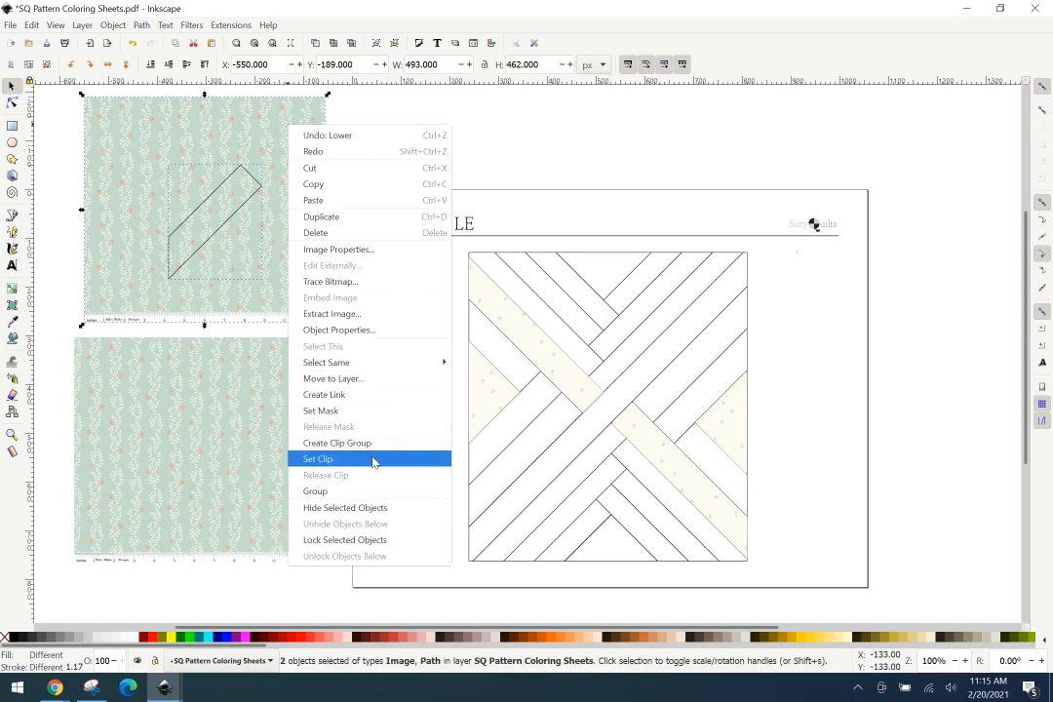
pyautogui.click(318, 458)
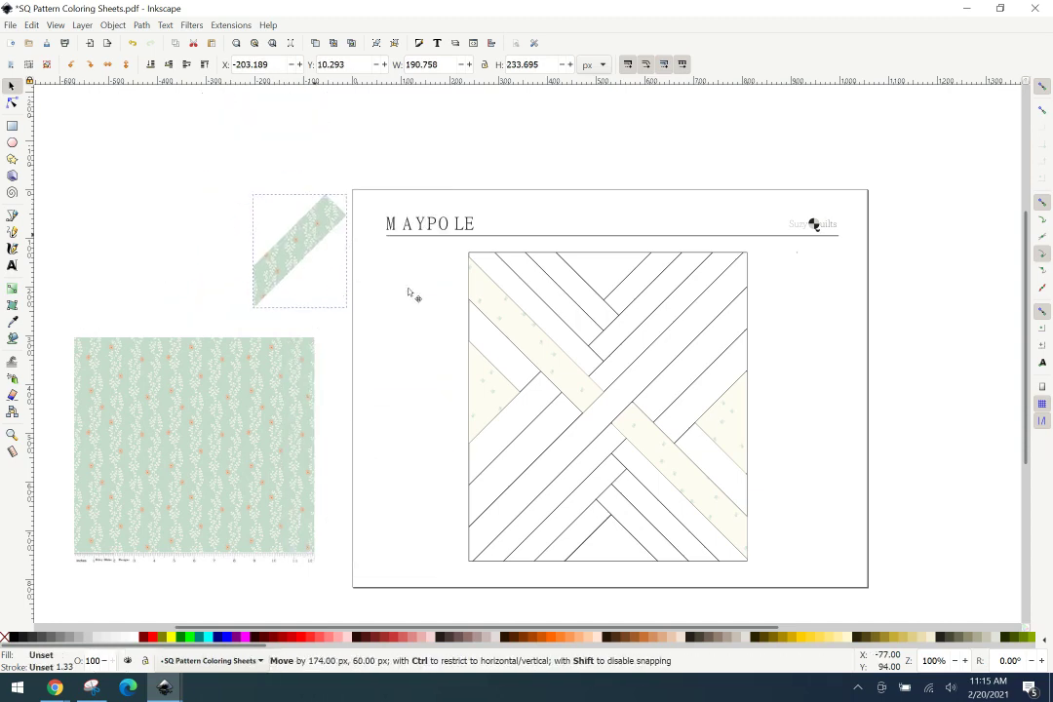
pyautogui.moveTo(300, 250); pyautogui.dragTo(514, 427)
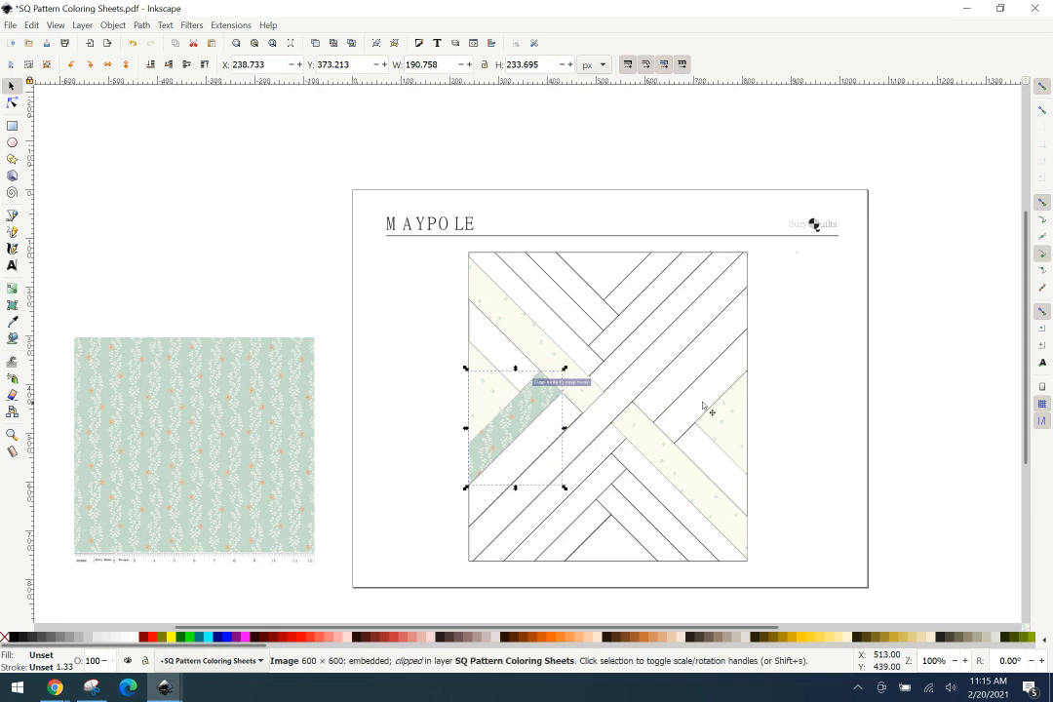
pyautogui.moveTo(860, 378)
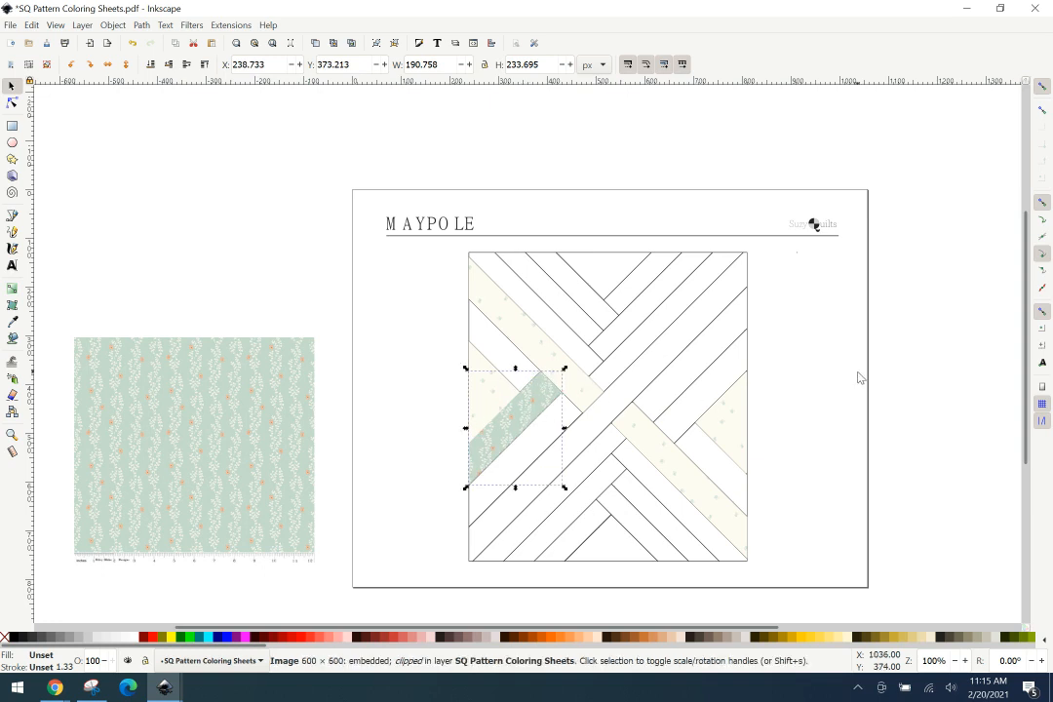
pyautogui.moveTo(674, 331)
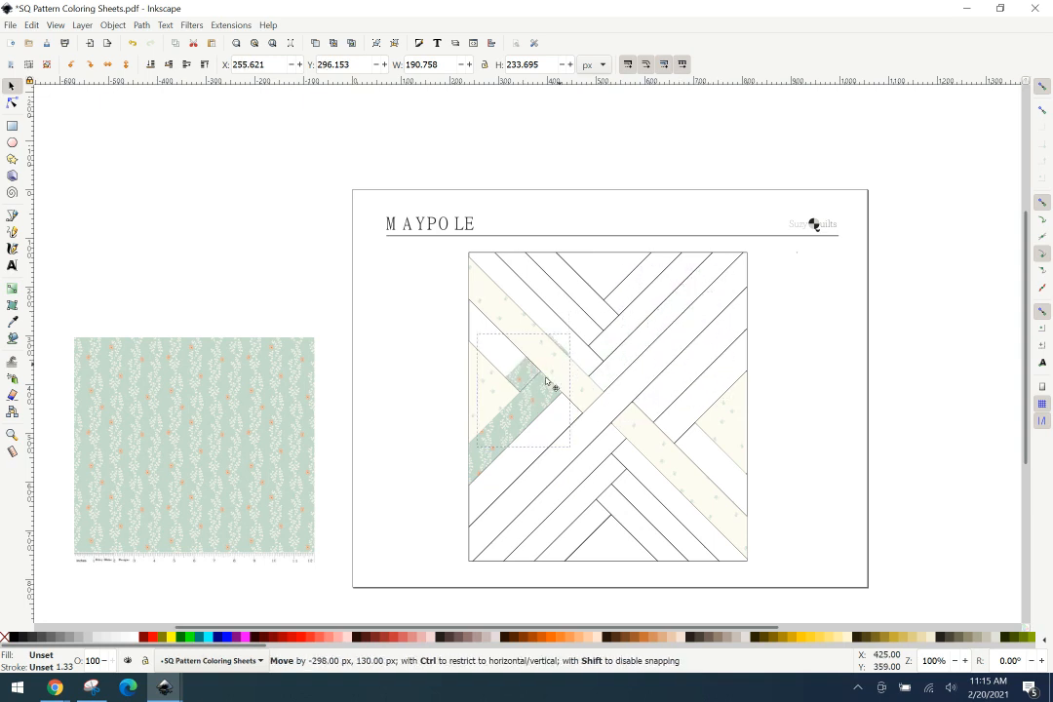
# Place mint vine fabric pieces into the lower-left strip and the matching right-side strip.
pyautogui.moveTo(523, 390); pyautogui.dragTo(257, 211)
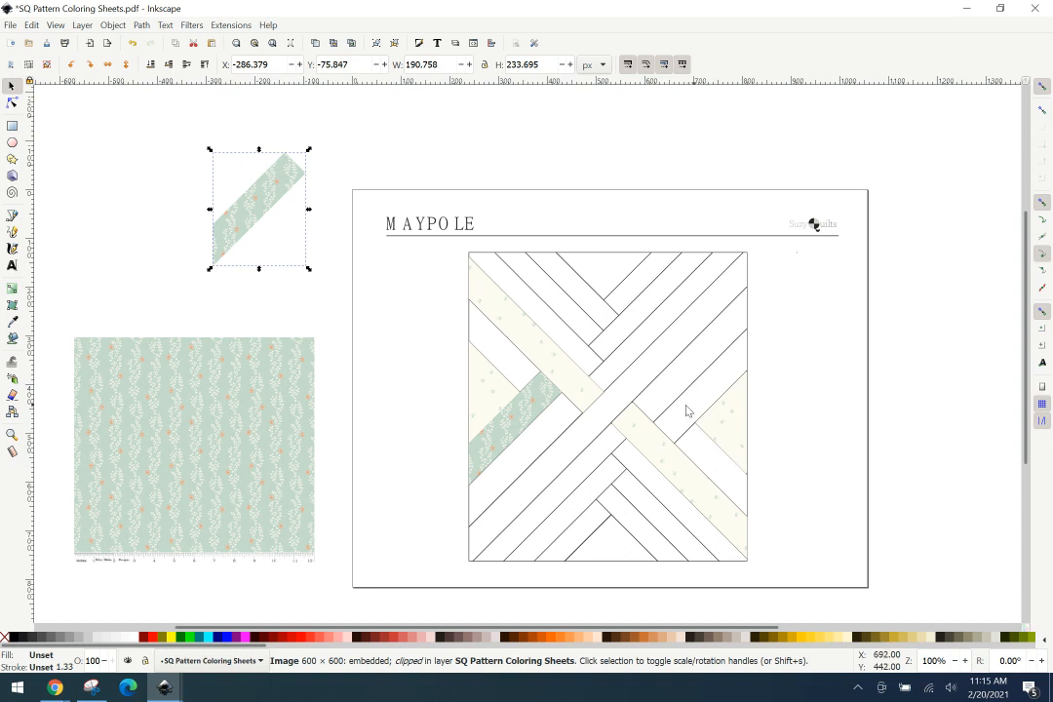
pyautogui.moveTo(115, 68)
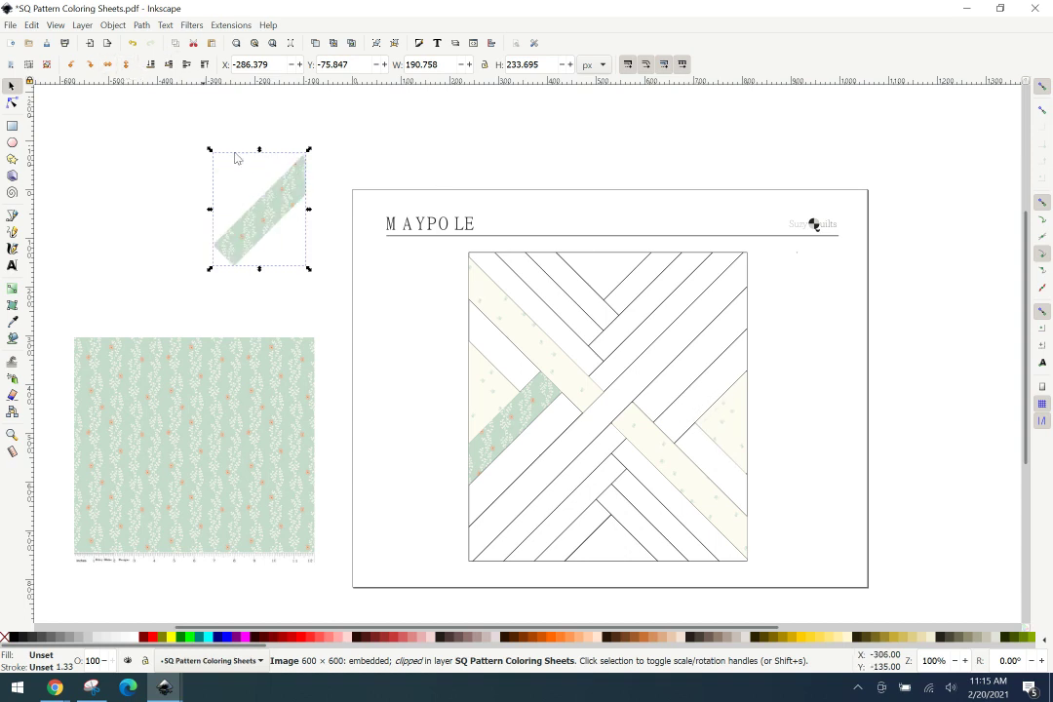
pyautogui.moveTo(257, 211); pyautogui.dragTo(686, 380)
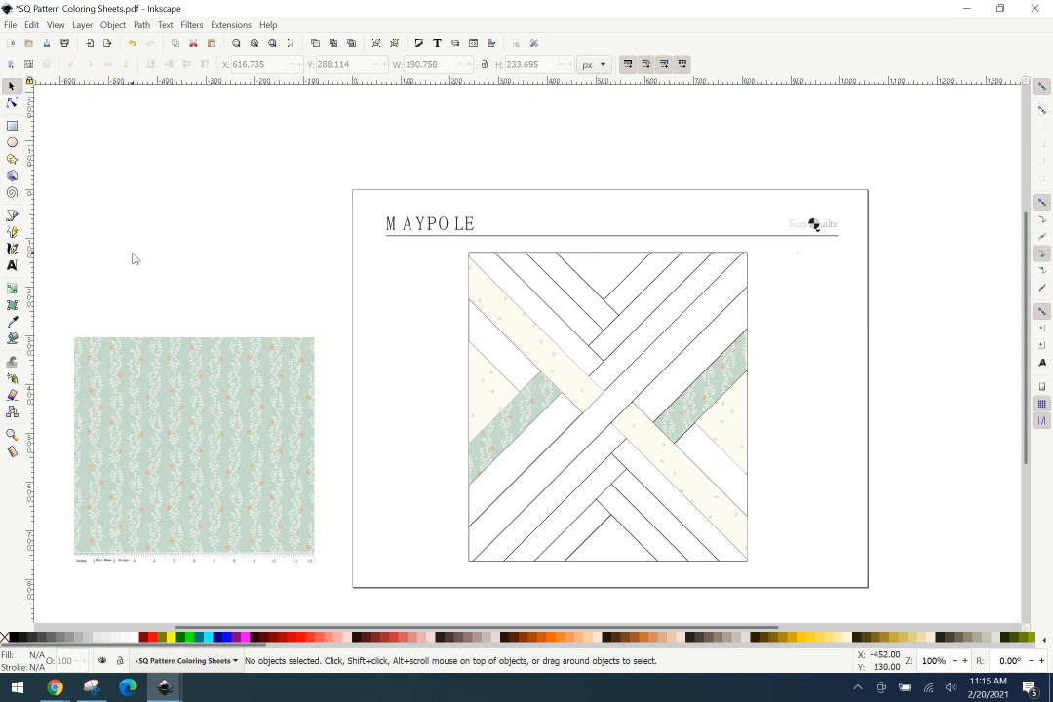
pyautogui.moveTo(193, 238)
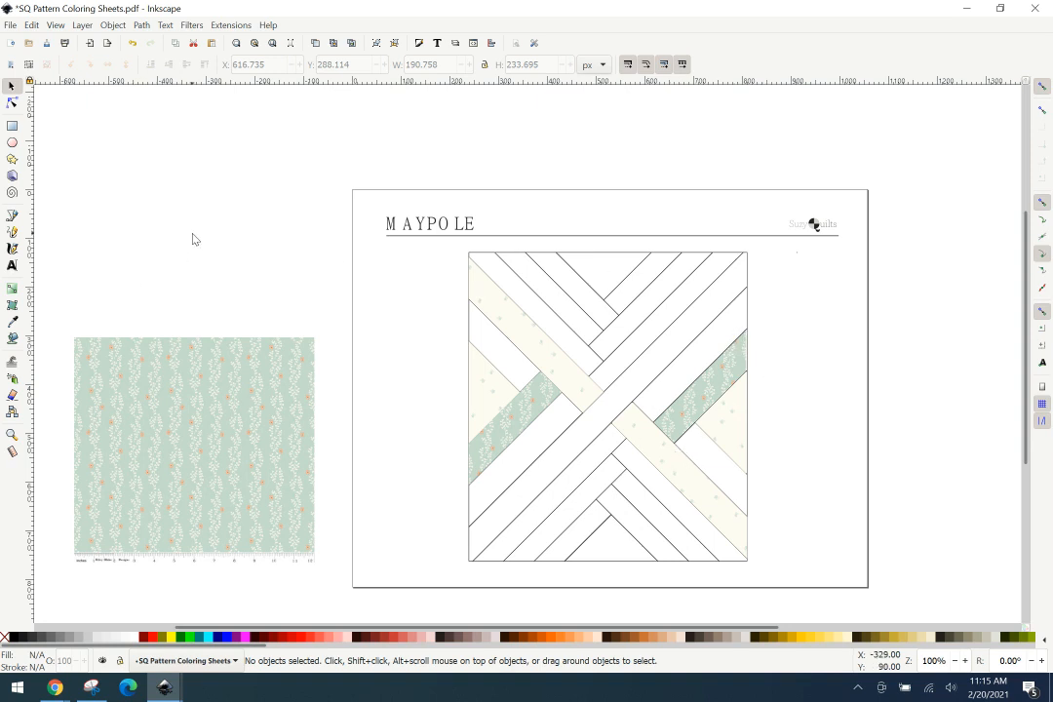
pyautogui.click(193, 448)
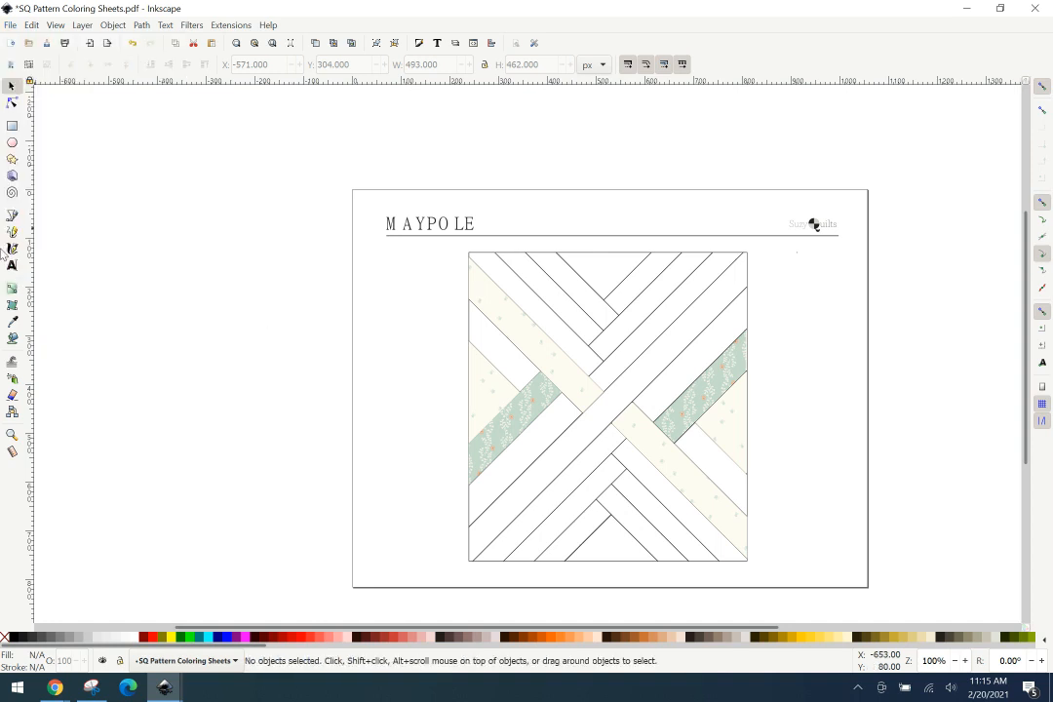
# Begin tracing the top-left strip's outline with the Bezier tool.
pyautogui.click(12, 214)
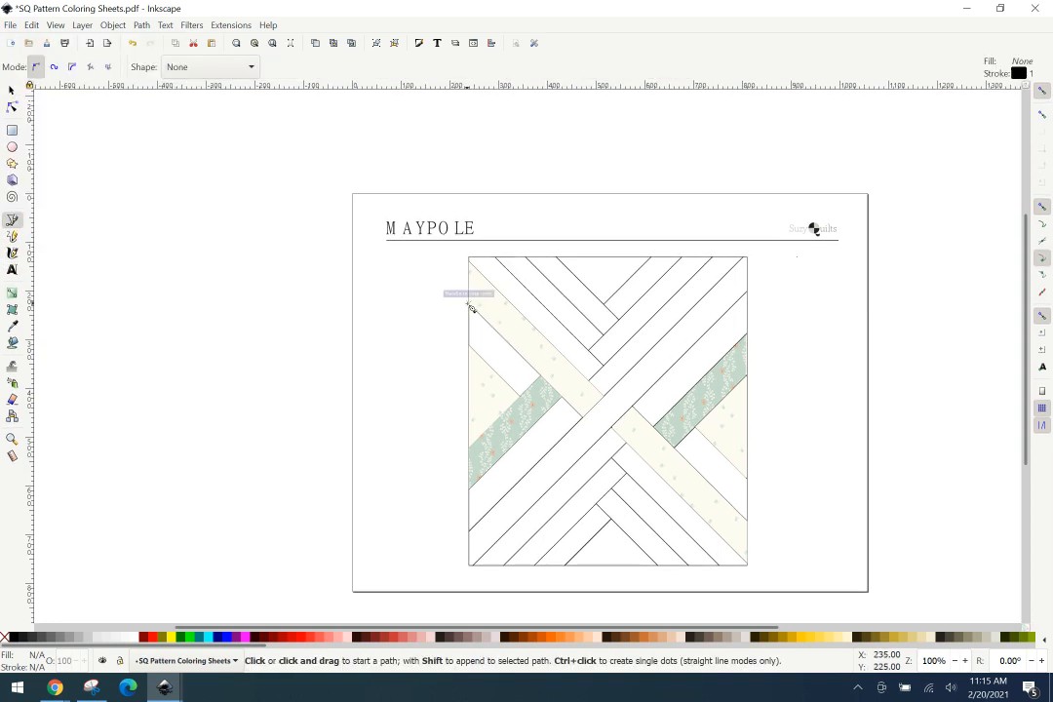
pyautogui.click(466, 304)
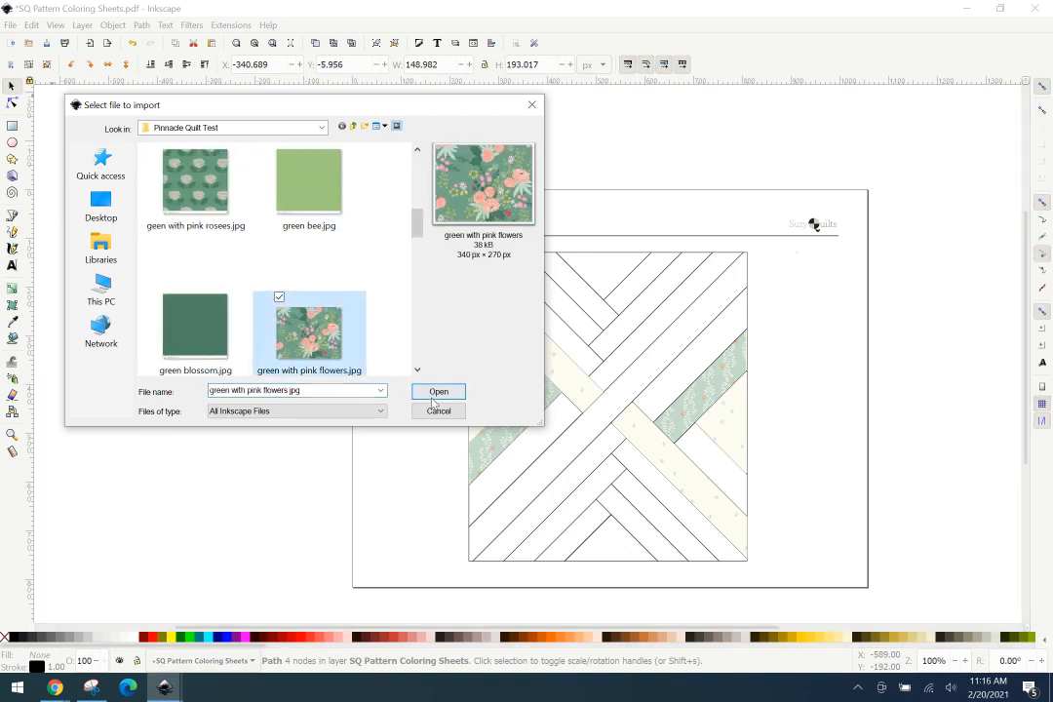
# Embed green with pink flowers.jpg and position it beneath the new strip outline.
pyautogui.click(437, 390)
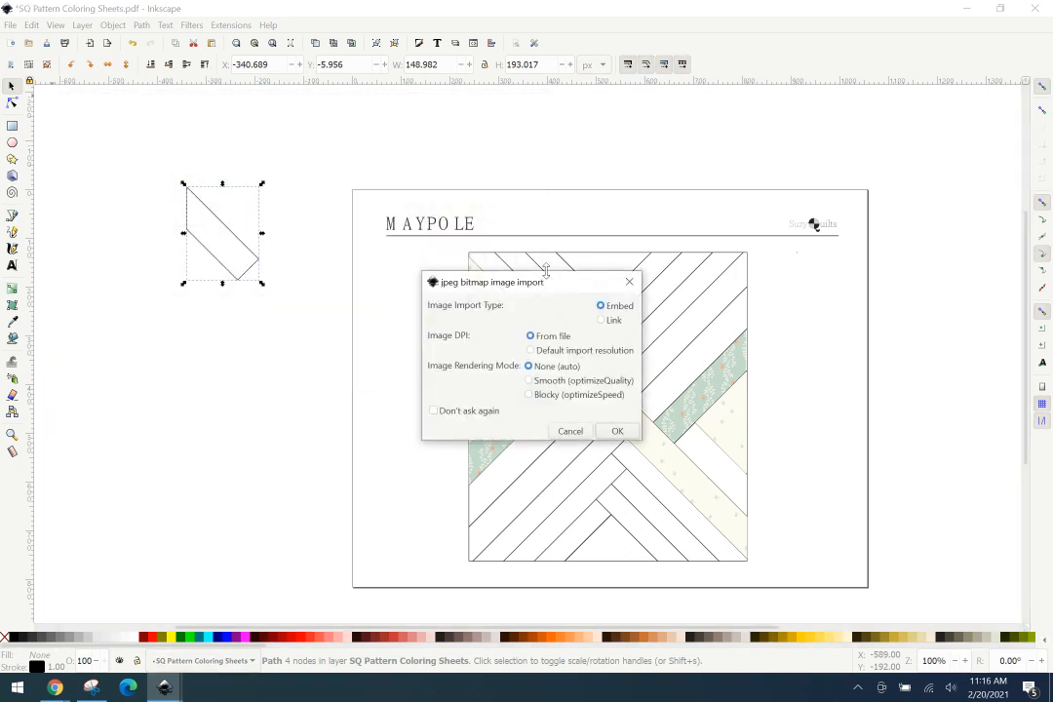
pyautogui.click(617, 431)
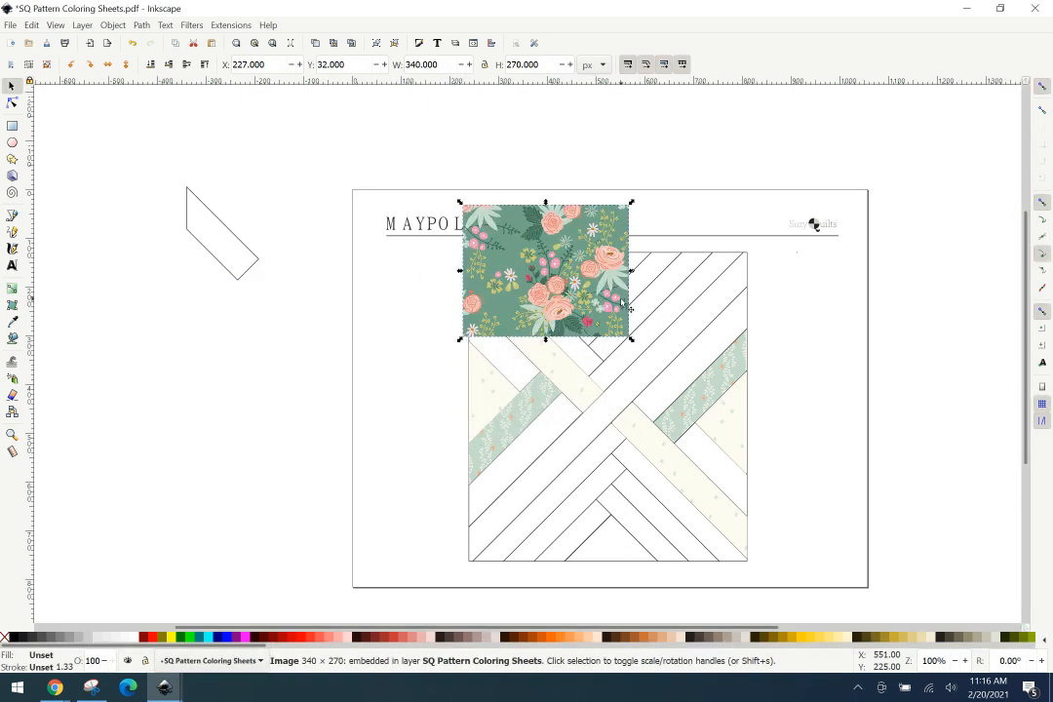
pyautogui.moveTo(544, 272); pyautogui.dragTo(209, 382)
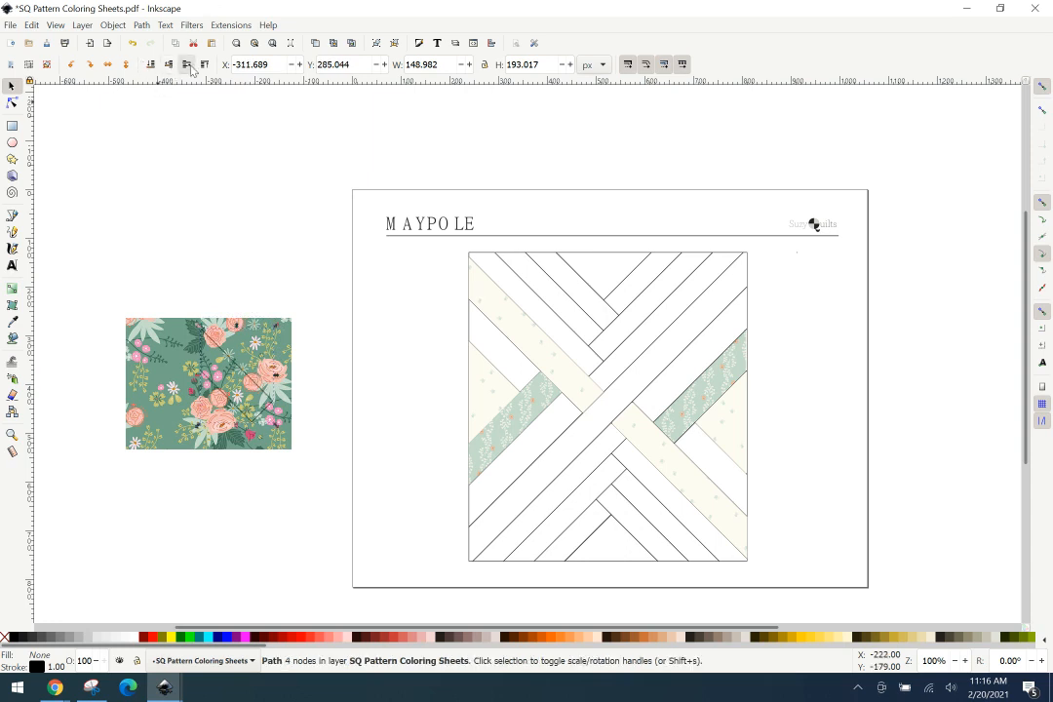
pyautogui.moveTo(207, 382); pyautogui.dragTo(189, 382)
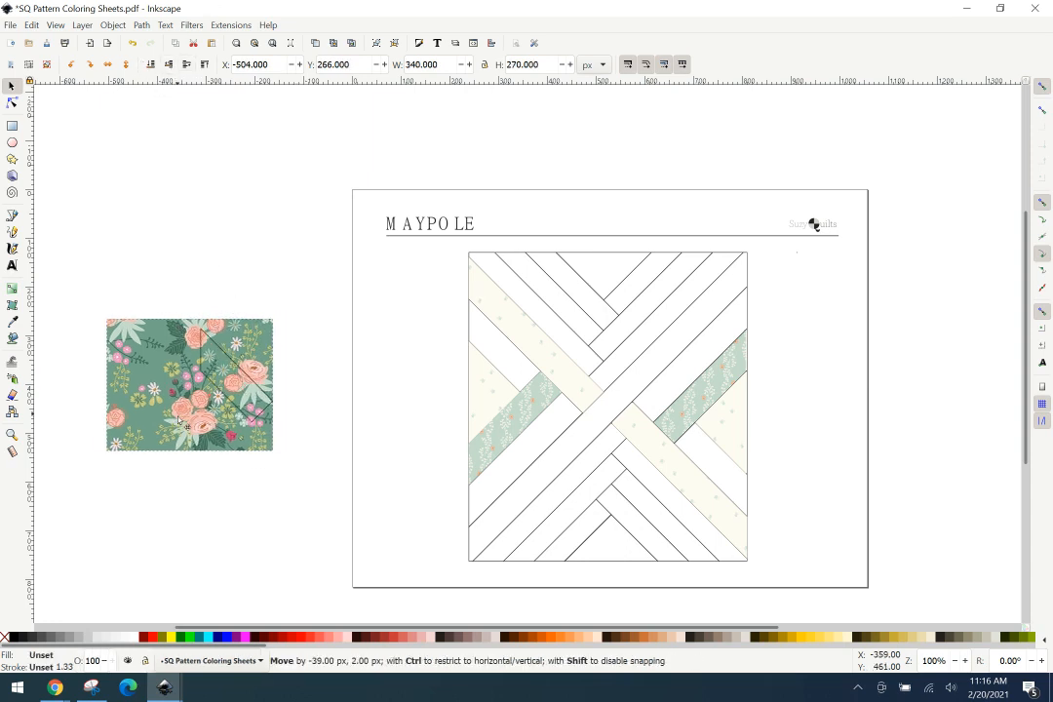
pyautogui.moveTo(187, 384); pyautogui.dragTo(240, 393)
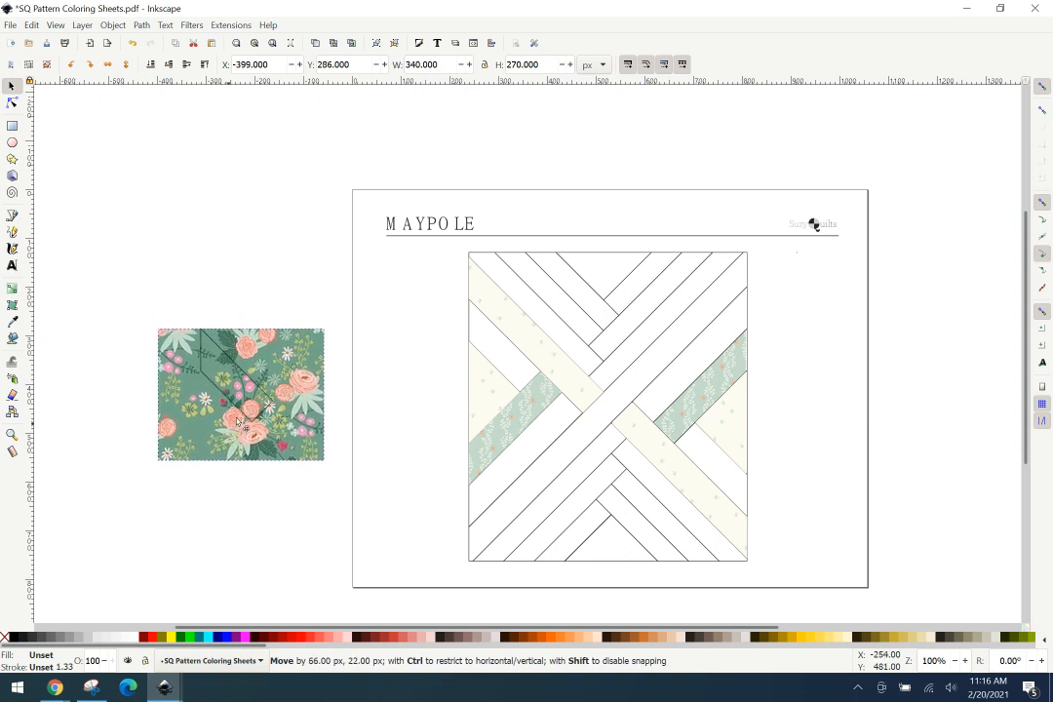
pyautogui.moveTo(242, 394); pyautogui.dragTo(217, 394)
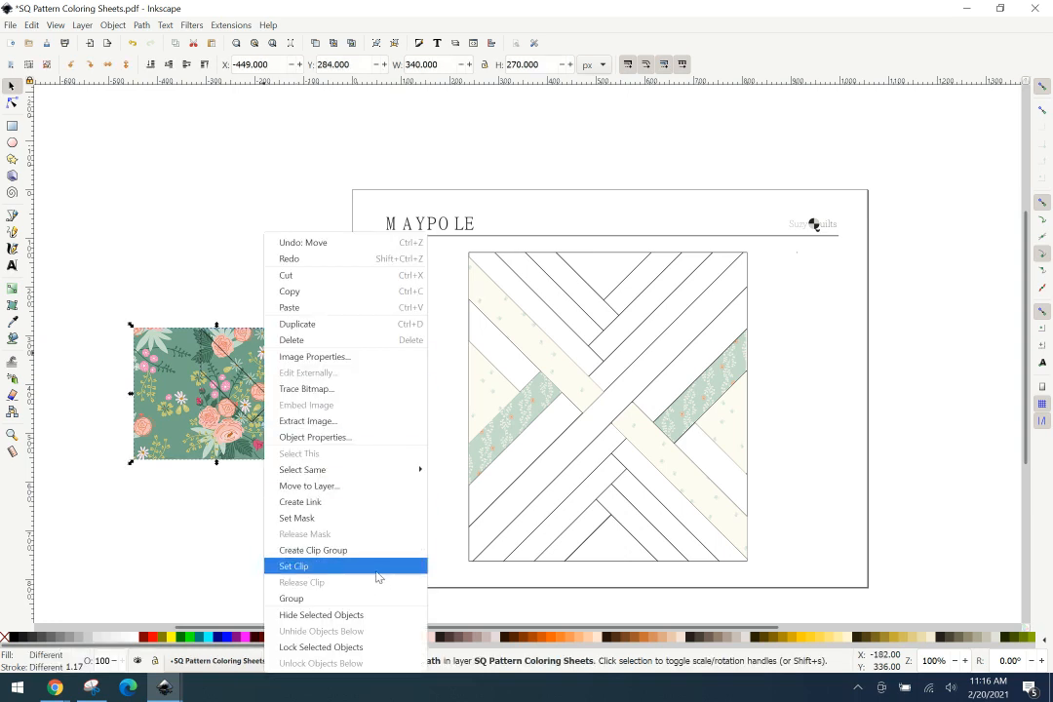
# Set Clip so the green pink-flowers fabric takes the strip shape.
pyautogui.click(295, 565)
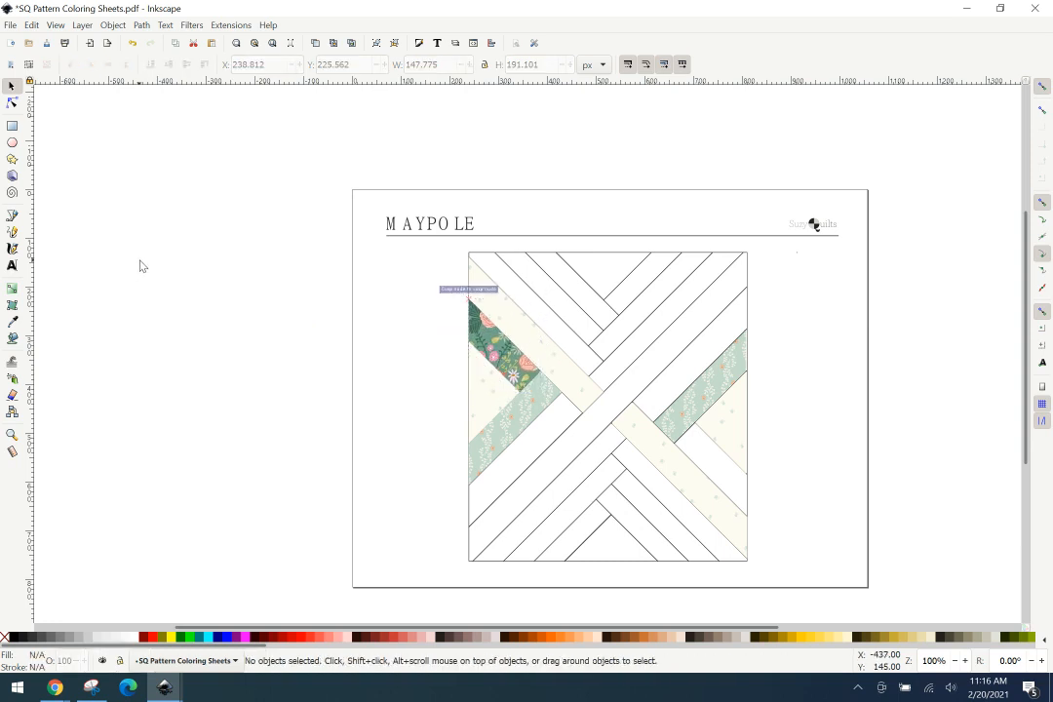
pyautogui.moveTo(413, 393)
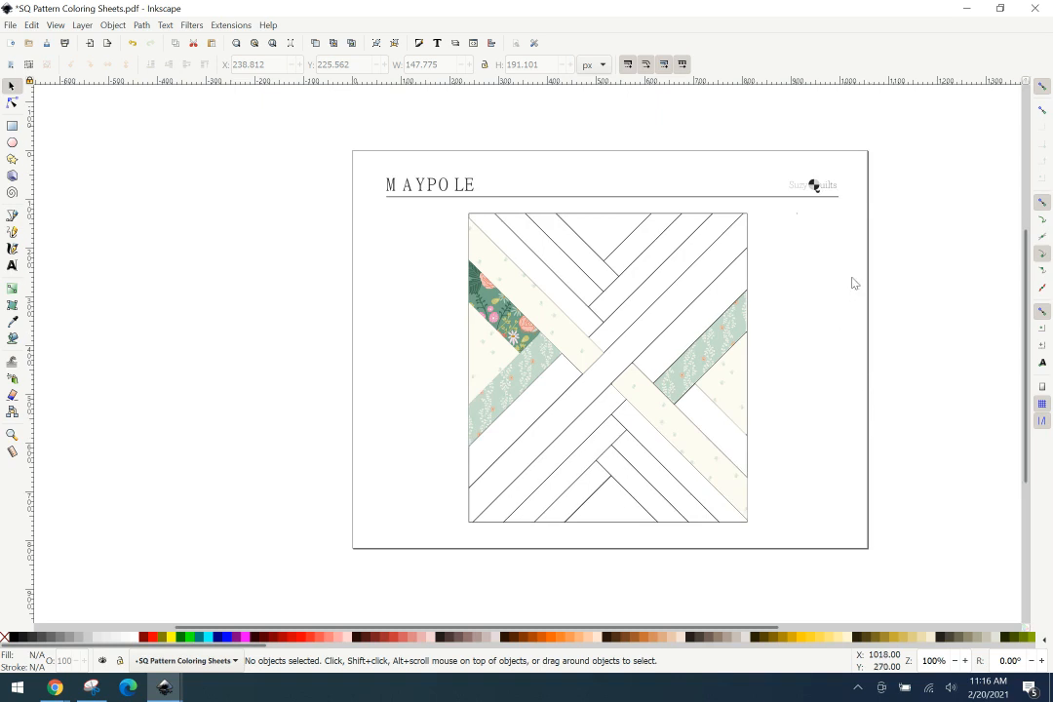
pyautogui.moveTo(224, 269)
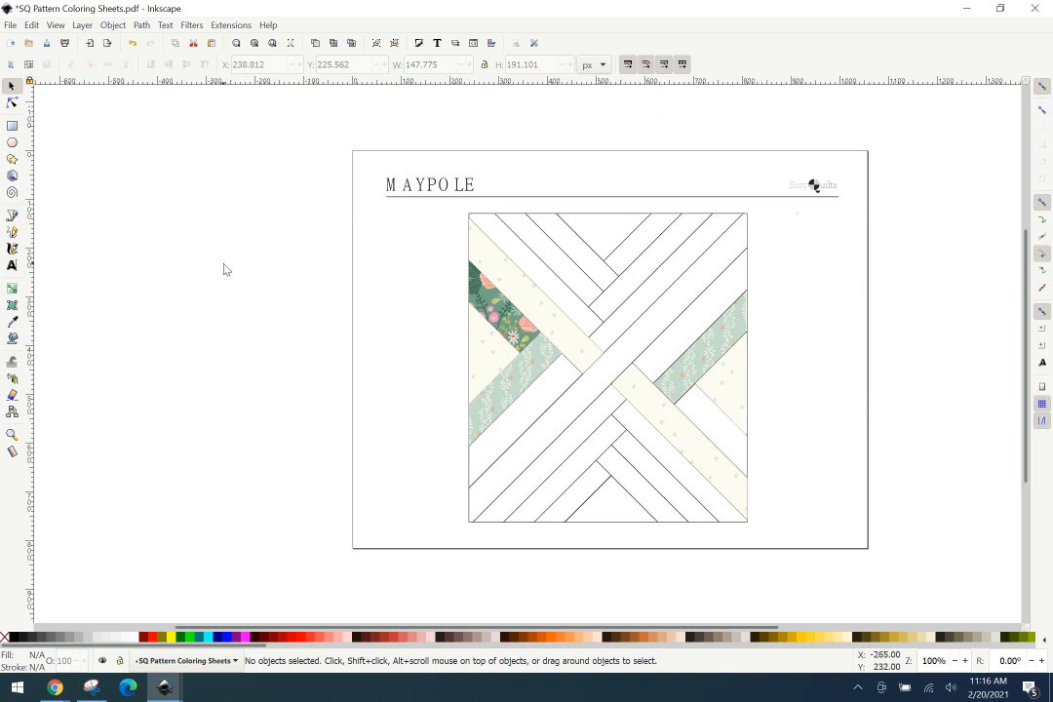